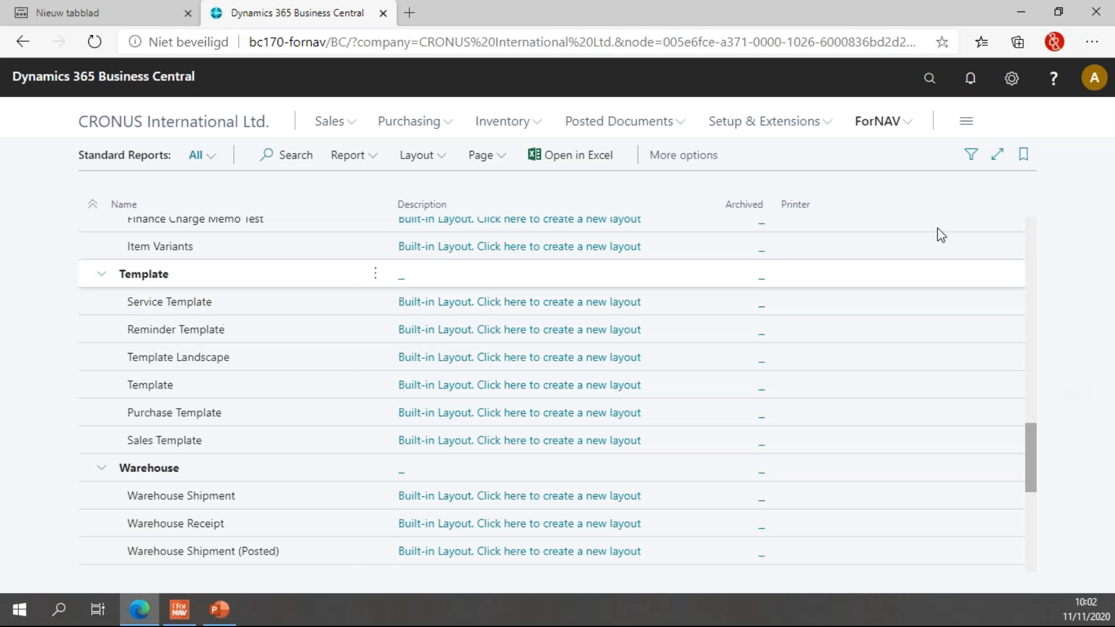
Search 'forn fi' in Tell me and go to the File Storage page.
{"action": "left_click", "coordinate": [930, 78]}
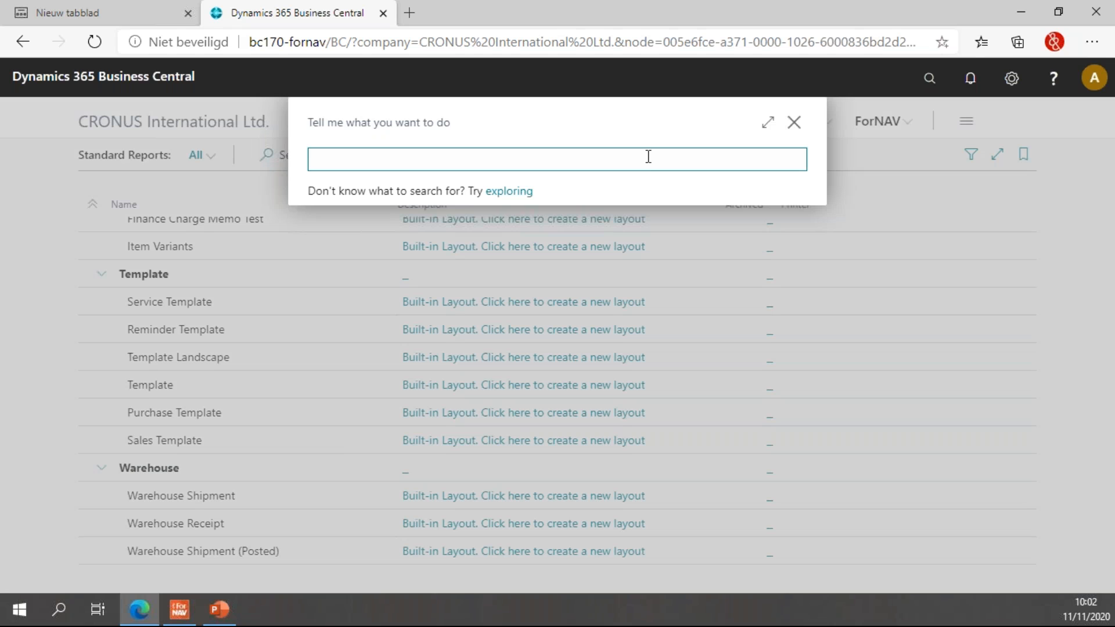
{"action": "type", "text": "forn file"}
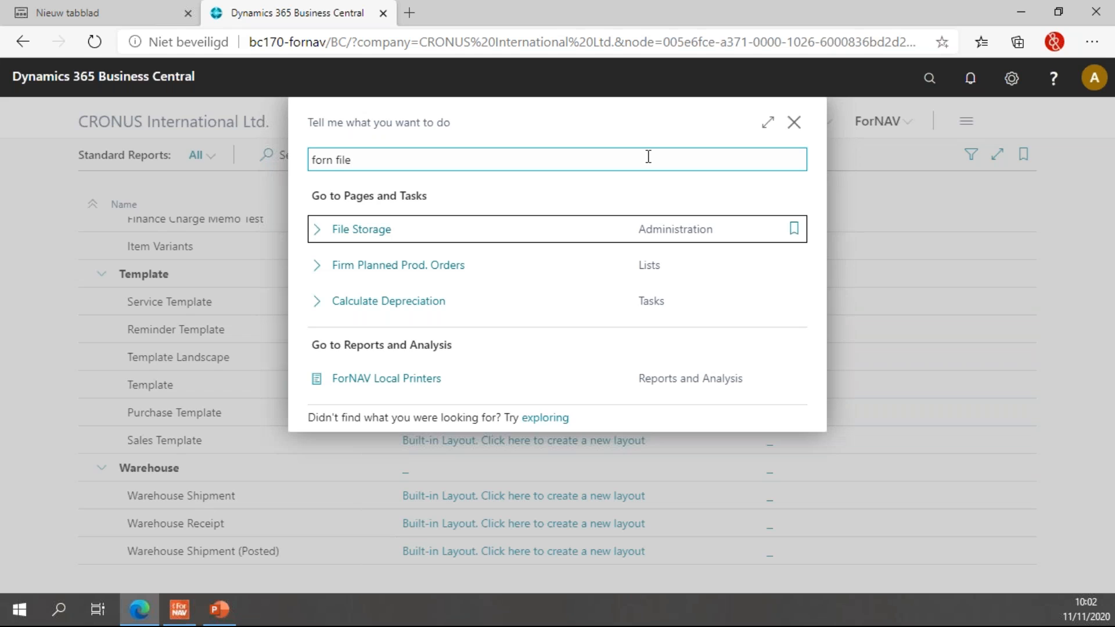
{"action": "left_click", "coordinate": [362, 229]}
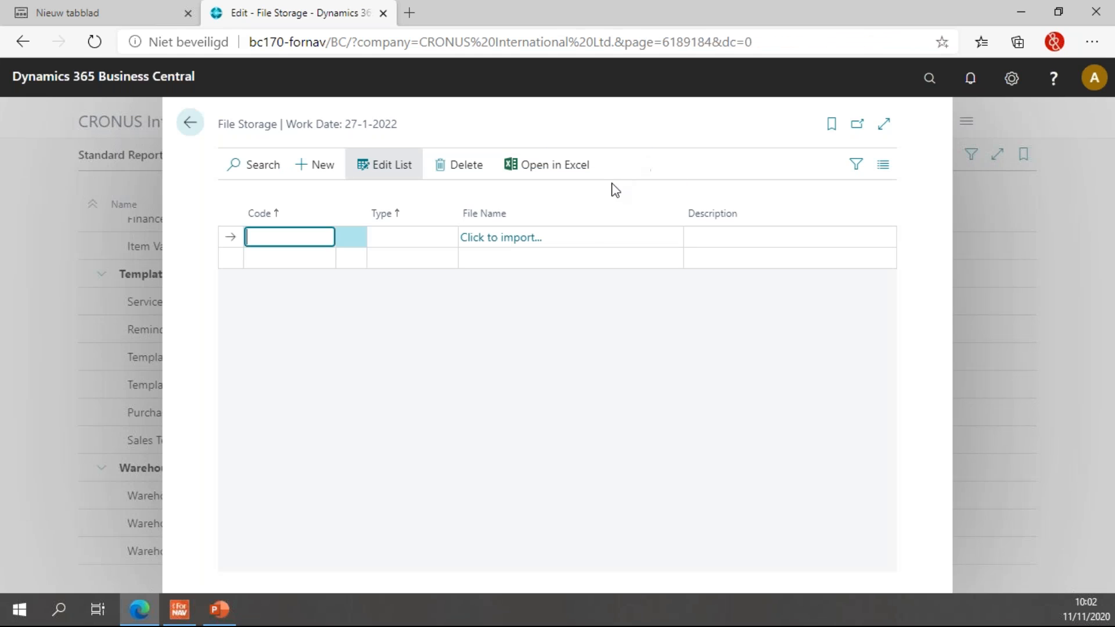
{"action": "mouse_move", "coordinate": [529, 237]}
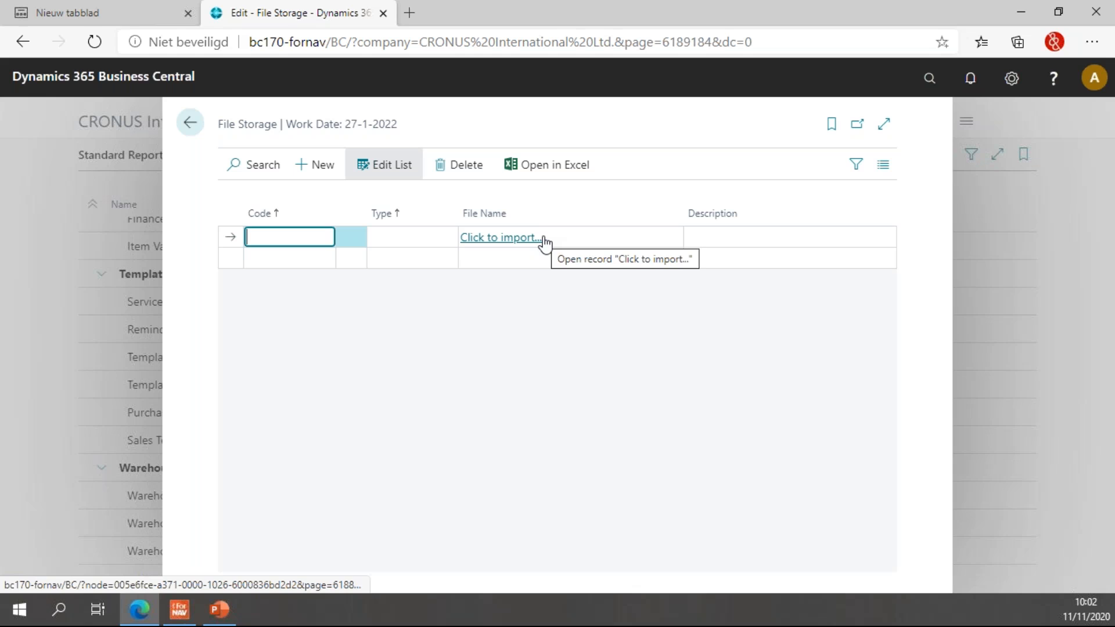
{"action": "mouse_move", "coordinate": [314, 237]}
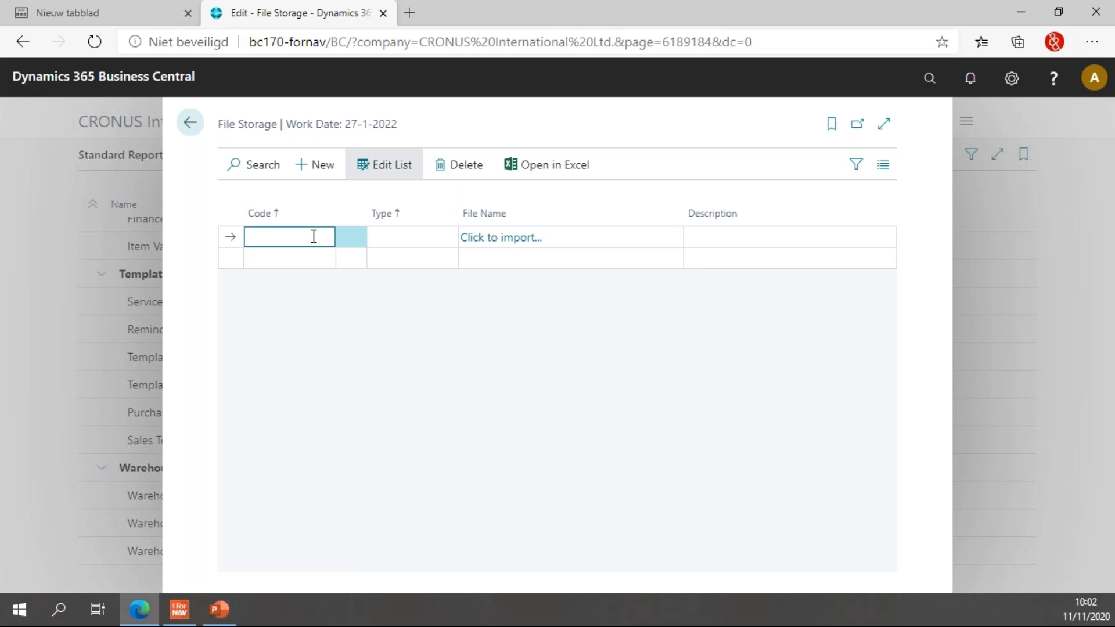
Enter entry Code 30000, Type LOGO, Description 'Logo for cust 30000'.
{"action": "type", "text": "30000"}
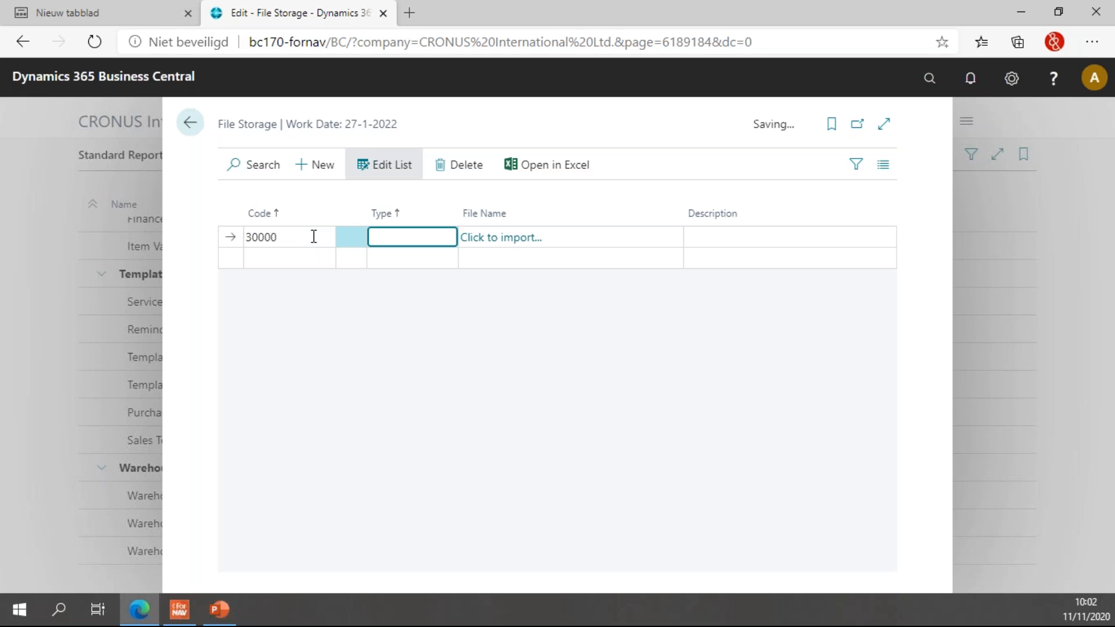
{"action": "type", "text": "LOGO"}
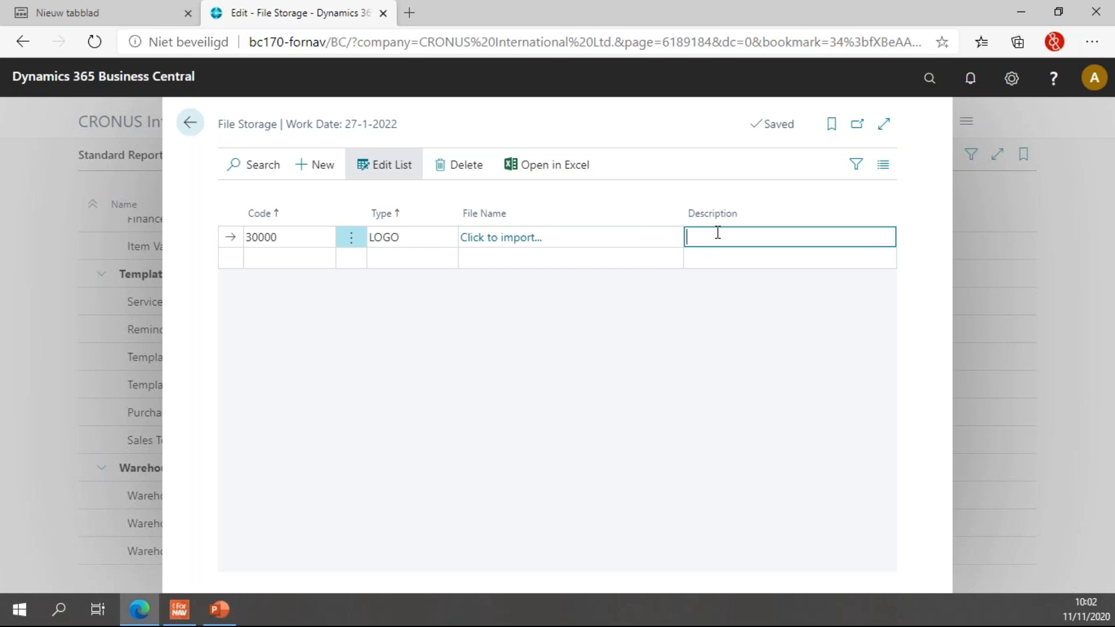
{"action": "type", "text": "Logo"}
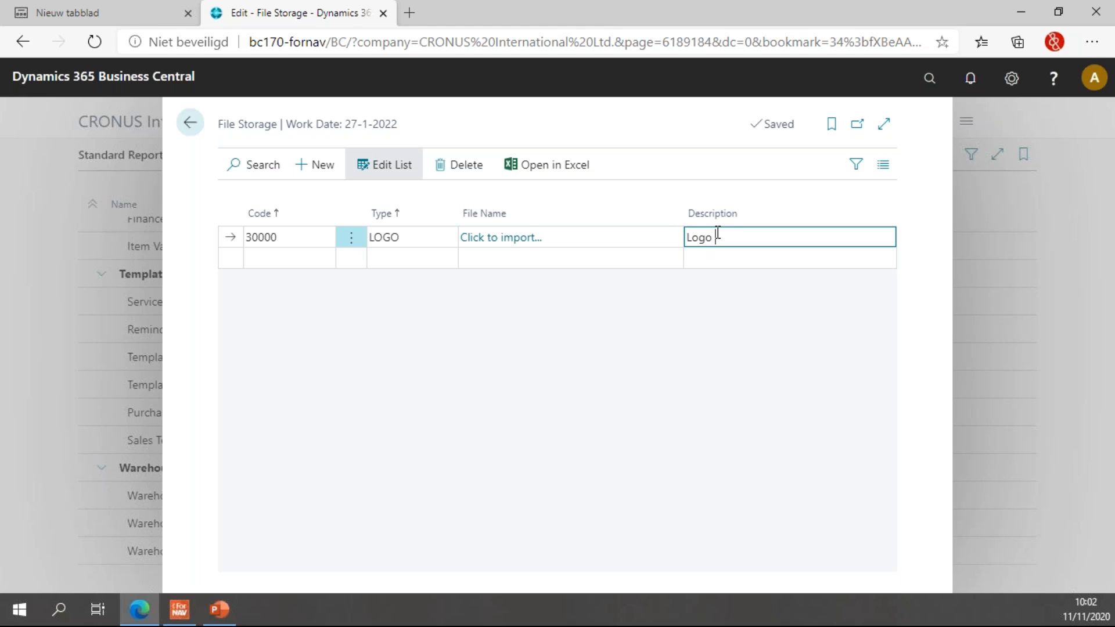
{"action": "type", "text": "for cust 30000"}
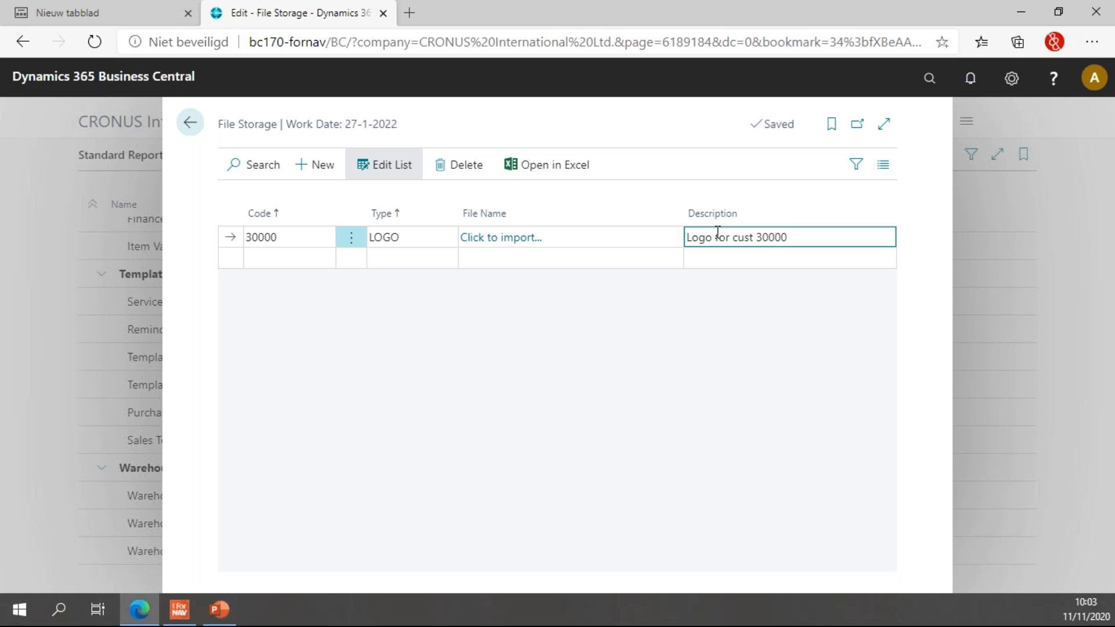
Import Main With Text 2020.png into entry 30000 and move to the next row.
{"action": "left_click", "coordinate": [502, 237]}
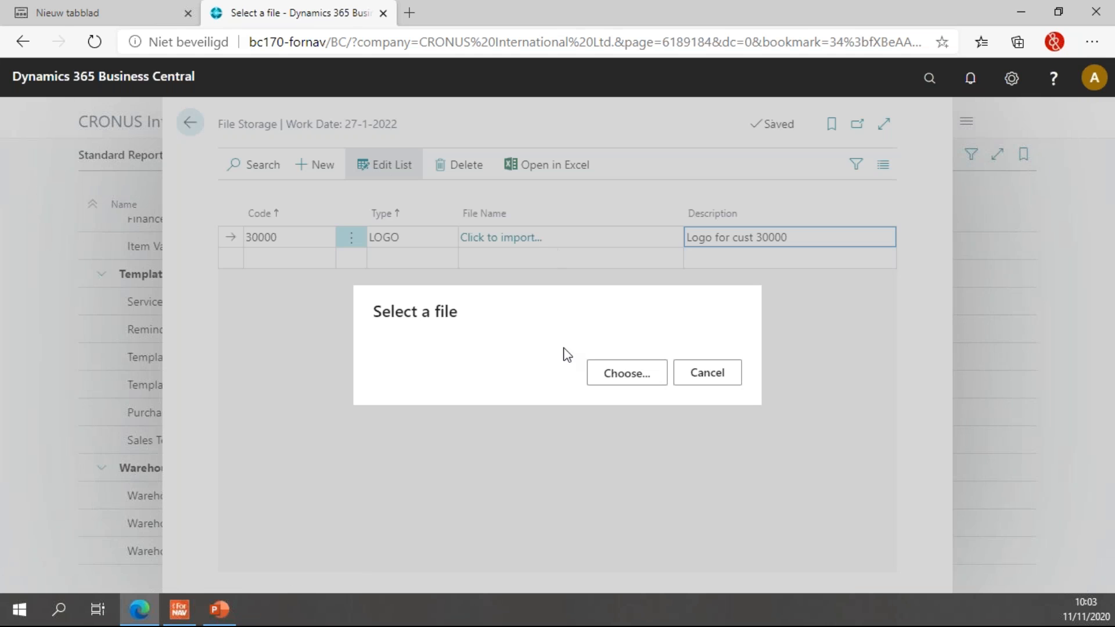
{"action": "left_click", "coordinate": [627, 373]}
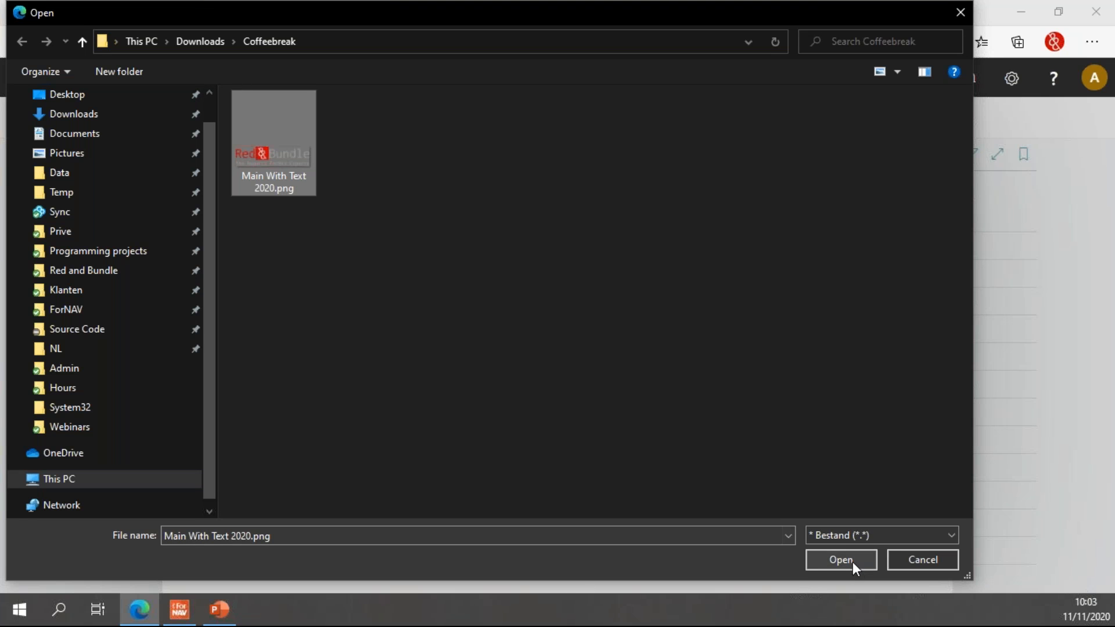
{"action": "left_click", "coordinate": [841, 560]}
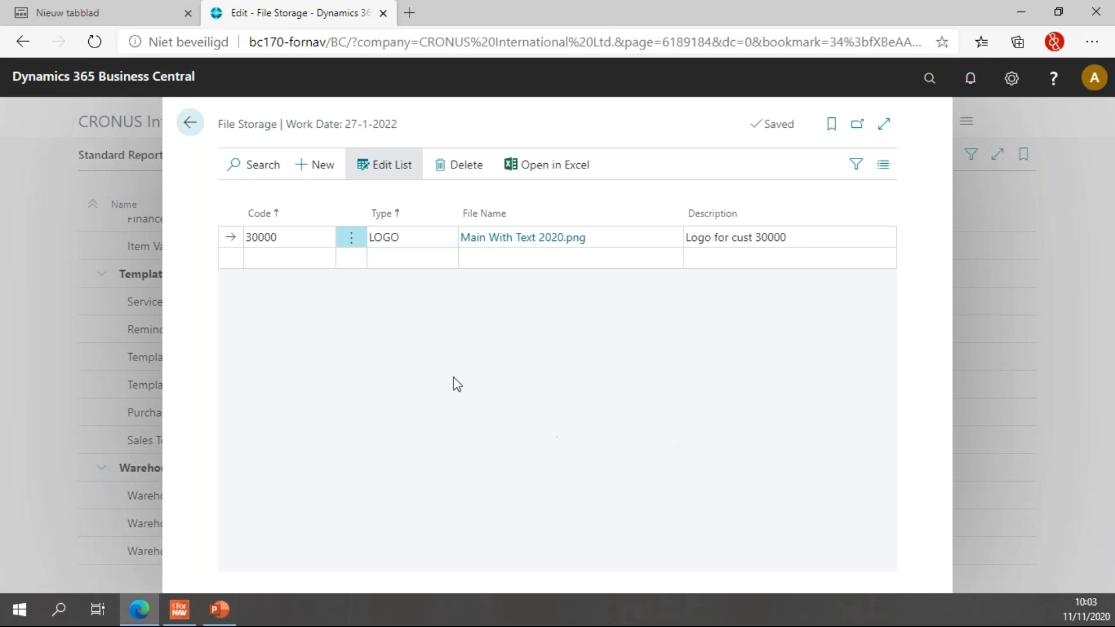
{"action": "mouse_move", "coordinate": [523, 237]}
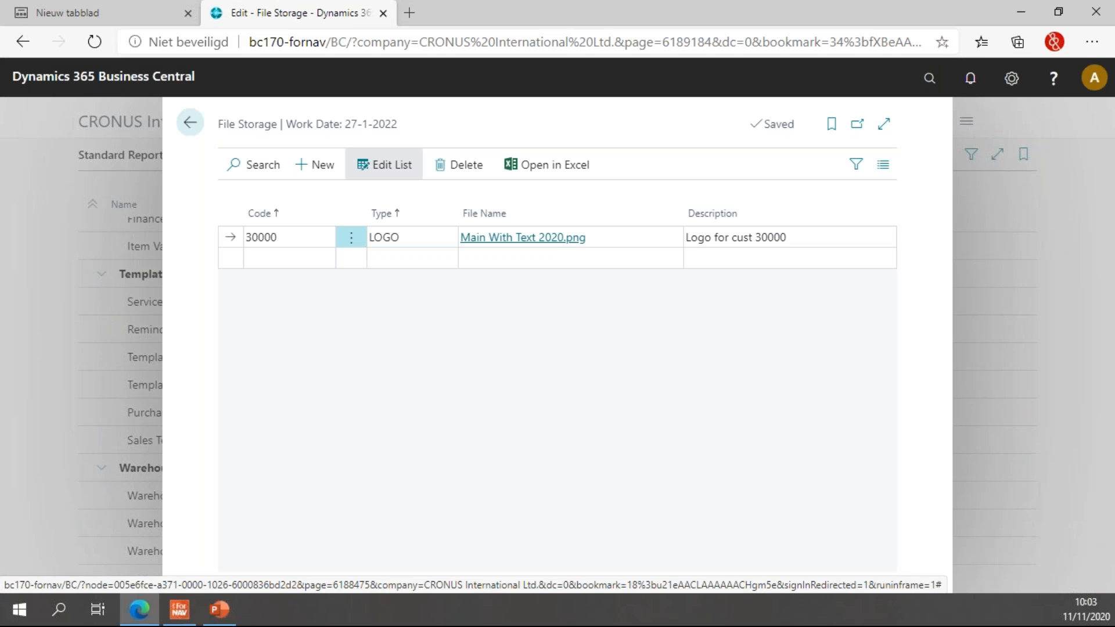
{"action": "left_click", "coordinate": [790, 258]}
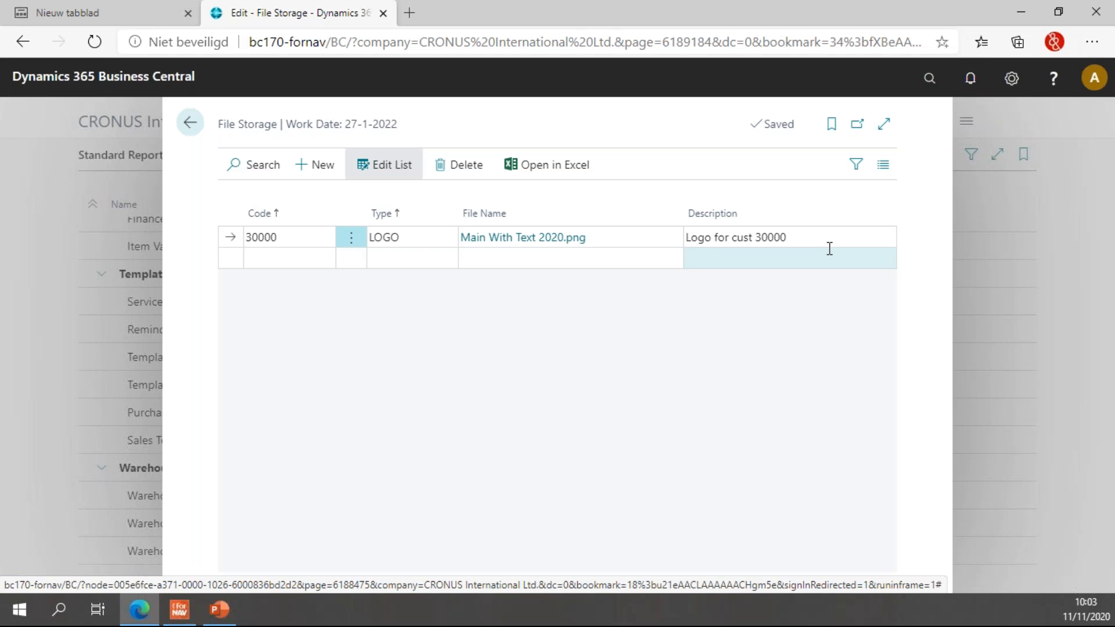
Start a new entry with Code 2ND, Type LOGO, Description 'Logo on follow up page'.
{"action": "left_click", "coordinate": [288, 258]}
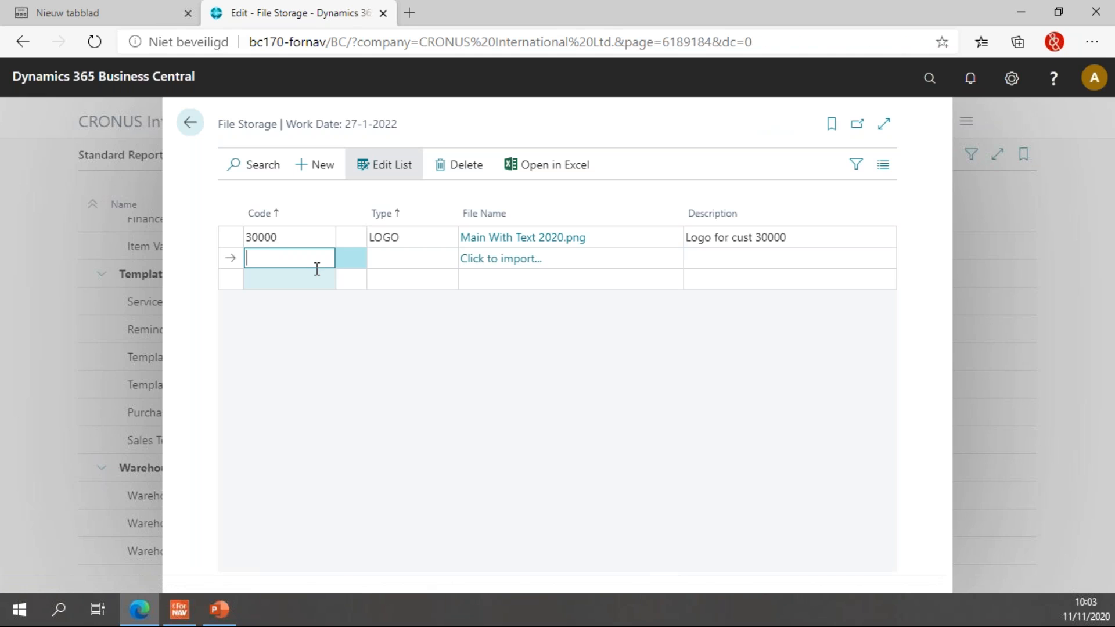
{"action": "type", "text": "2nd"}
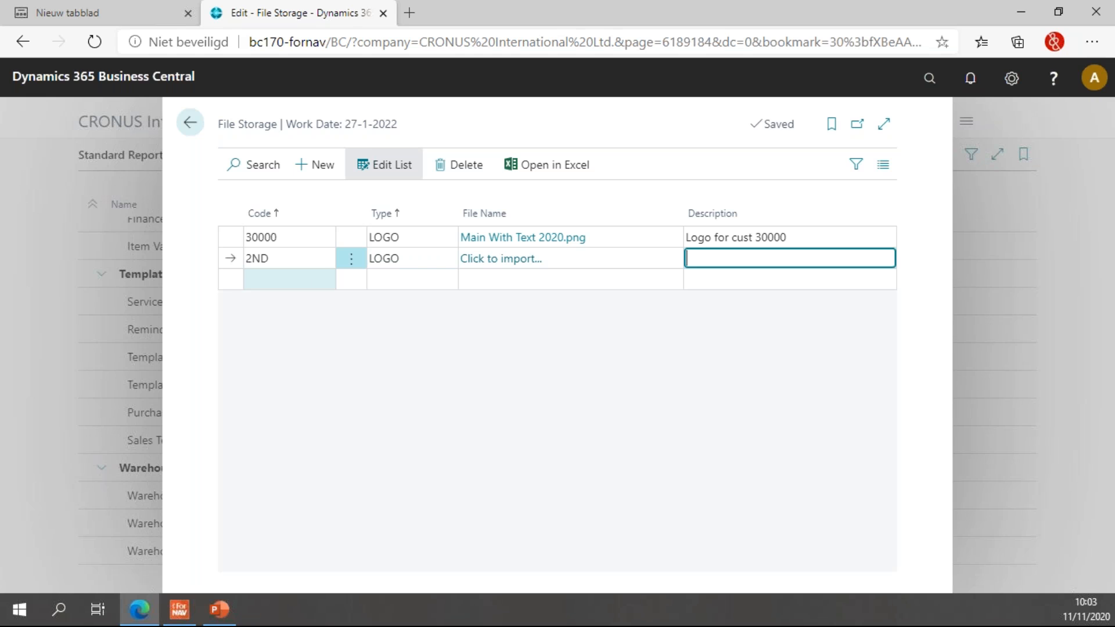
{"action": "type", "text": "Logo on"}
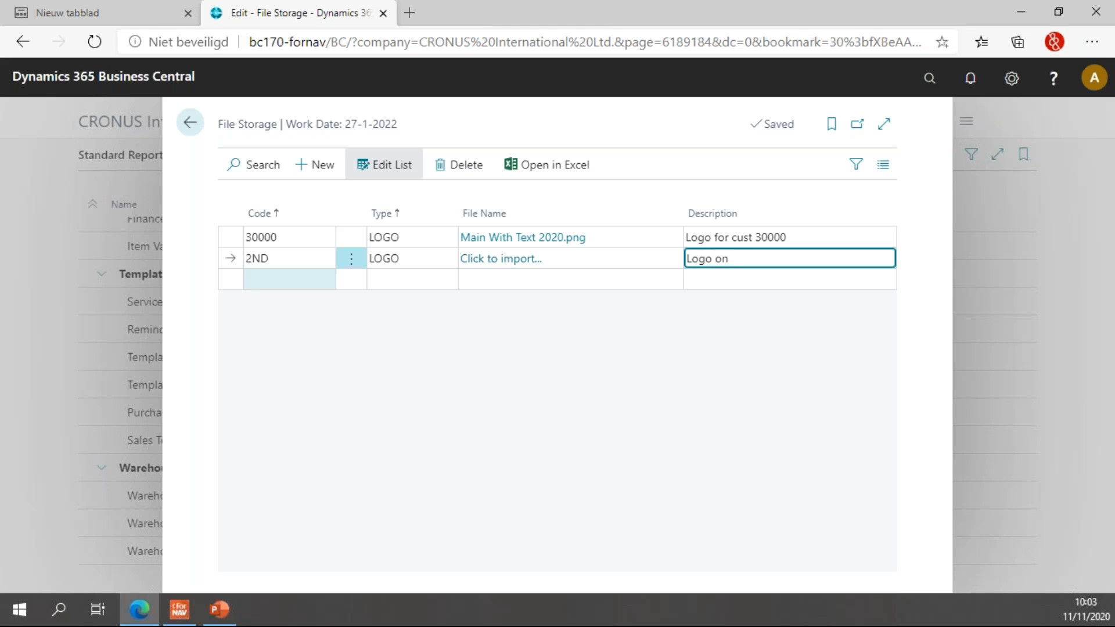
{"action": "type", "text": "follow o"}
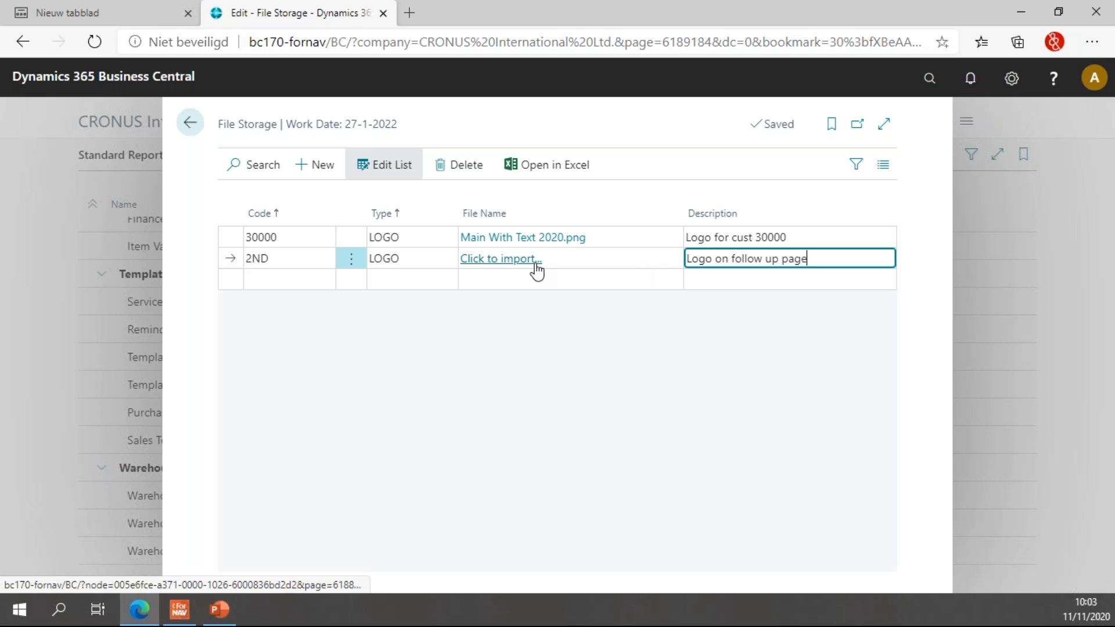
Import Main With Text 2020.png into the 2ND entry.
{"action": "left_click", "coordinate": [499, 257]}
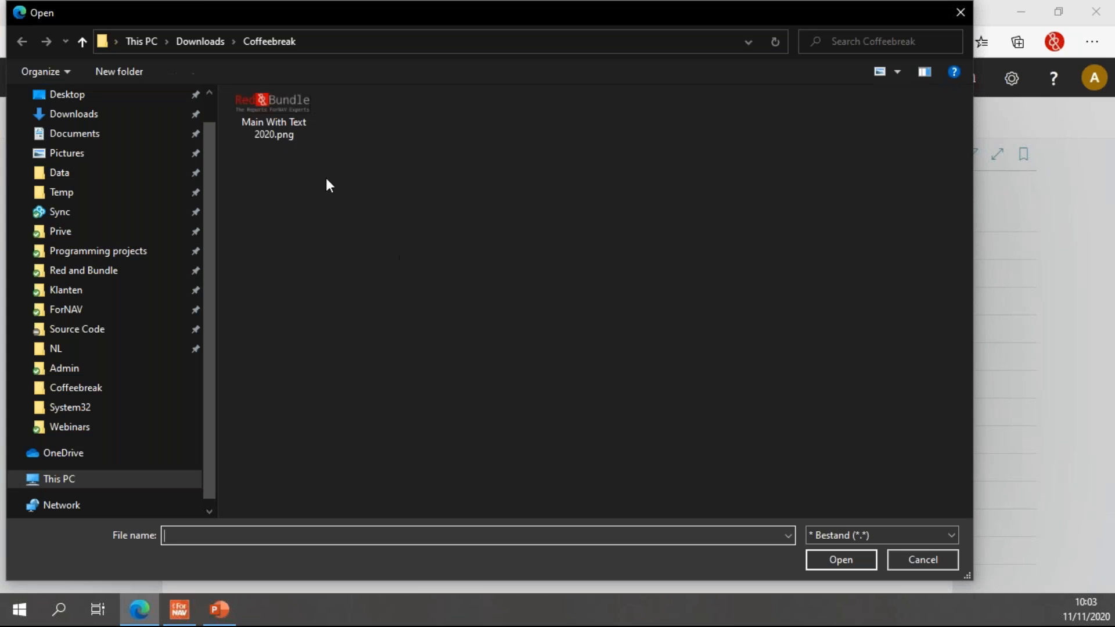
{"action": "left_click", "coordinate": [273, 111]}
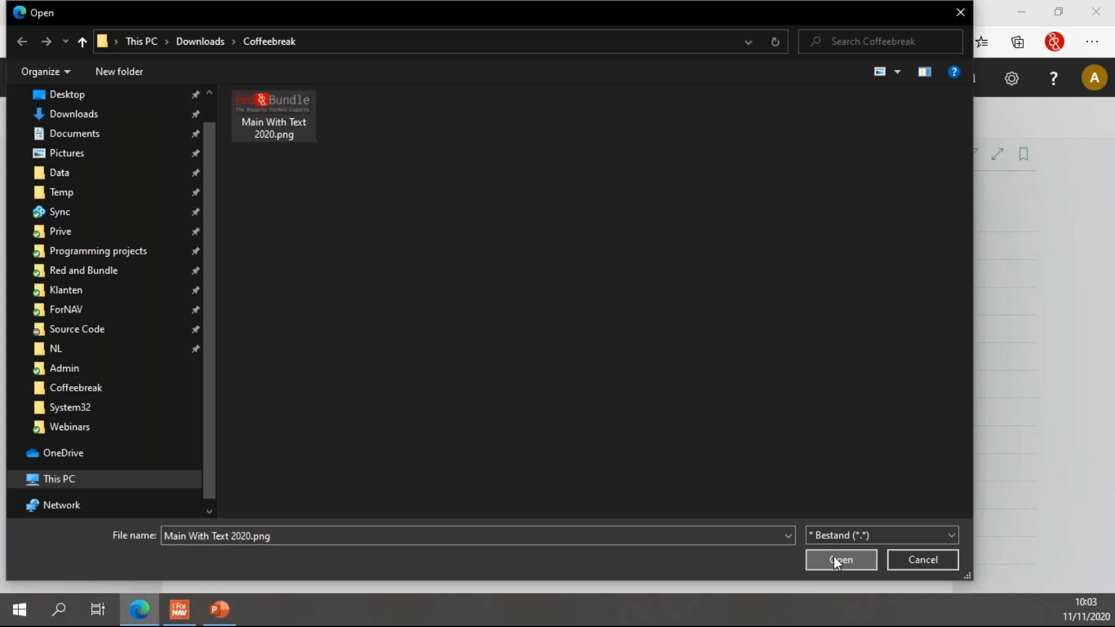
{"action": "left_click", "coordinate": [841, 561]}
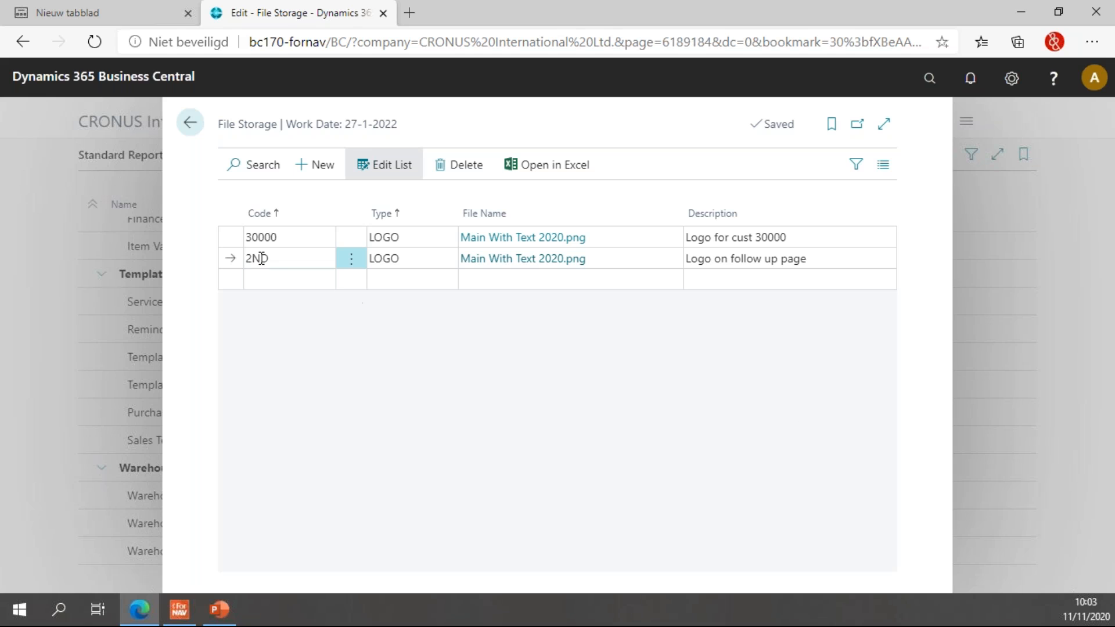
{"action": "left_click", "coordinate": [288, 237]}
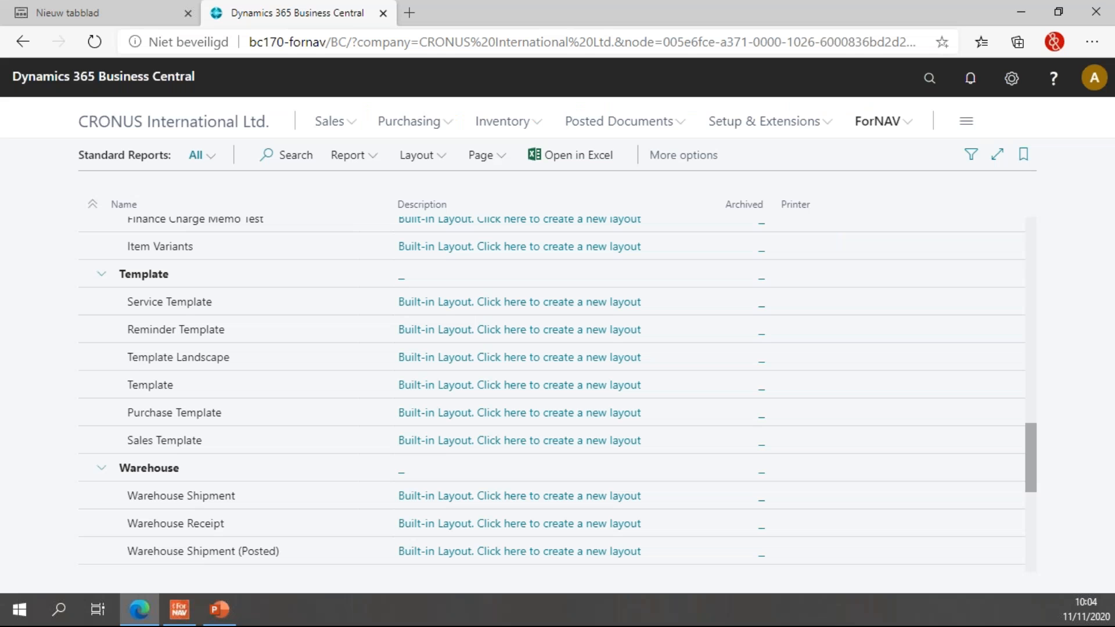
{"action": "mouse_move", "coordinate": [52, 307]}
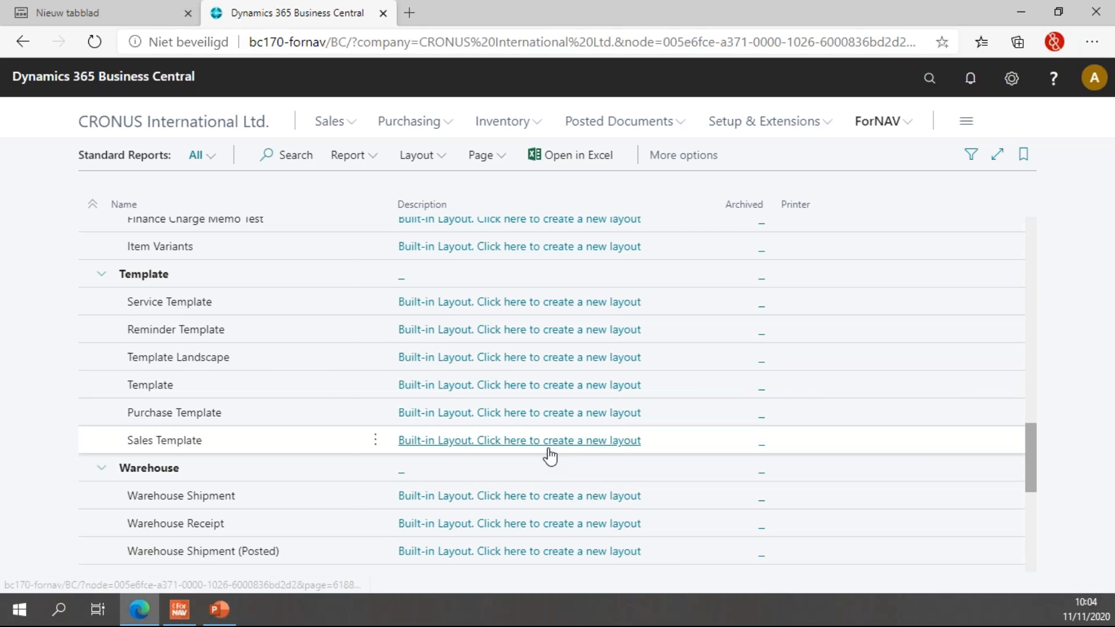
{"action": "mouse_move", "coordinate": [553, 451]}
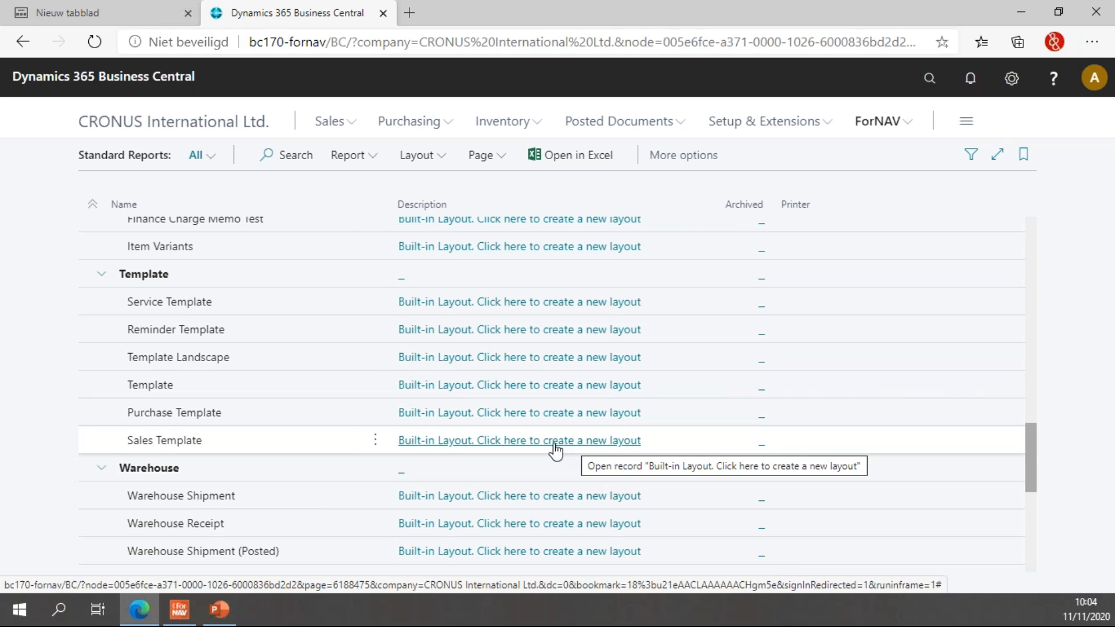
Create a new layout for the Sales Template report from its Built-in Layout link.
{"action": "left_click", "coordinate": [520, 440]}
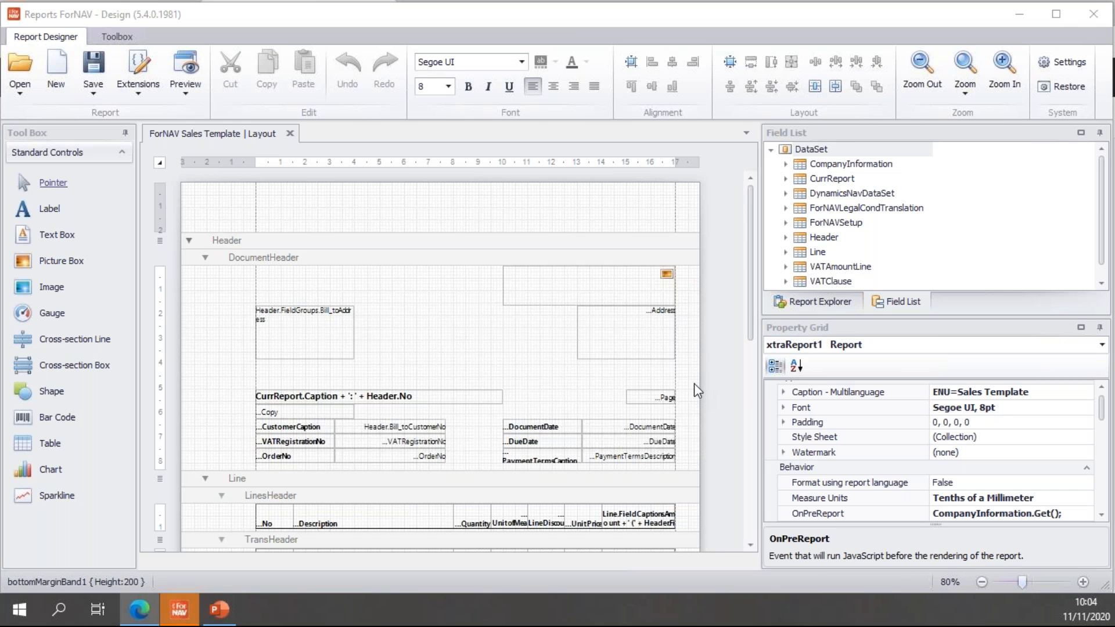
{"action": "mouse_move", "coordinate": [750, 307]}
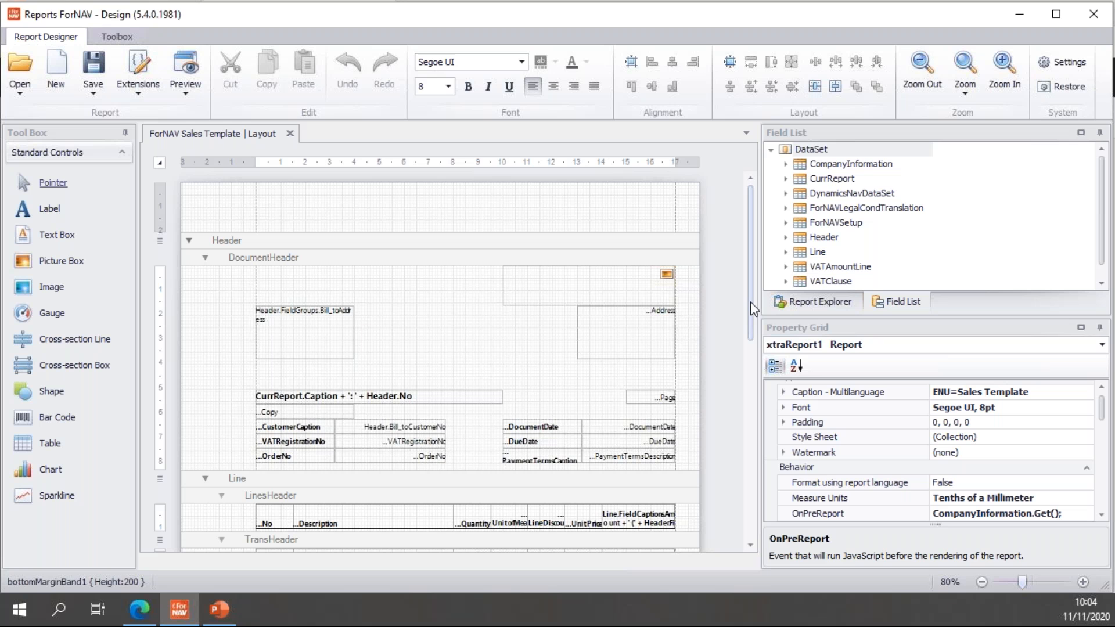
{"action": "mouse_move", "coordinate": [732, 302]}
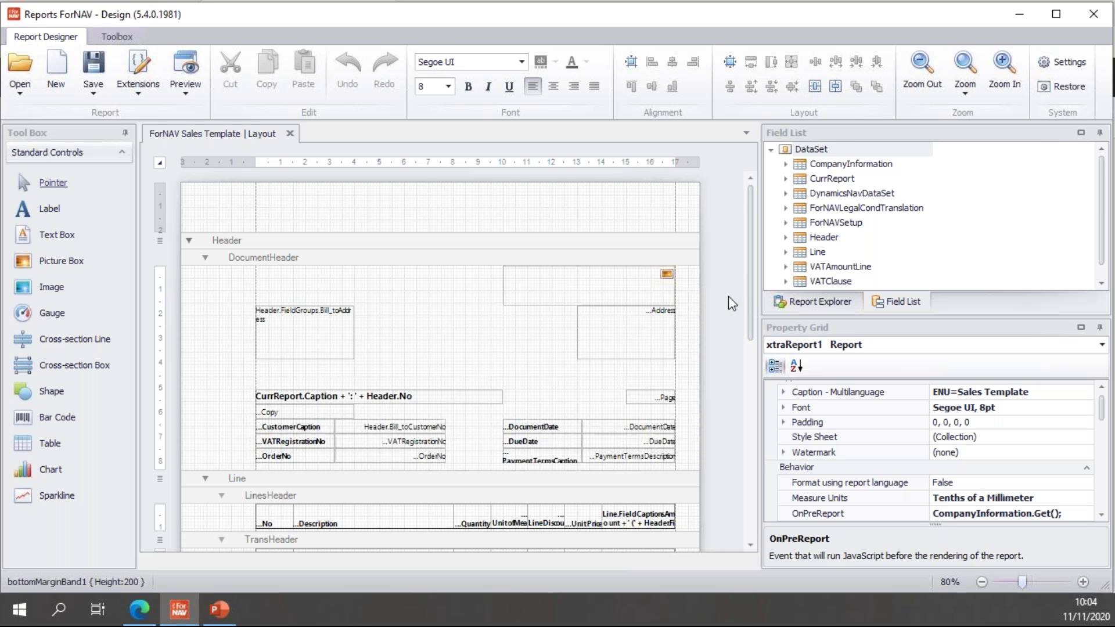
{"action": "mouse_move", "coordinate": [725, 304]}
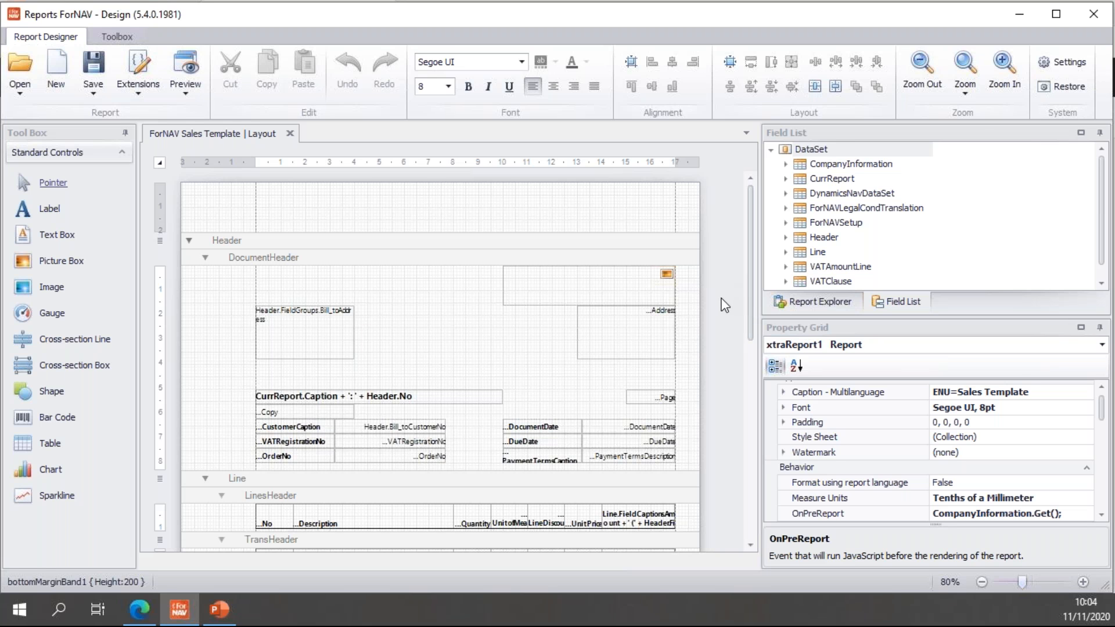
{"action": "scroll", "scroll_direction": "down", "scroll_amount": 3}
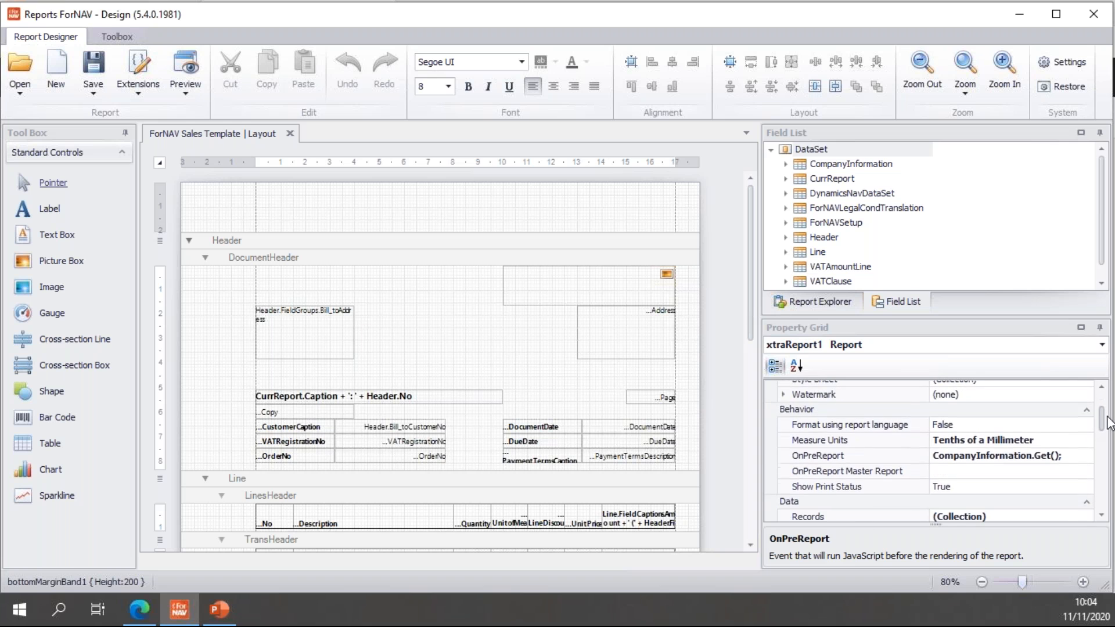
{"action": "scroll", "scroll_direction": "down", "scroll_amount": 3}
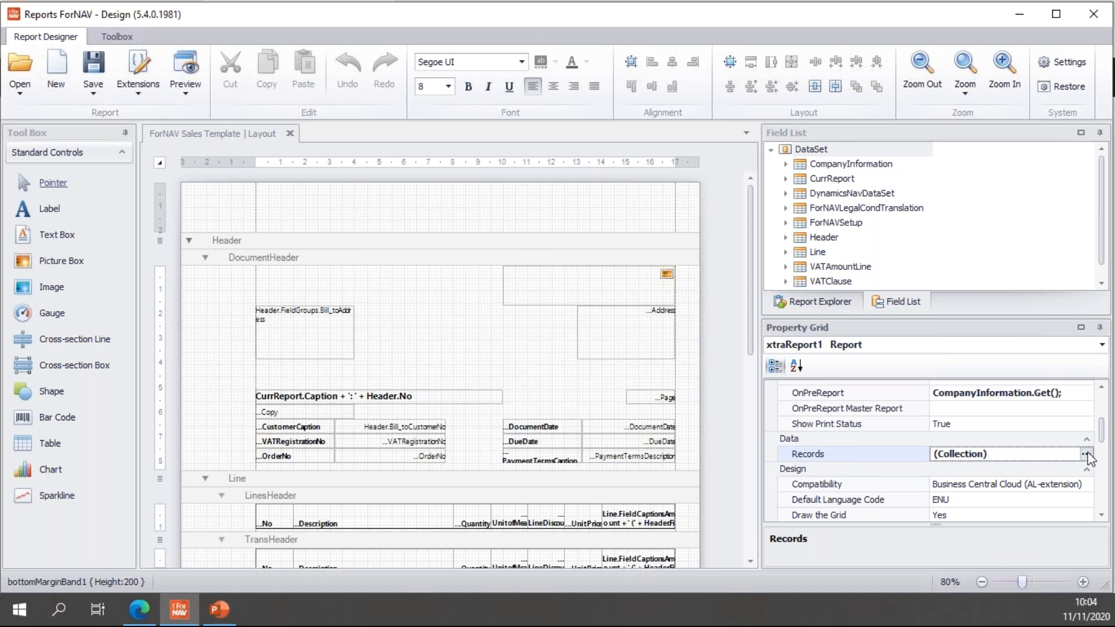
Review the ForNAVSetup record and add a new record to the Records collection.
{"action": "left_click", "coordinate": [1086, 455]}
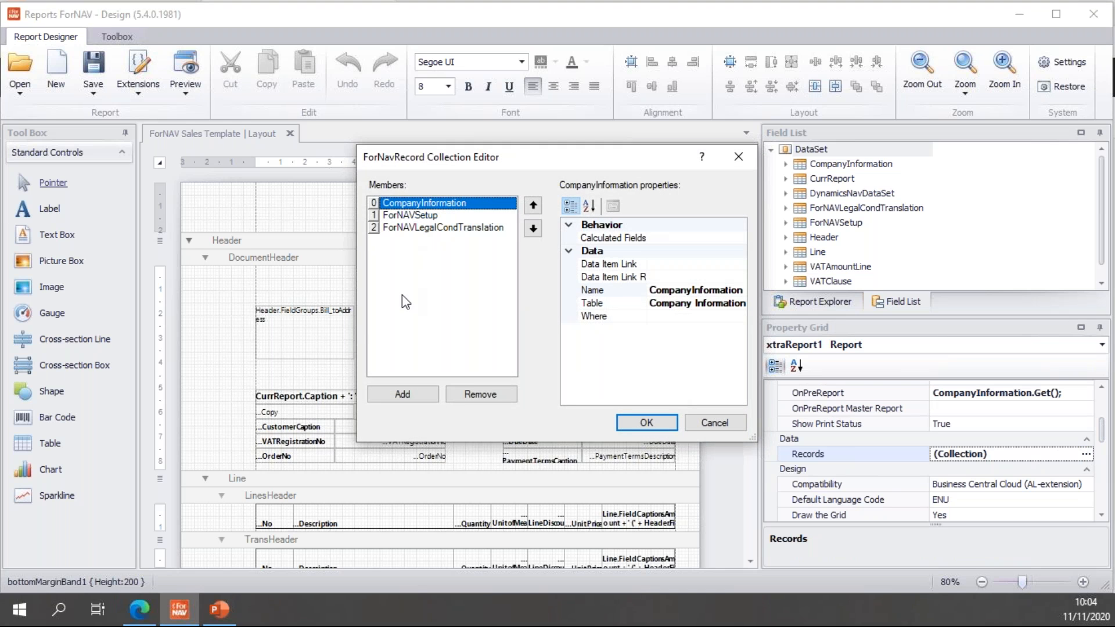
{"action": "mouse_move", "coordinate": [469, 212]}
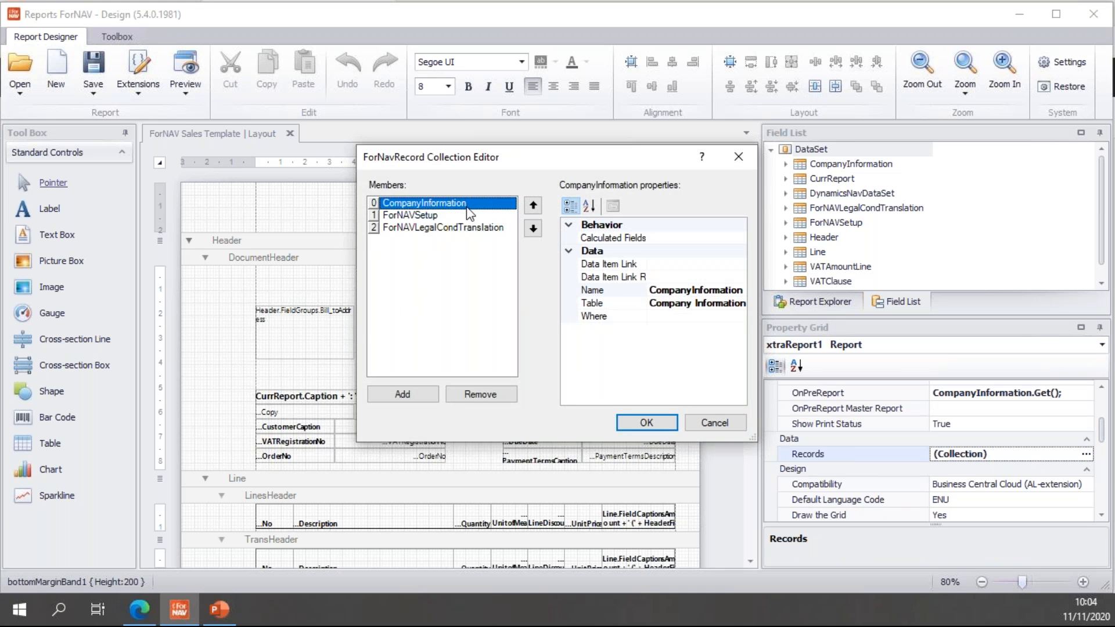
{"action": "left_click", "coordinate": [415, 215]}
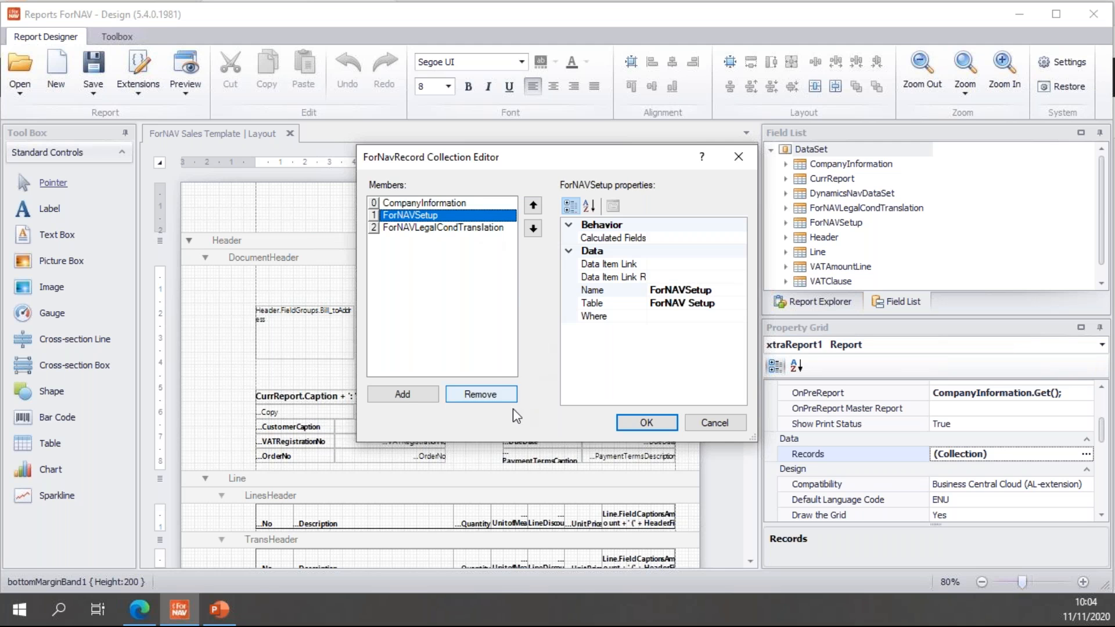
{"action": "left_click", "coordinate": [402, 395]}
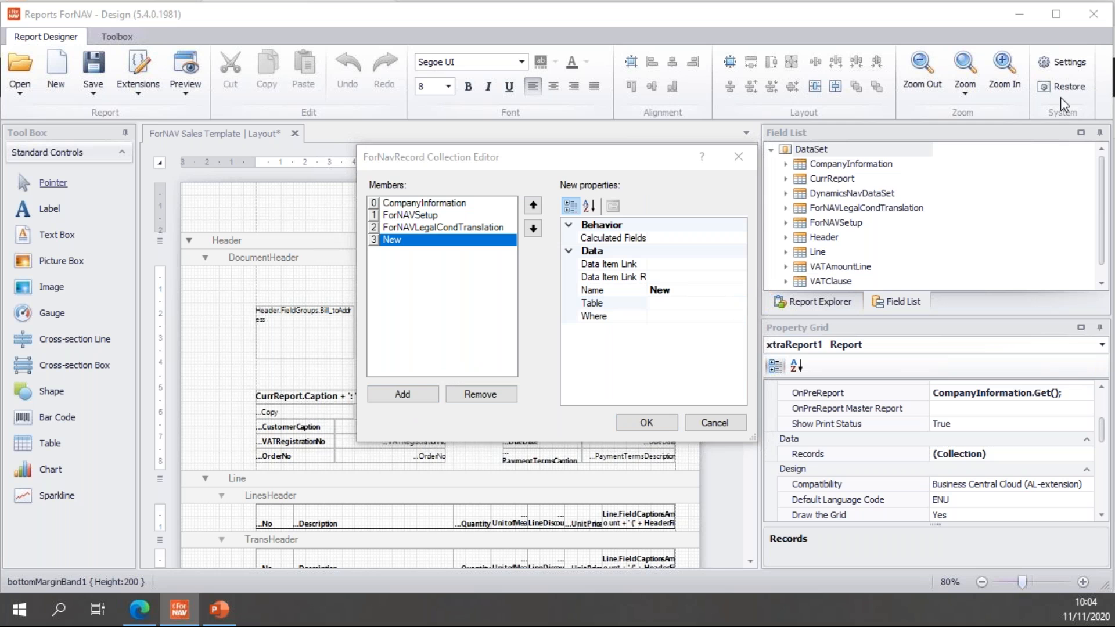
Filter the table picker for 'fornav file' and select ForNAV File Storage (6189181).
{"action": "left_click", "coordinate": [593, 303]}
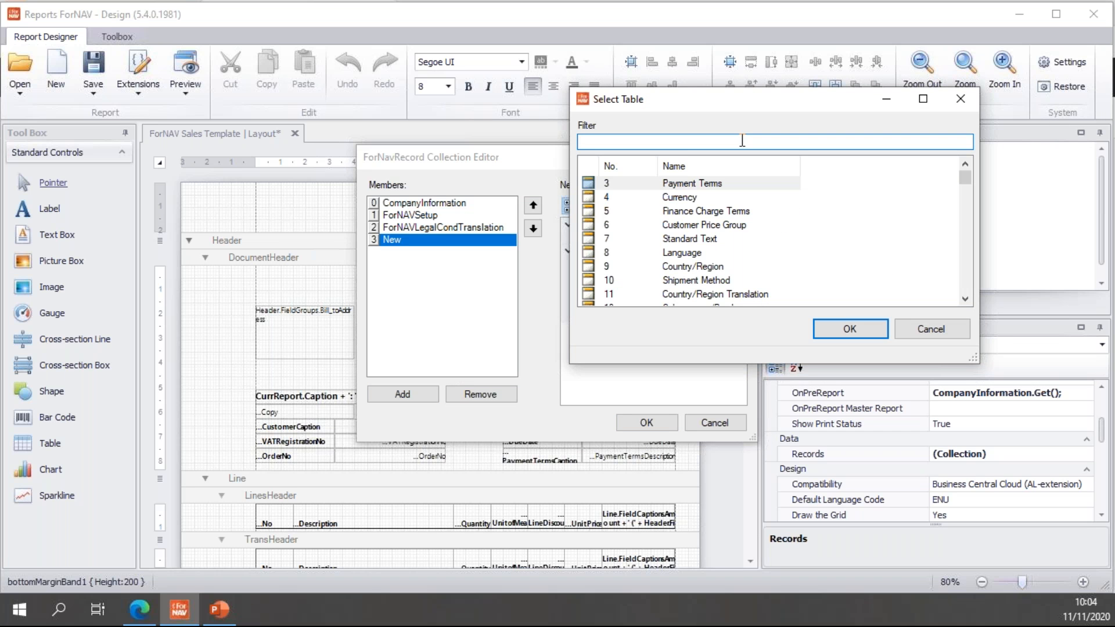
{"action": "type", "text": "fornav file"}
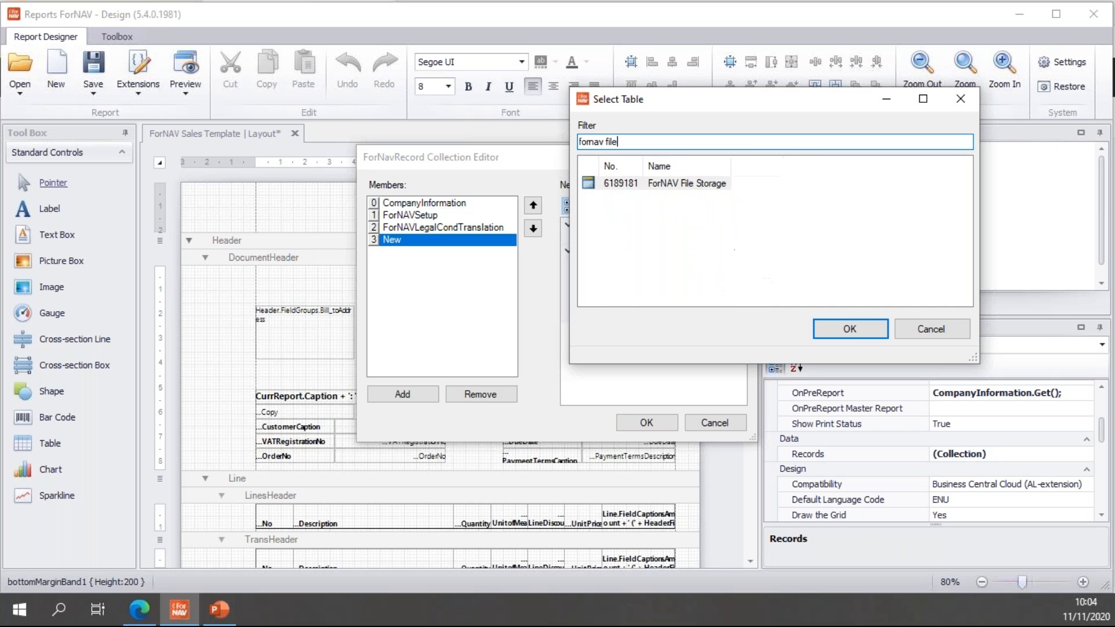
{"action": "left_click", "coordinate": [674, 184]}
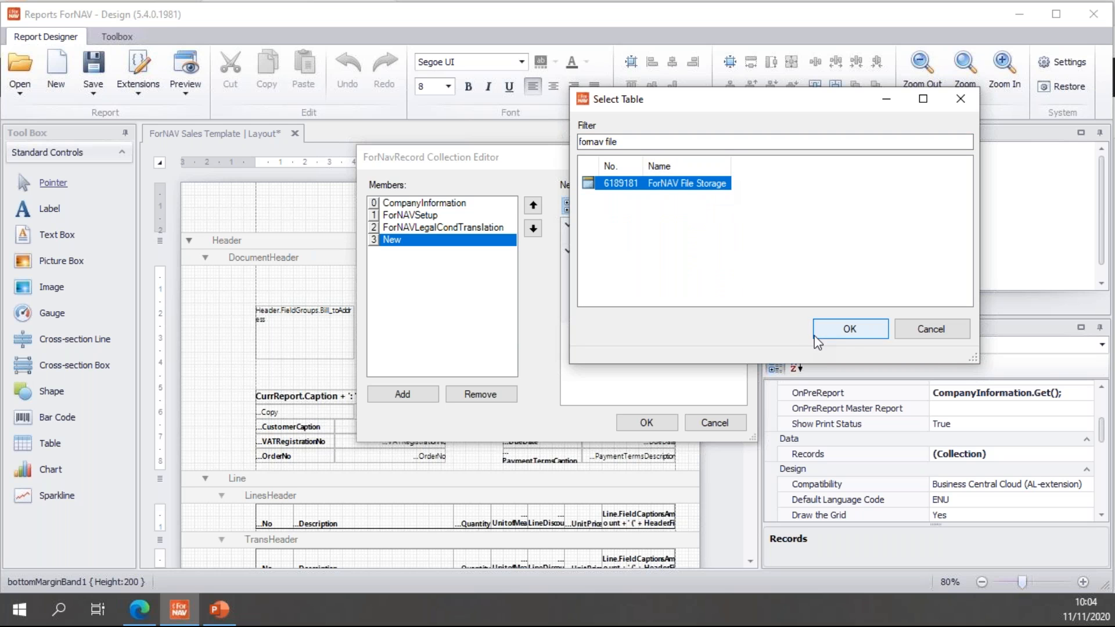
Confirm the table and link the record to Header with Code = Sell-to Customer No.
{"action": "left_click", "coordinate": [851, 329]}
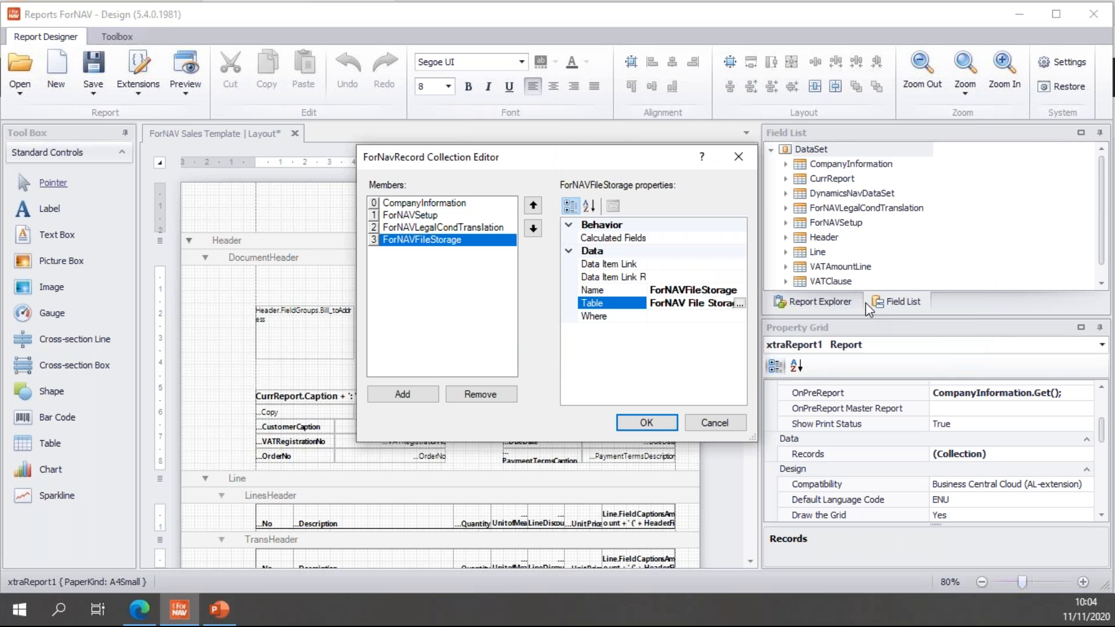
{"action": "mouse_move", "coordinate": [645, 260]}
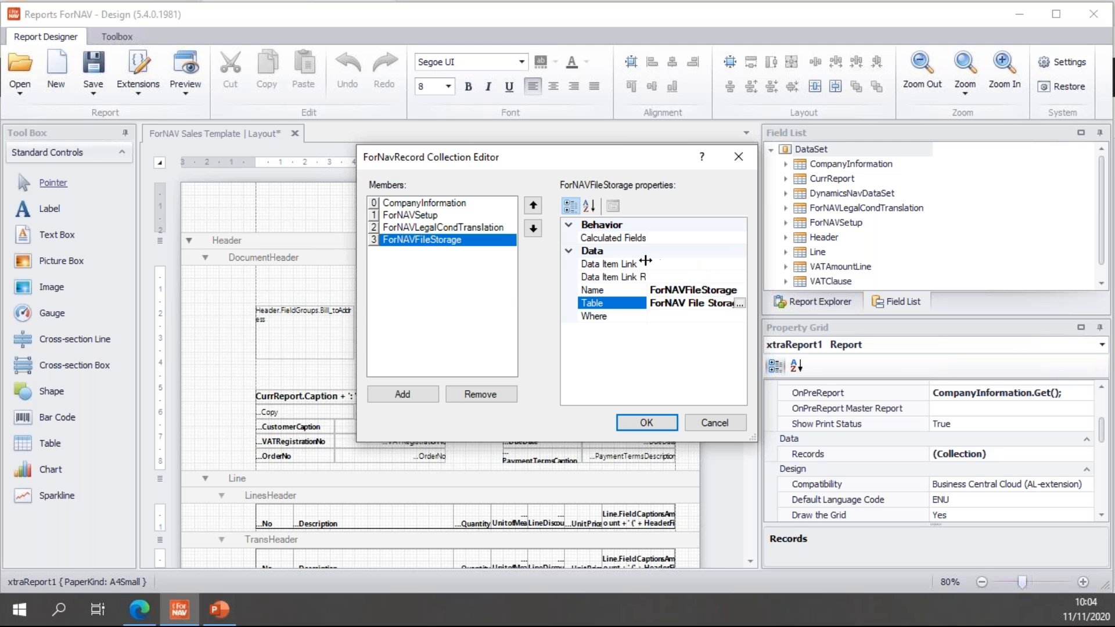
{"action": "left_click", "coordinate": [614, 277]}
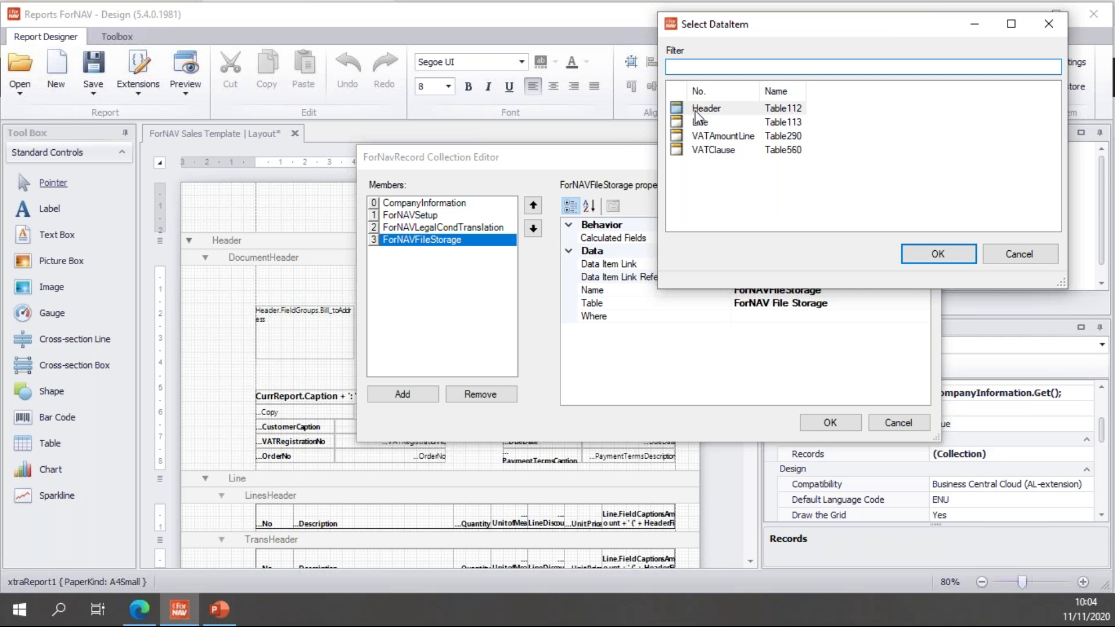
{"action": "left_click", "coordinate": [939, 253]}
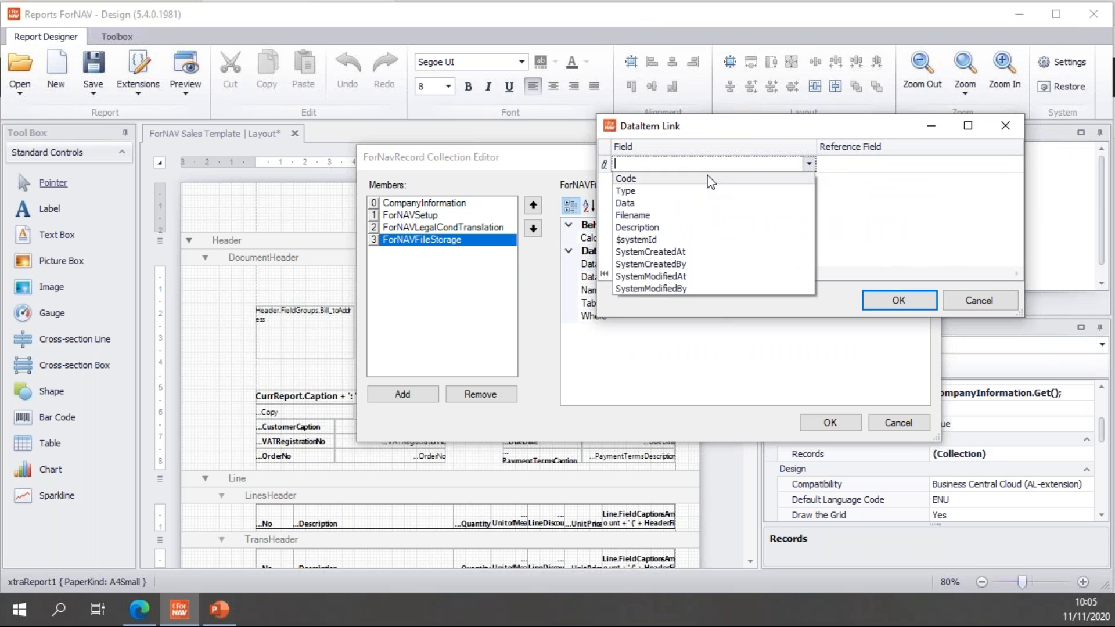
{"action": "mouse_move", "coordinate": [636, 186]}
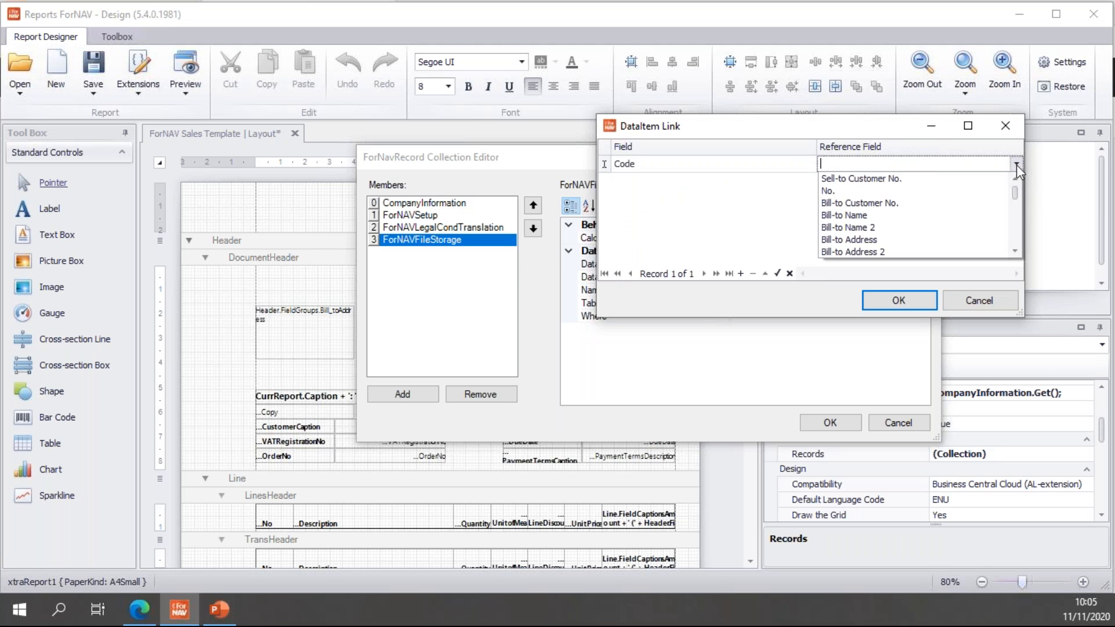
{"action": "left_click", "coordinate": [861, 178]}
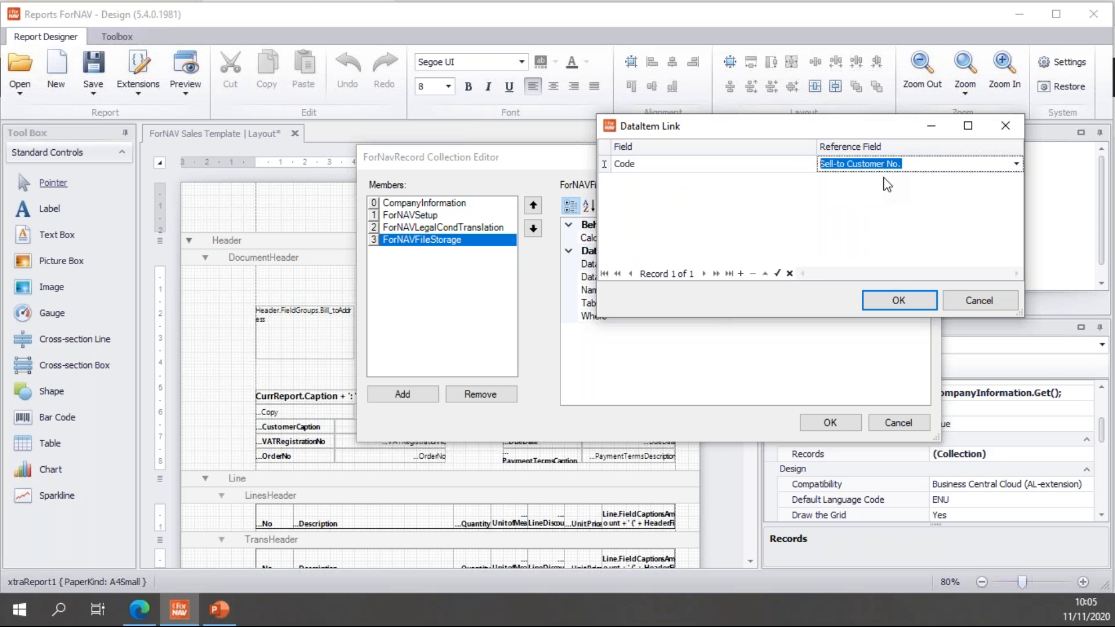
{"action": "left_click", "coordinate": [899, 300]}
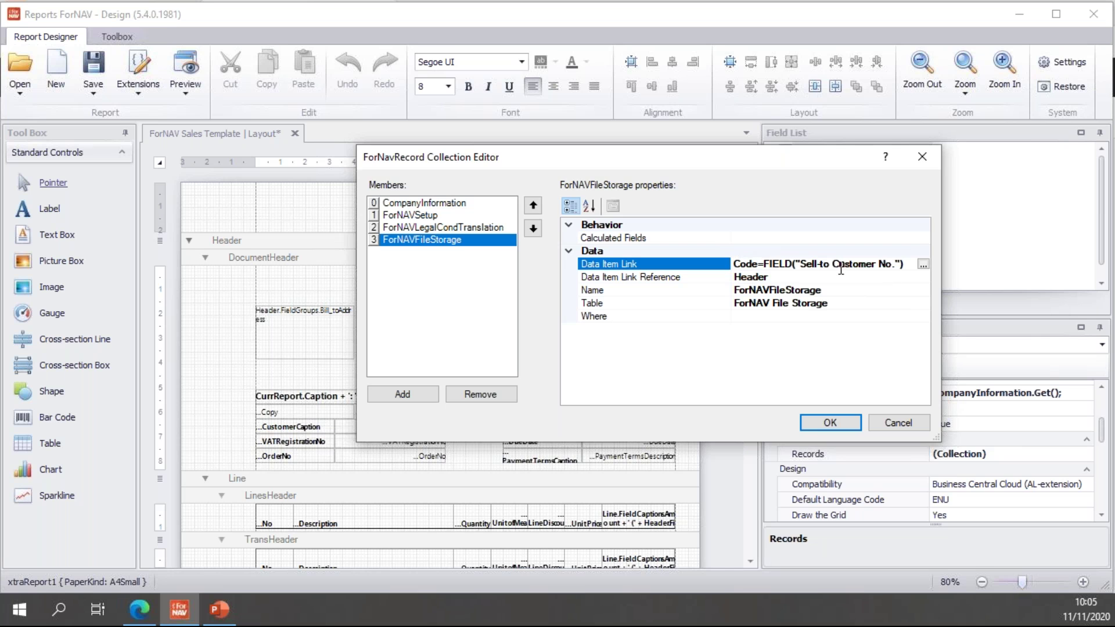
Add the Where filter Type = CONST(LOGO) to the record.
{"action": "left_click", "coordinate": [651, 316]}
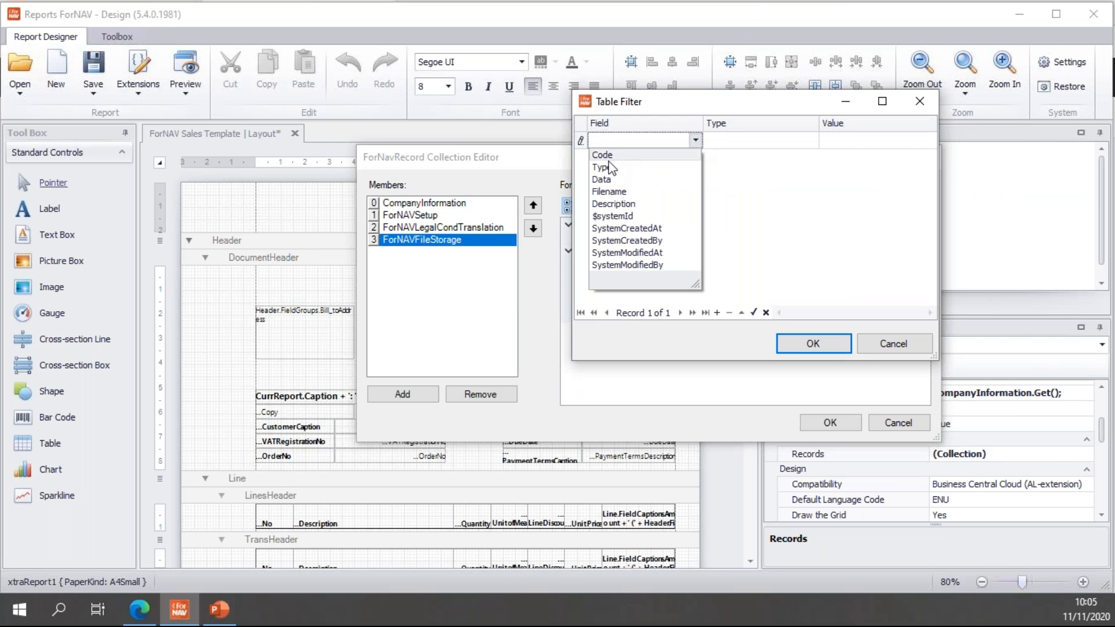
{"action": "mouse_move", "coordinate": [611, 177]}
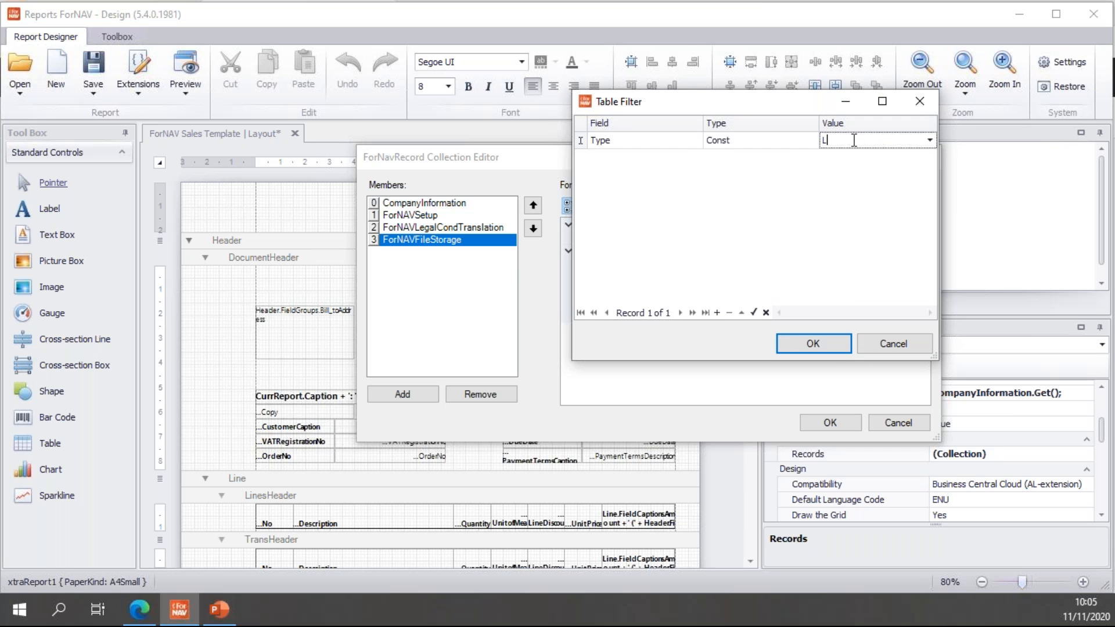
{"action": "type", "text": "LOGO"}
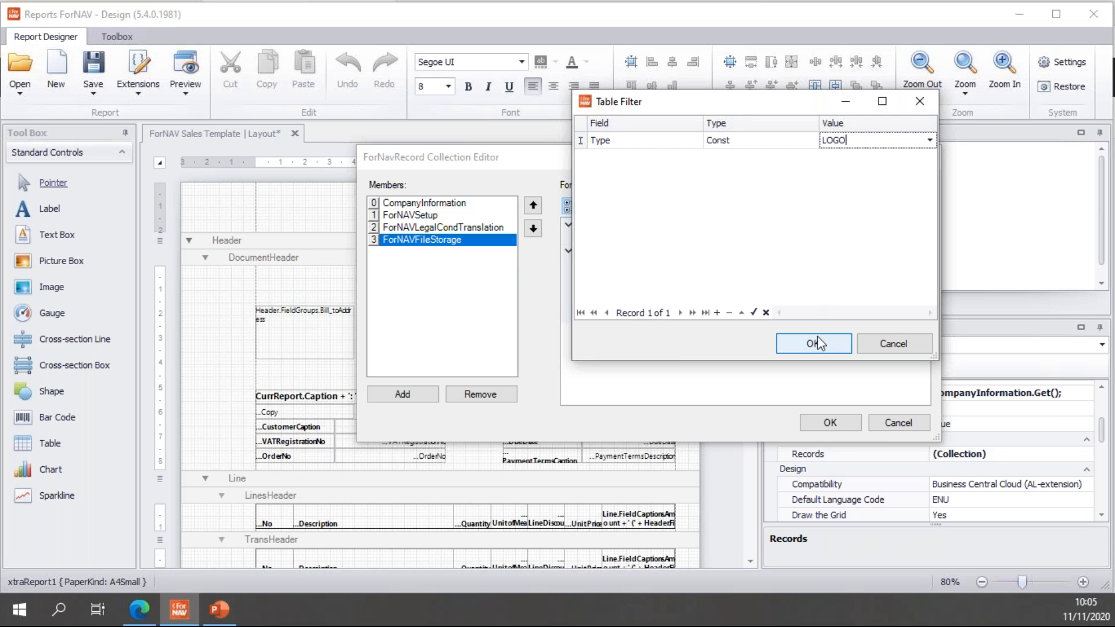
{"action": "left_click", "coordinate": [813, 343]}
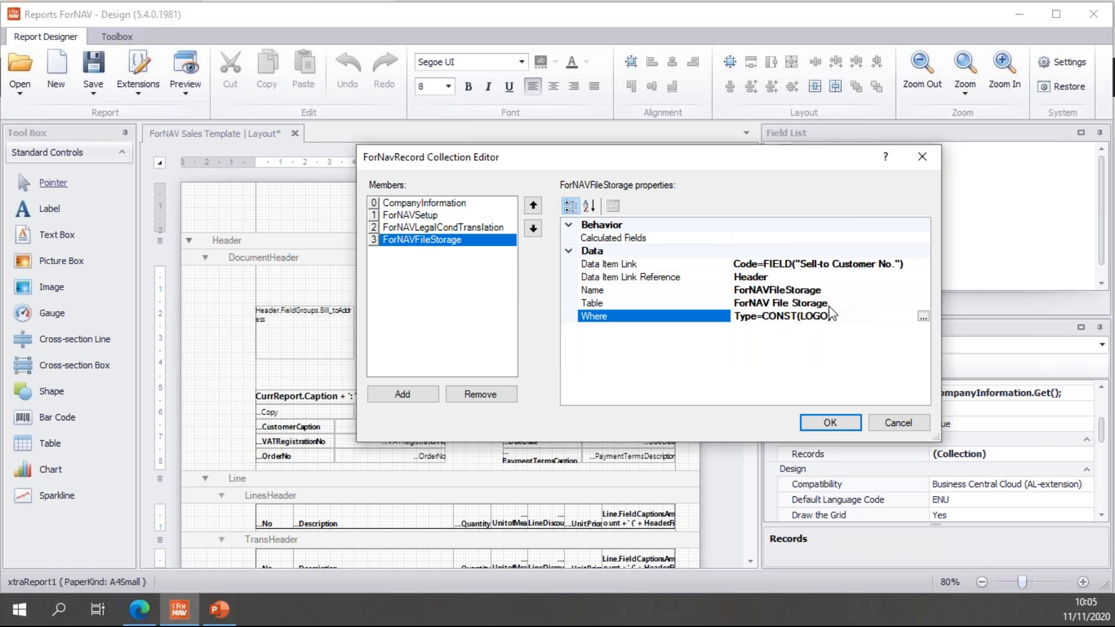
{"action": "mouse_move", "coordinate": [809, 271]}
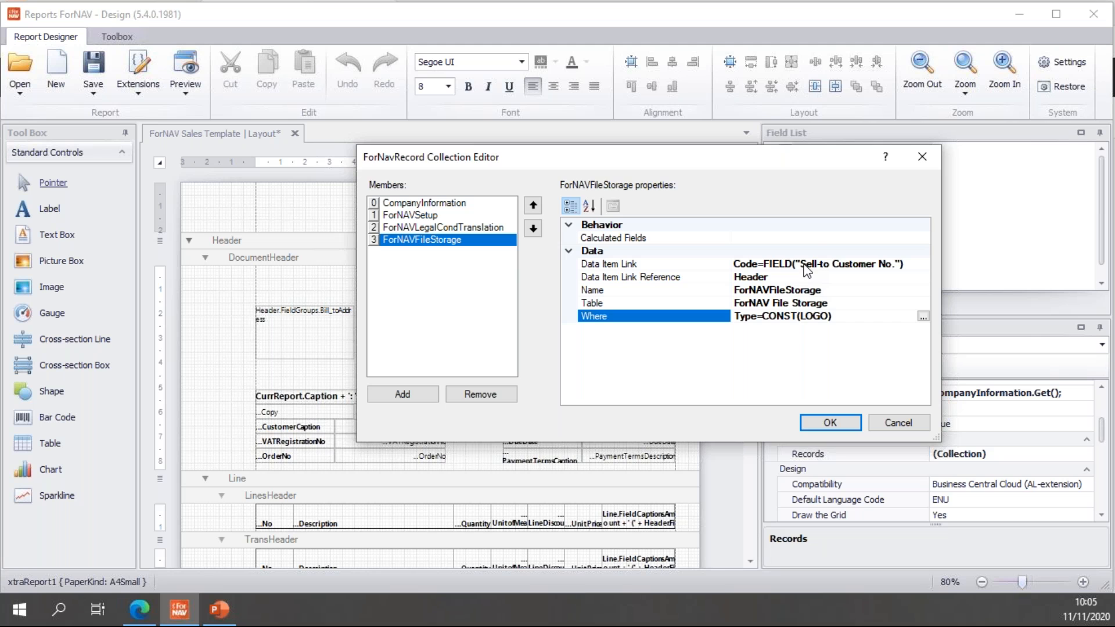
Move Data into the record's selected calculated fields.
{"action": "left_click", "coordinate": [634, 237]}
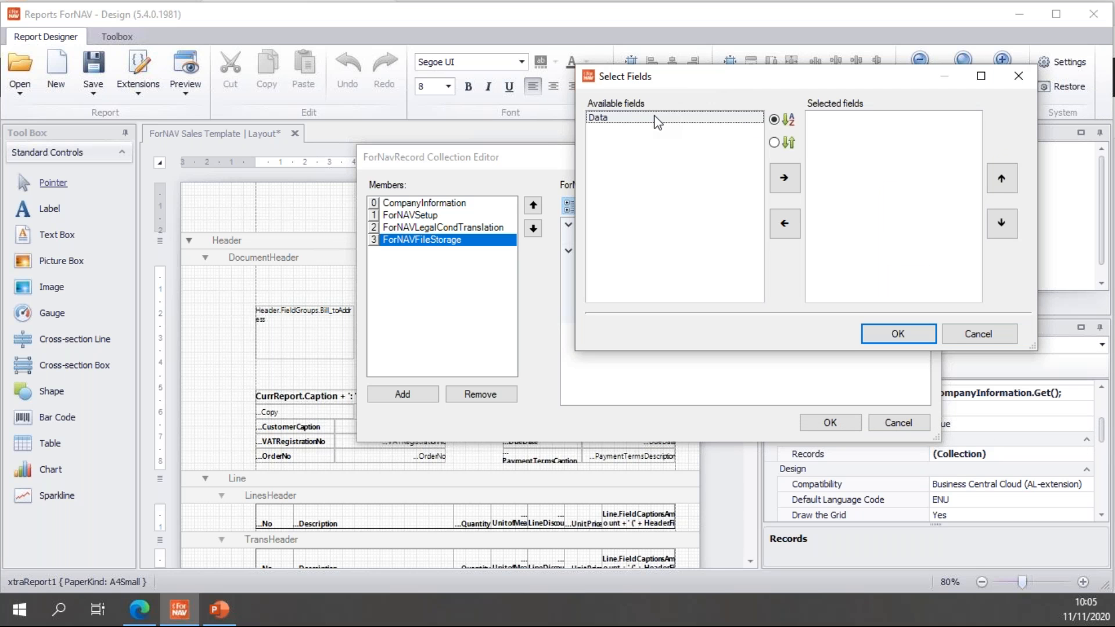
{"action": "left_click", "coordinate": [786, 177]}
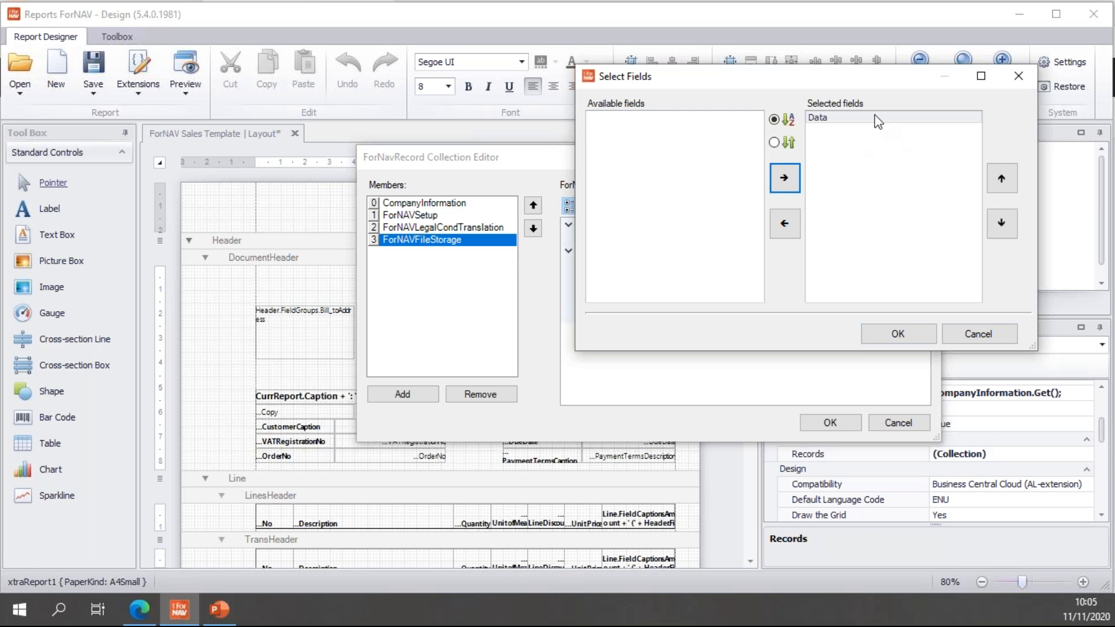
{"action": "mouse_move", "coordinate": [909, 219]}
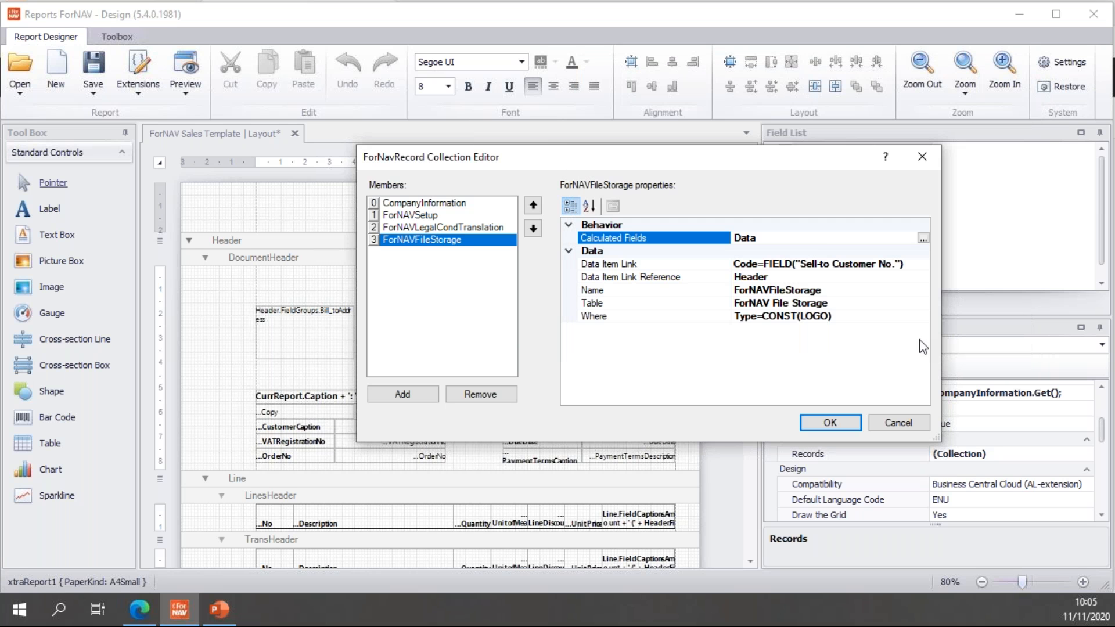
{"action": "mouse_move", "coordinate": [848, 299]}
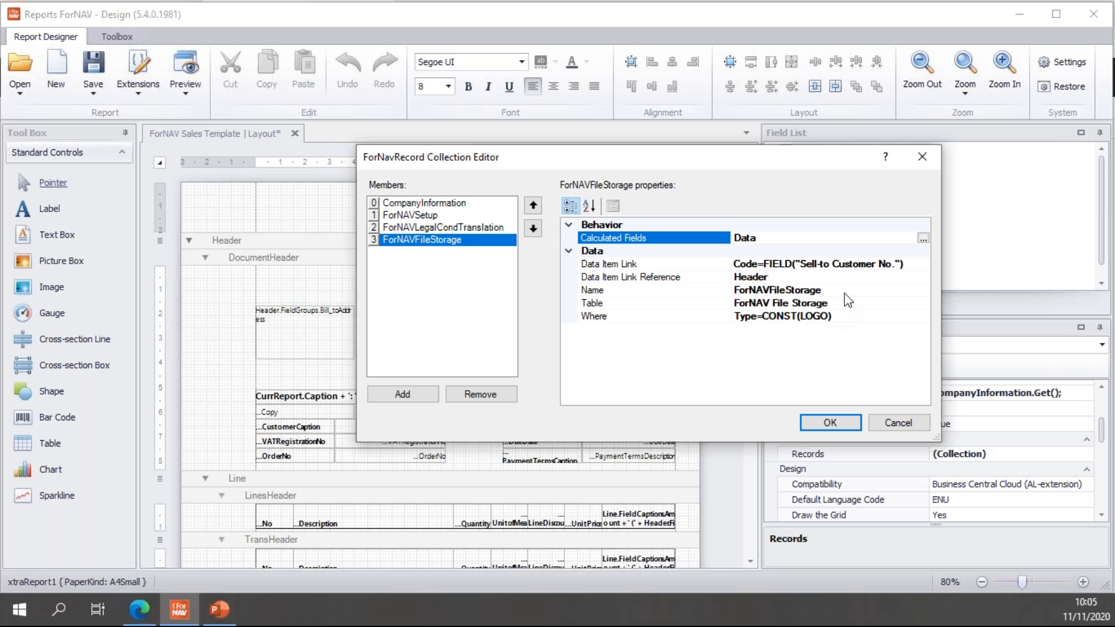
{"action": "mouse_move", "coordinate": [789, 238]}
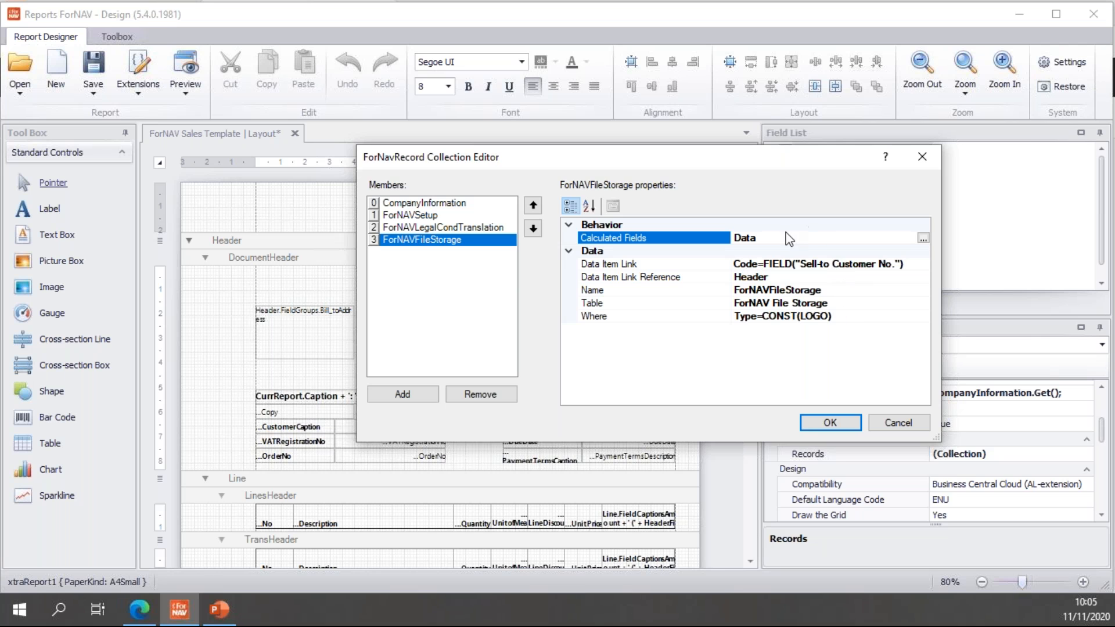
{"action": "mouse_move", "coordinate": [846, 423]}
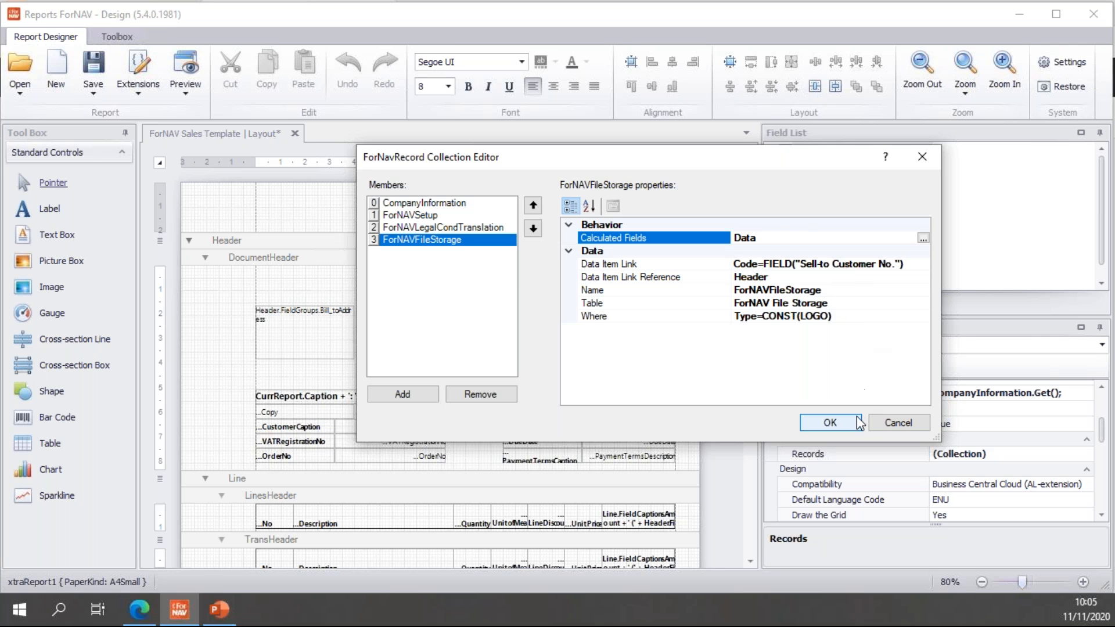
Apply the record collection and show the header logo picture box's quick settings.
{"action": "left_click", "coordinate": [829, 423]}
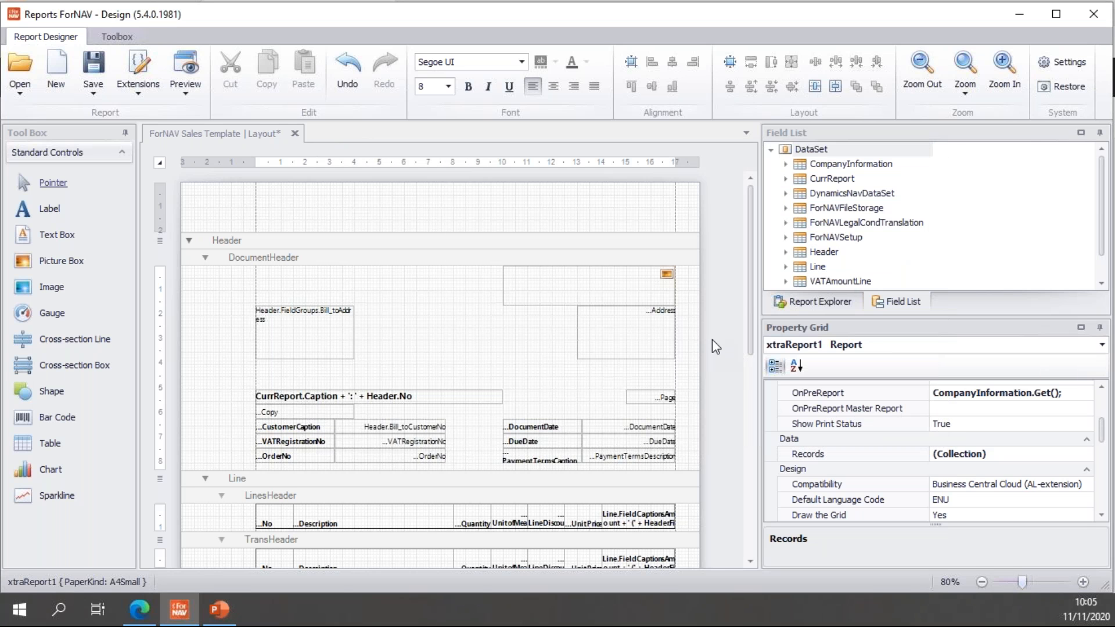
{"action": "mouse_move", "coordinate": [660, 292]}
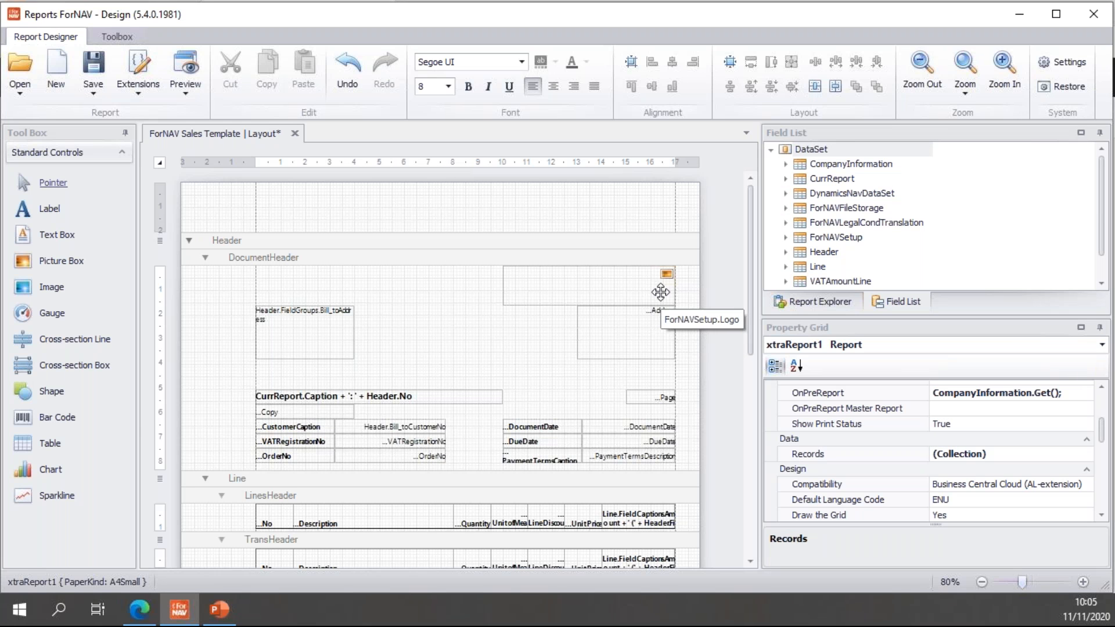
{"action": "mouse_move", "coordinate": [615, 284]}
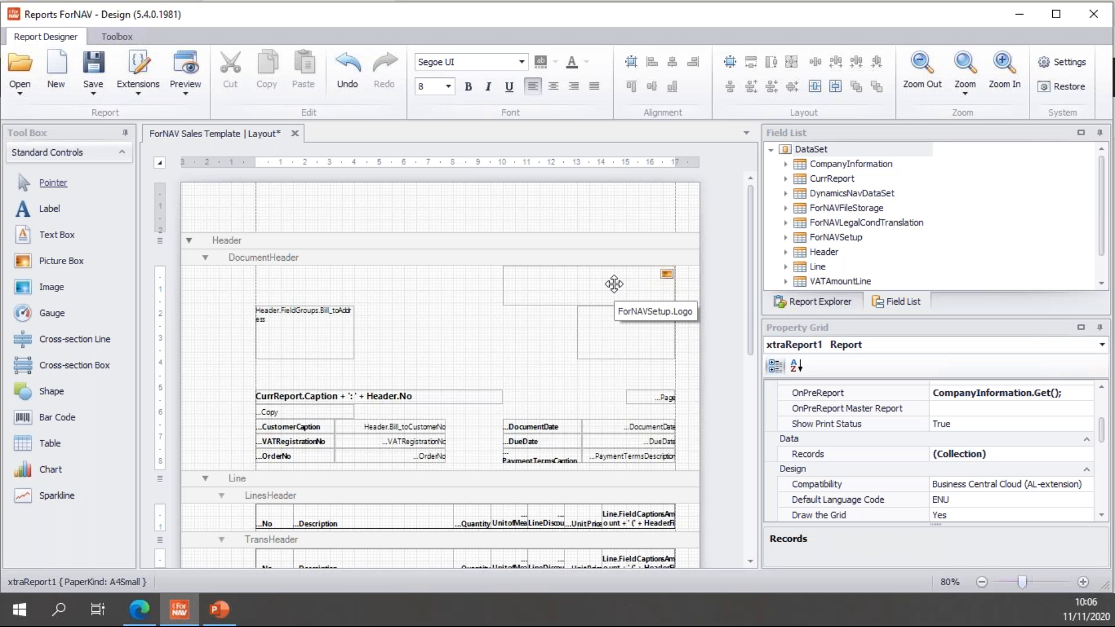
{"action": "left_click", "coordinate": [615, 283]}
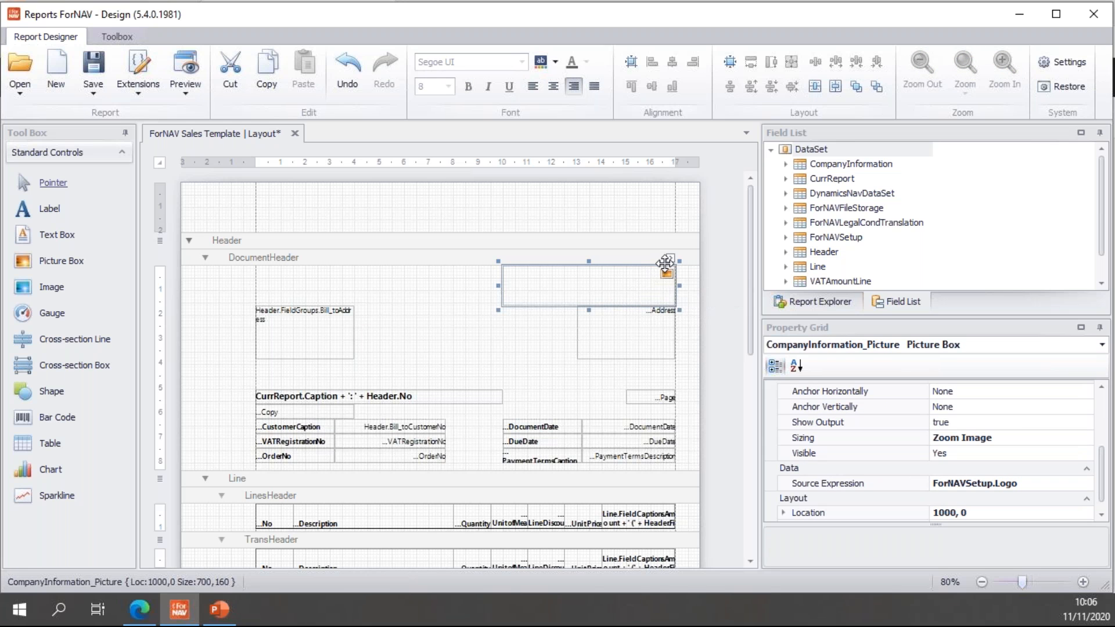
{"action": "left_click", "coordinate": [666, 273]}
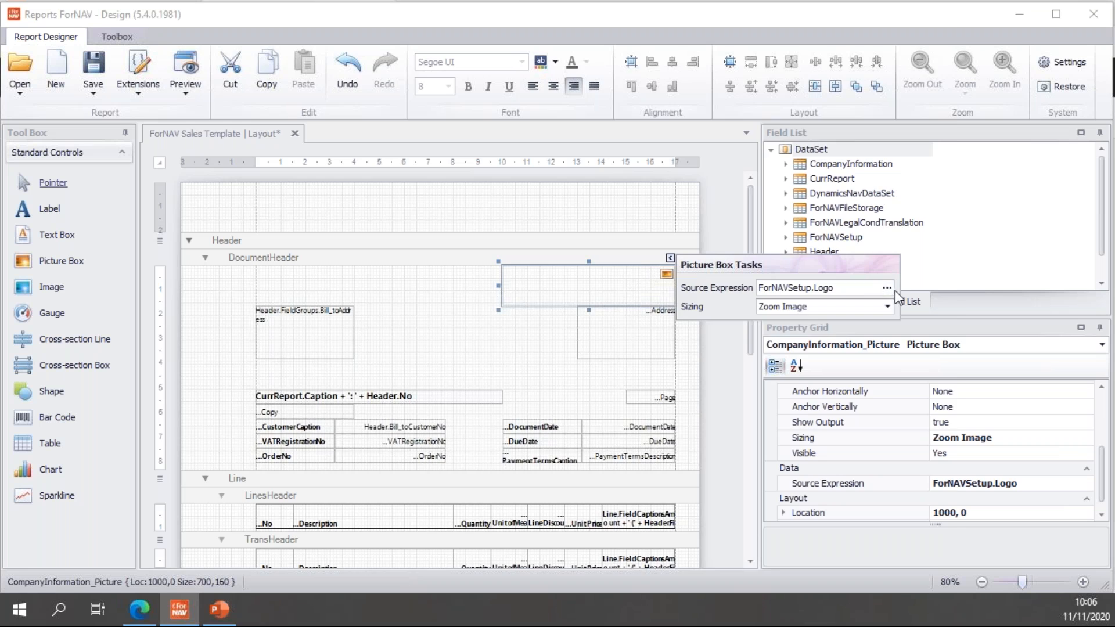
Insert ForNAVFileStorage.Data from the Fields list into the logo's Source Expression.
{"action": "left_click", "coordinate": [887, 289]}
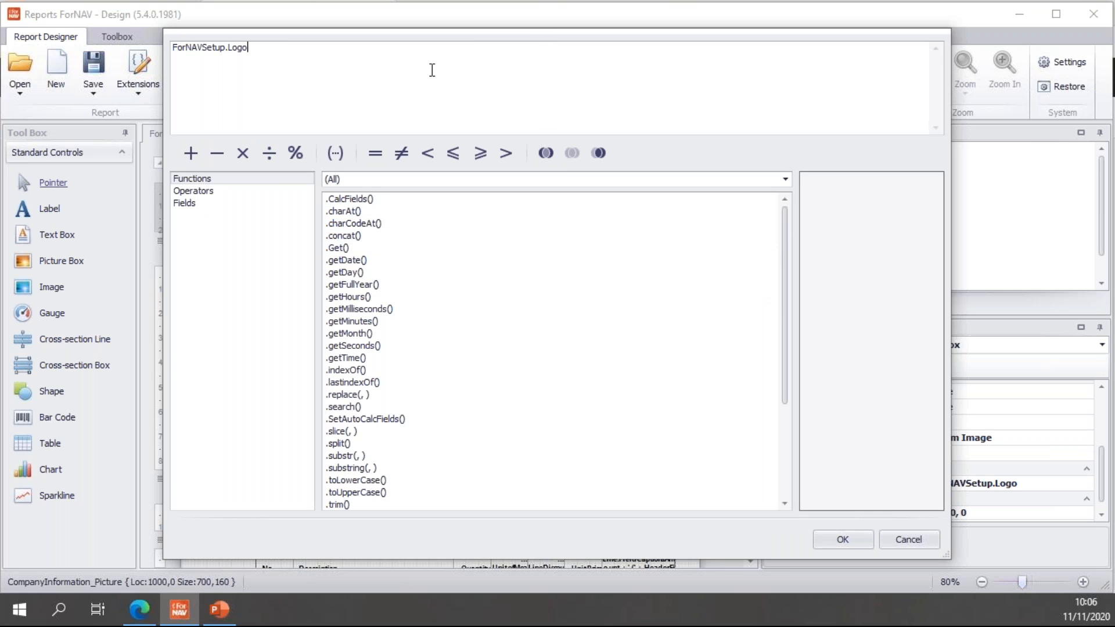
{"action": "mouse_move", "coordinate": [437, 70]}
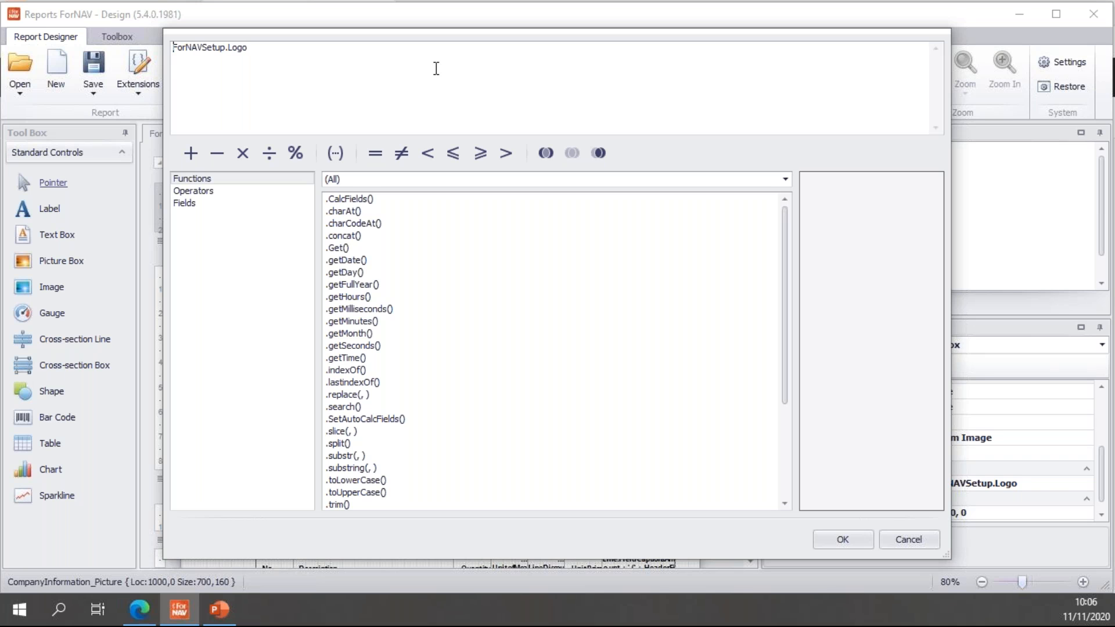
{"action": "mouse_move", "coordinate": [335, 44]}
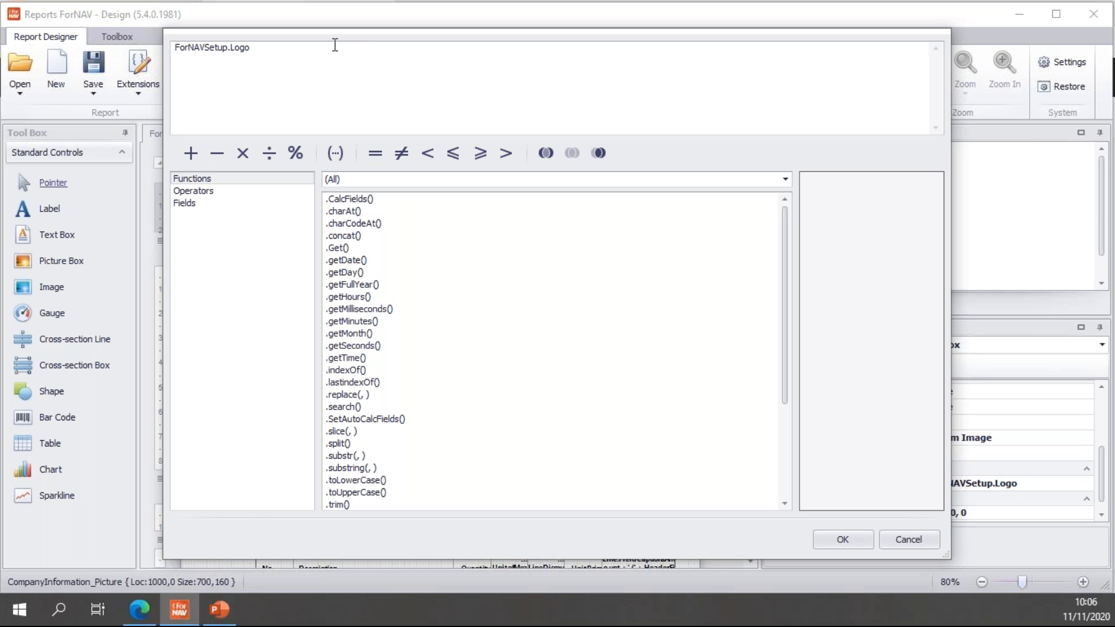
{"action": "left_click", "coordinate": [184, 203]}
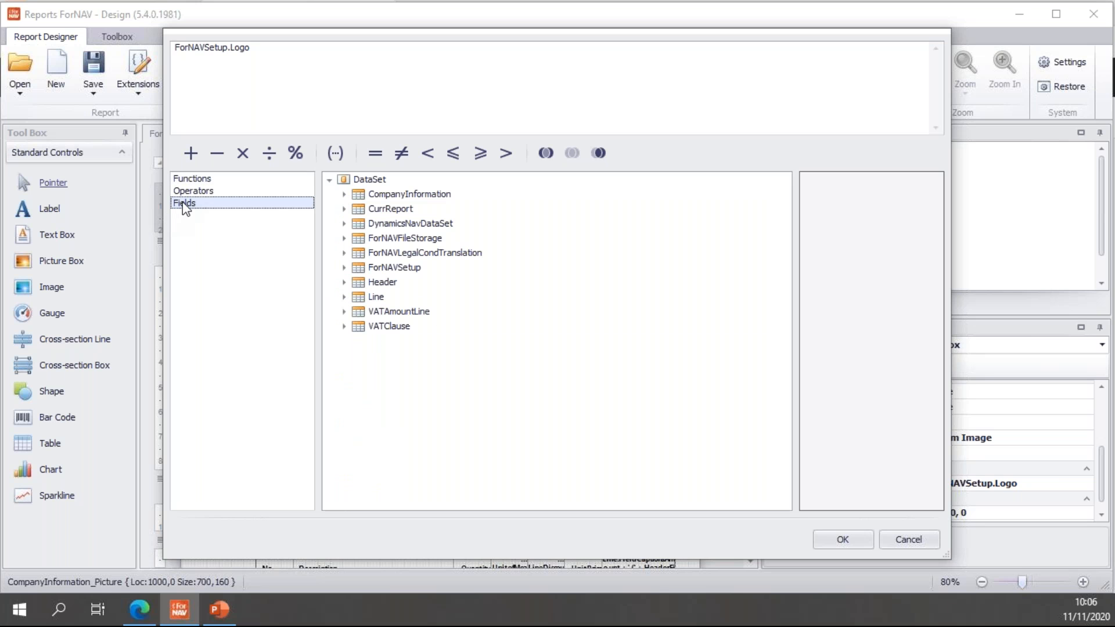
{"action": "left_click", "coordinate": [344, 238]}
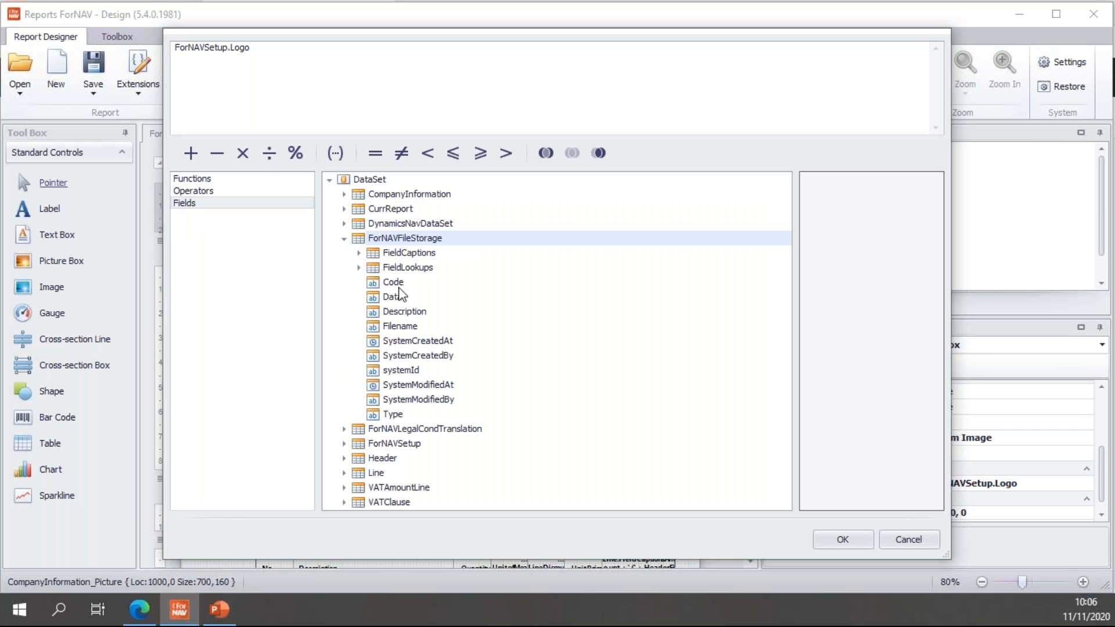
{"action": "double_click", "coordinate": [388, 297]}
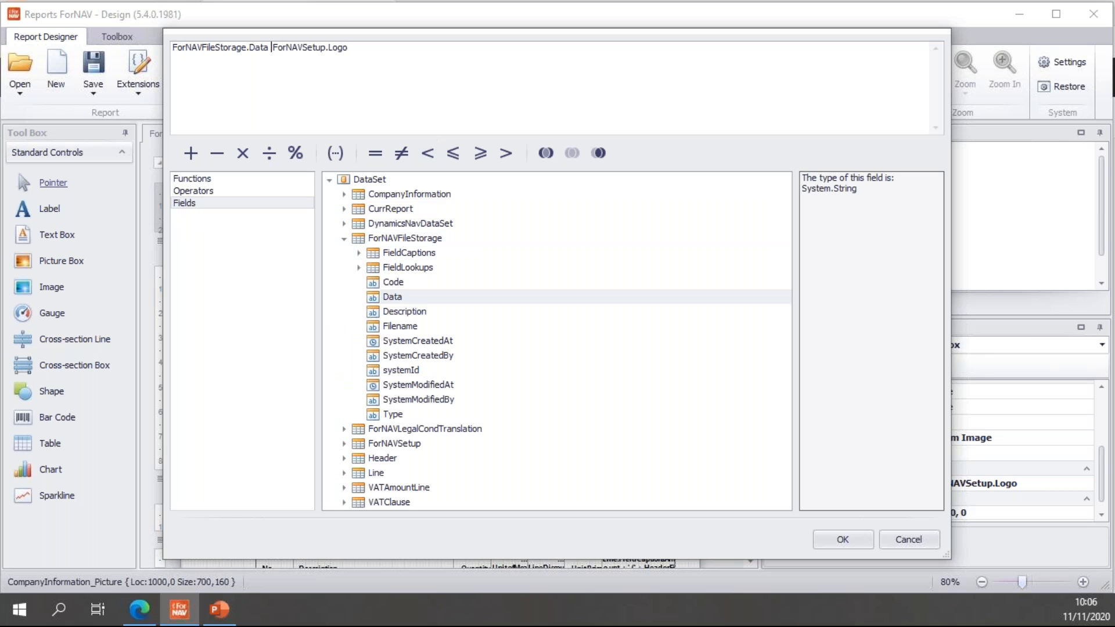
Complete the expression ForNAVFileStorage.Data != '' ? ForNAVFileStorage.Data : ForNAVSetup.Logo and confirm.
{"action": "left_click", "coordinate": [400, 153]}
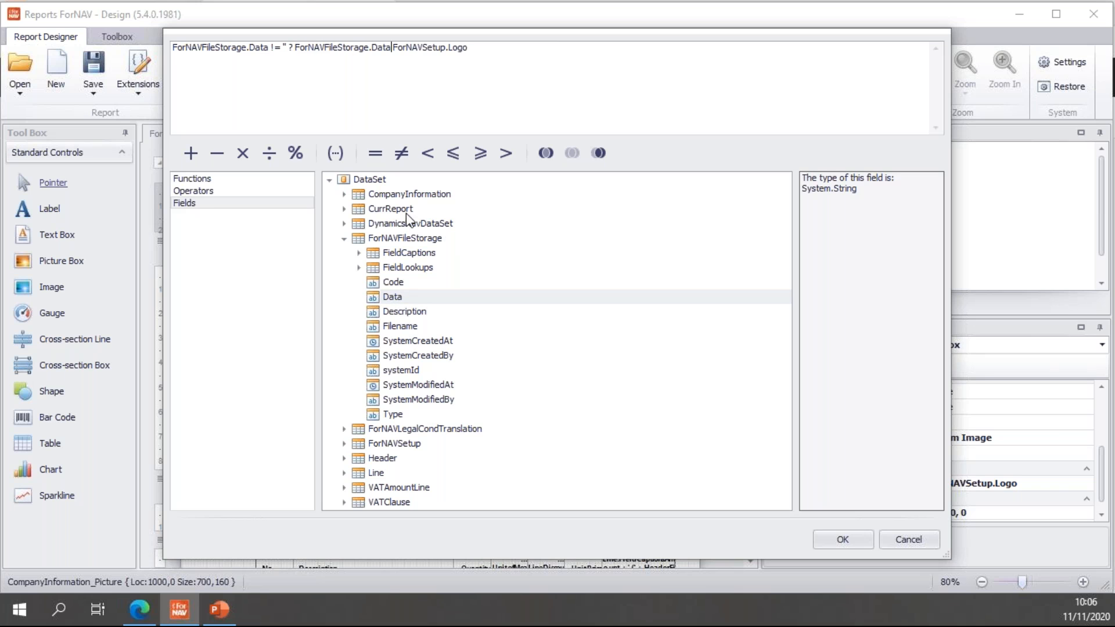
{"action": "mouse_move", "coordinate": [416, 103]}
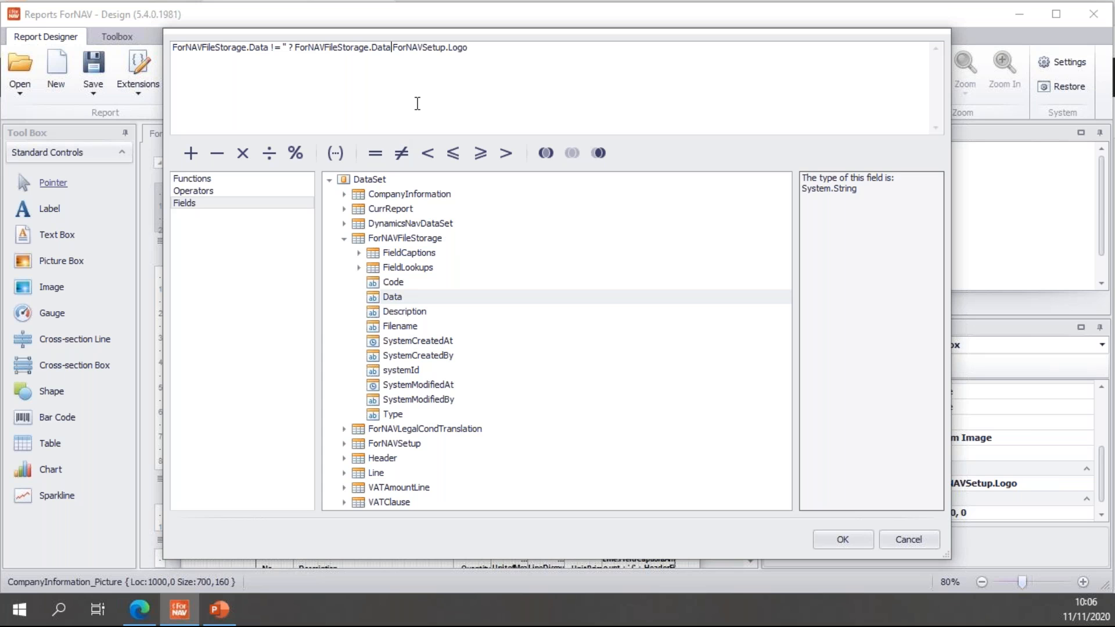
{"action": "type", "text": ":"}
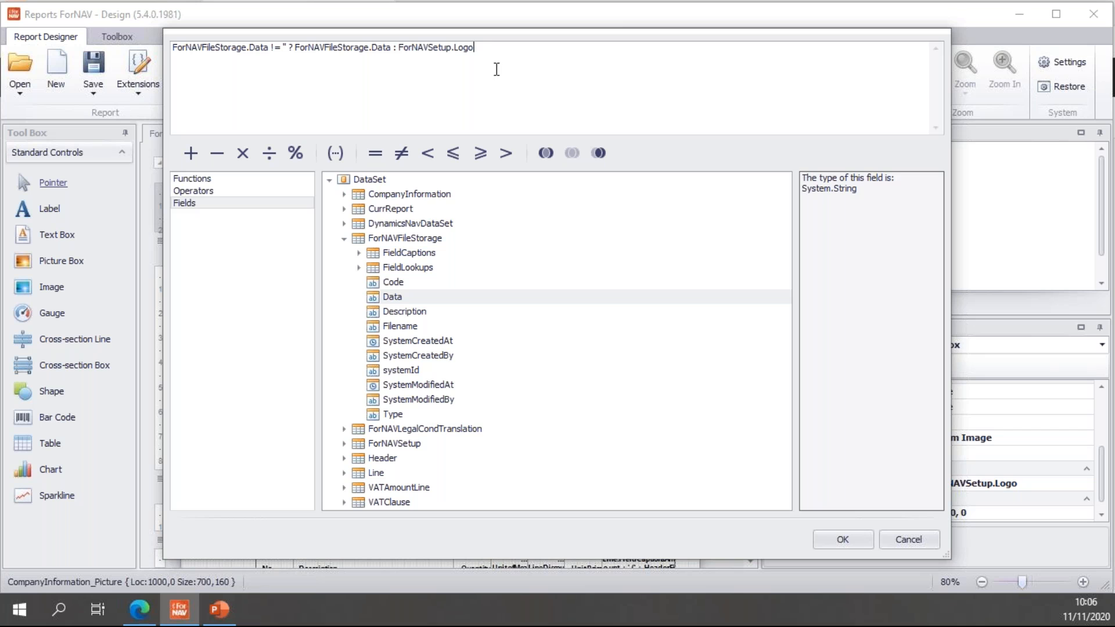
{"action": "mouse_move", "coordinate": [176, 60]}
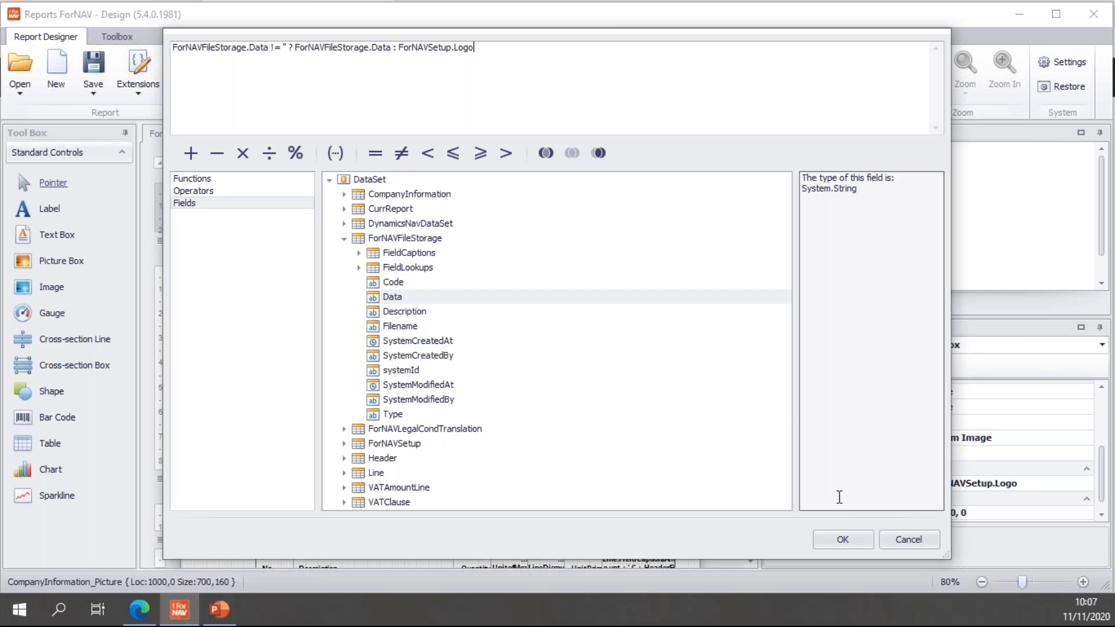
{"action": "left_click", "coordinate": [844, 539]}
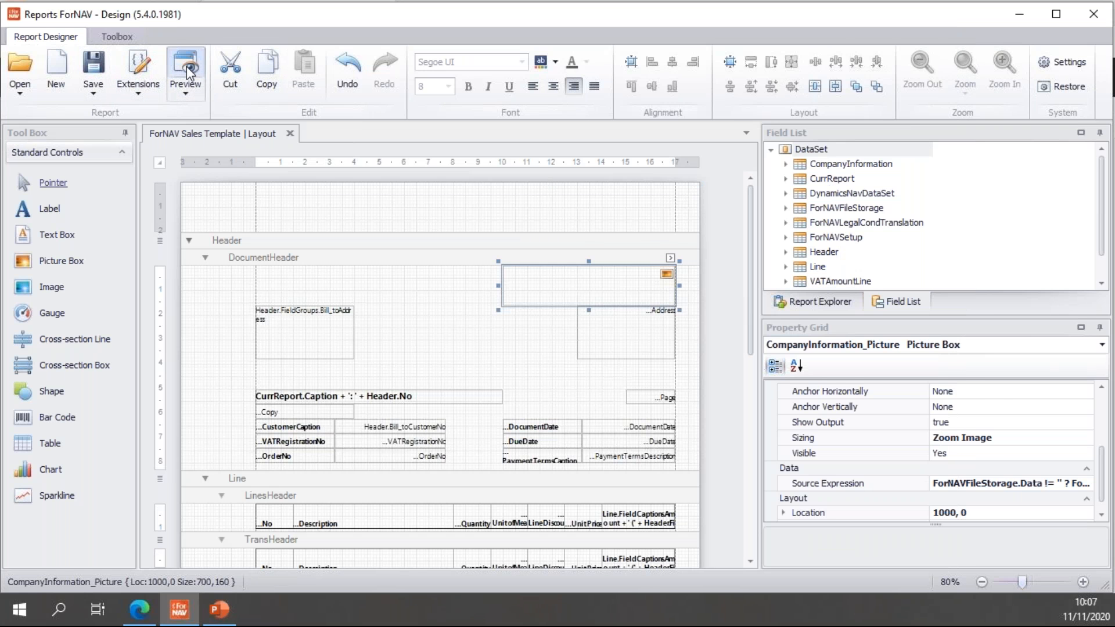
Preview Sales Template for invoice 103027, showing the ForNAV logo.
{"action": "left_click", "coordinate": [186, 65]}
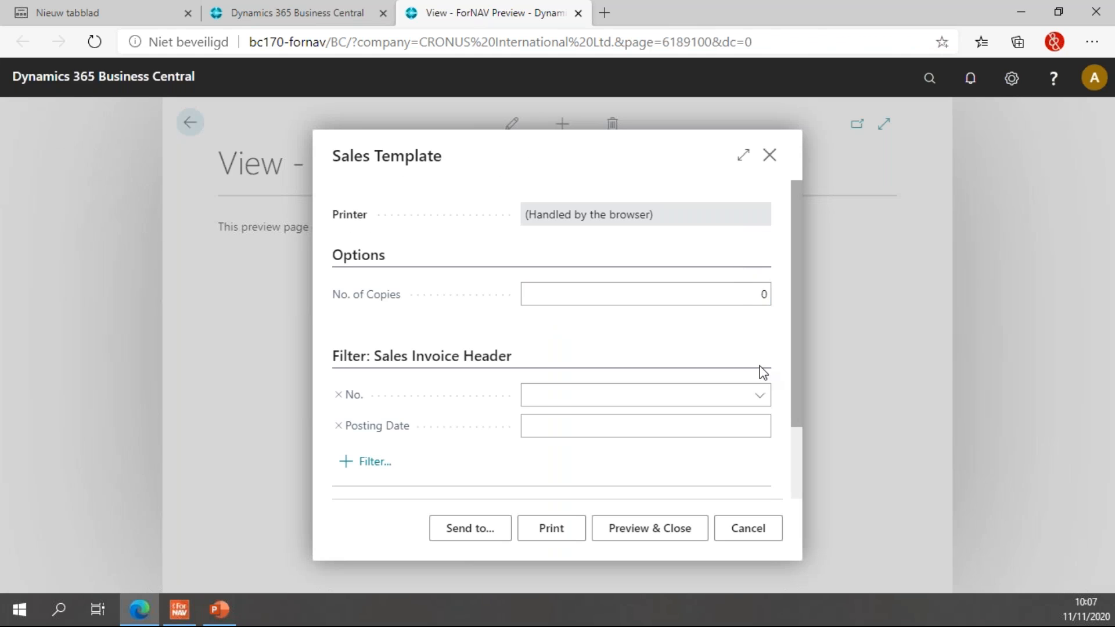
{"action": "type", "text": "103027"}
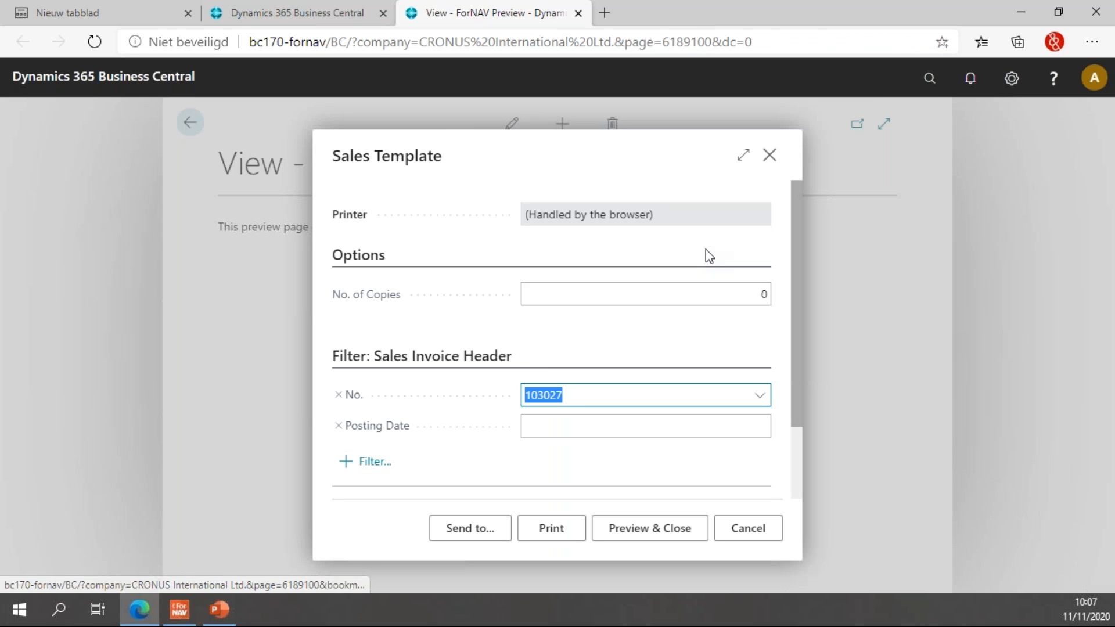
{"action": "left_click", "coordinate": [649, 528]}
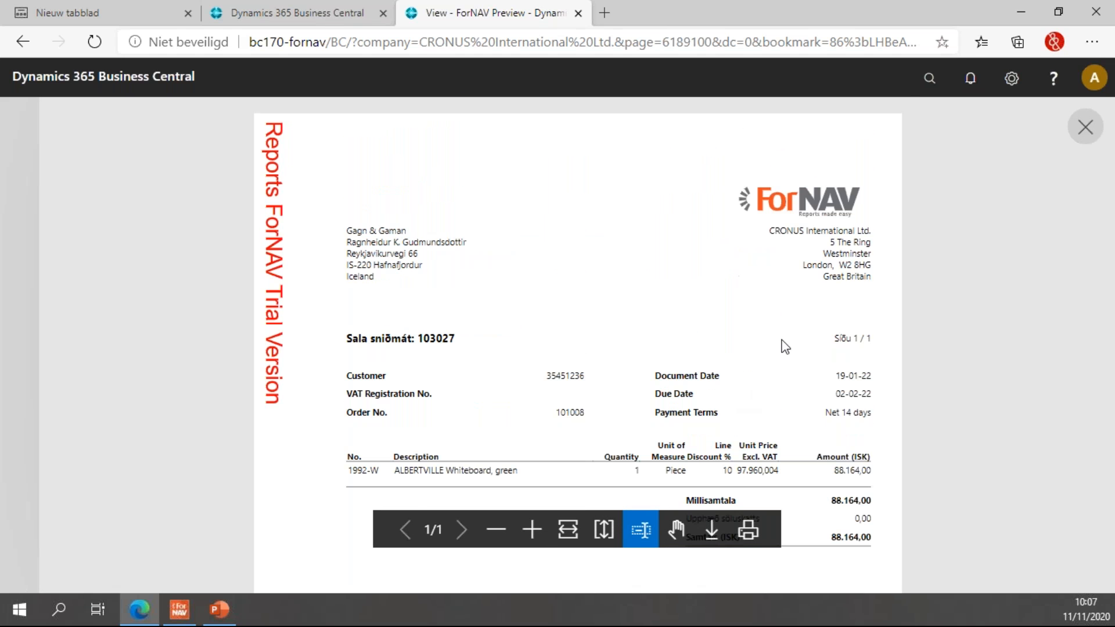
{"action": "mouse_move", "coordinate": [851, 207]}
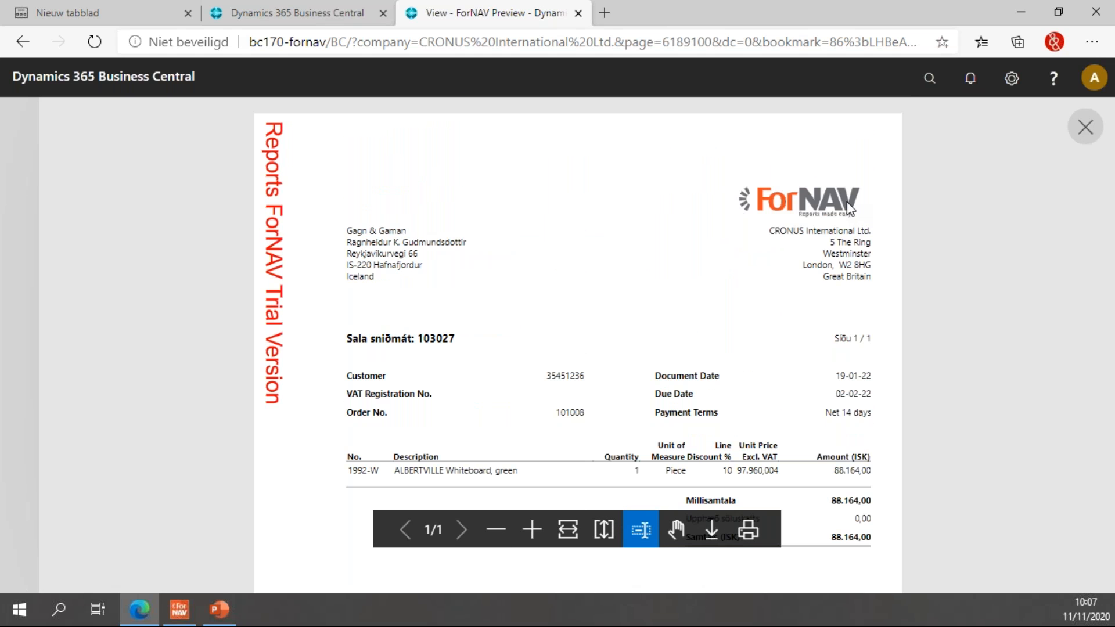
{"action": "mouse_move", "coordinate": [823, 199]}
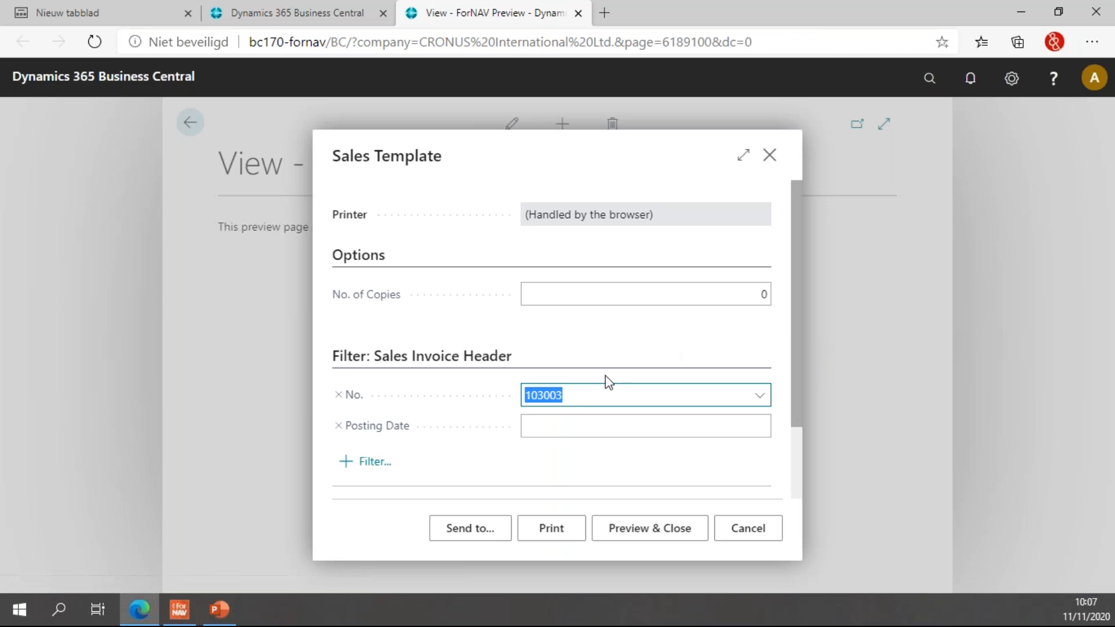
Preview invoice 103003 showing the Red & Bundle logo, then close the preview.
{"action": "left_click", "coordinate": [650, 528]}
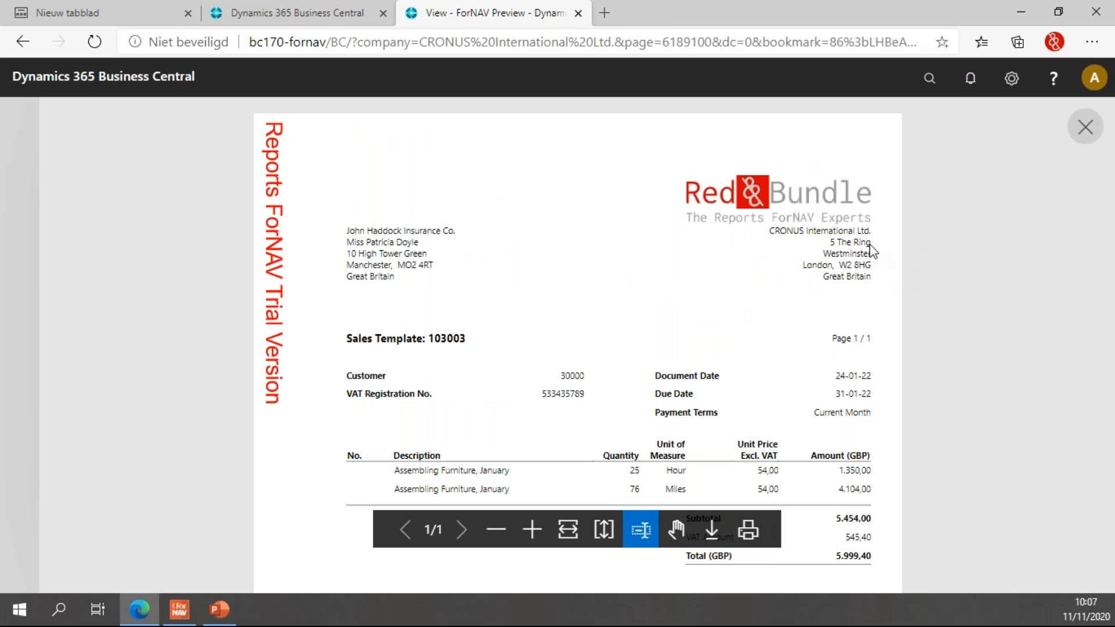
{"action": "mouse_move", "coordinate": [807, 235]}
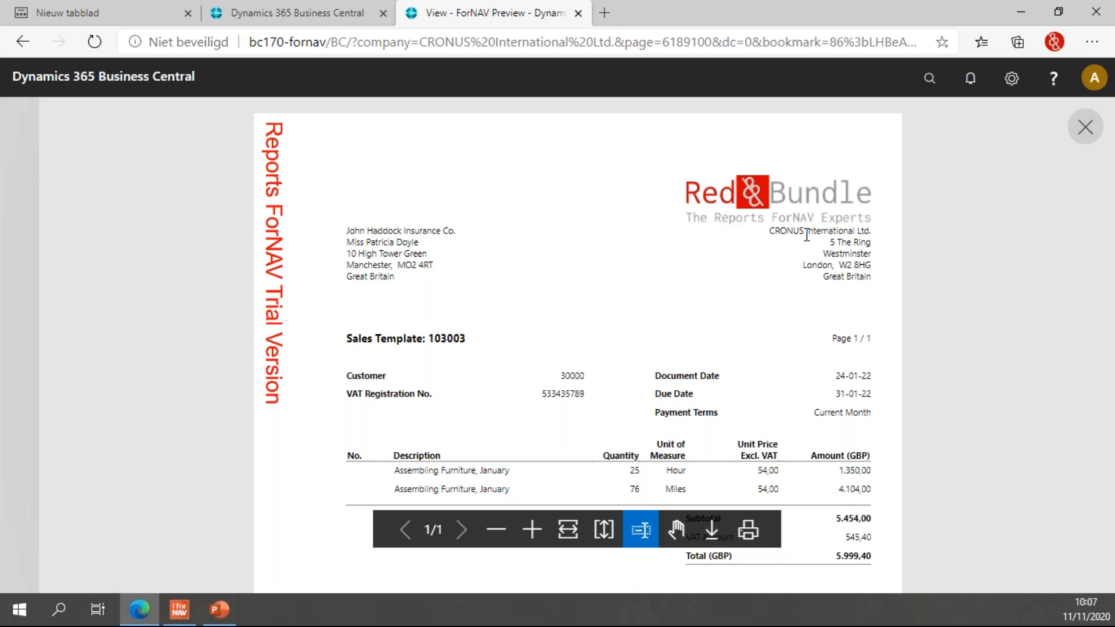
{"action": "mouse_move", "coordinate": [820, 226]}
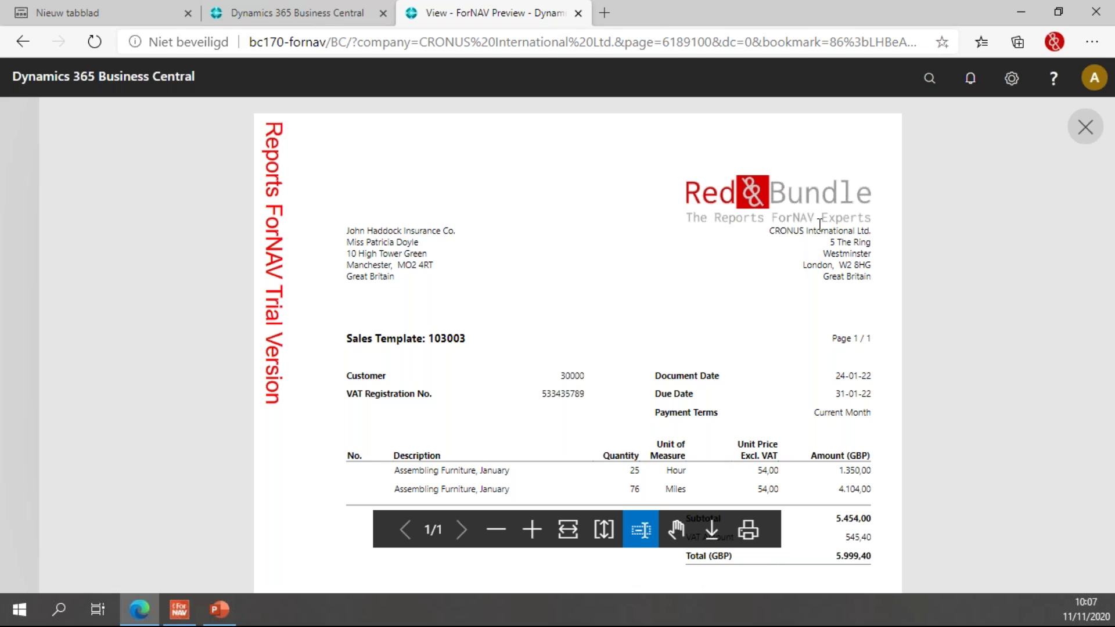
{"action": "left_click", "coordinate": [1086, 126]}
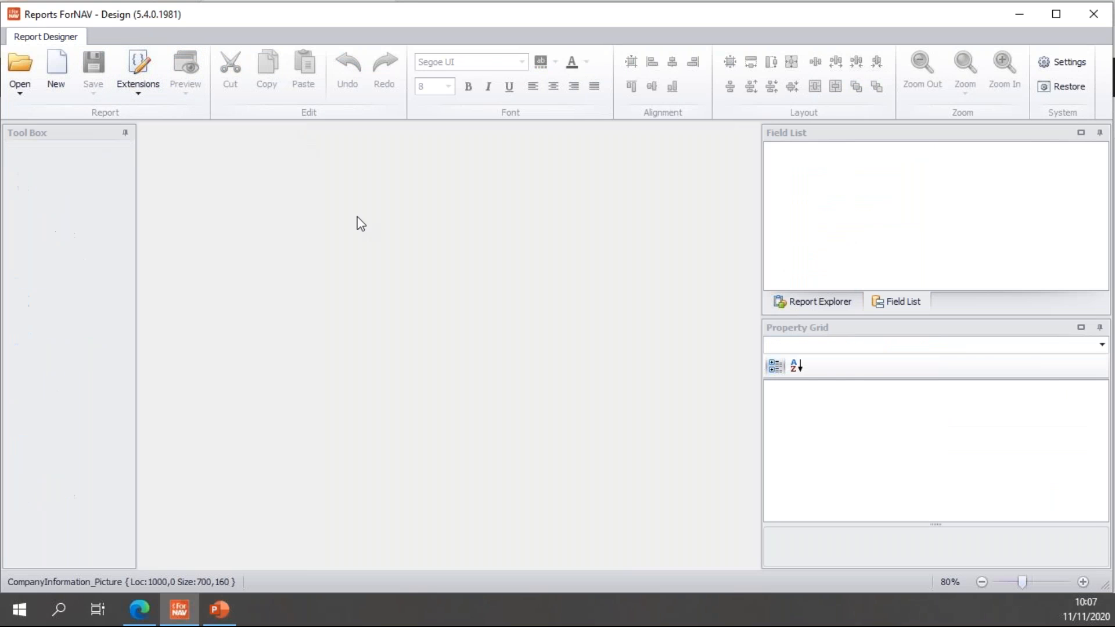
Run the standard Sales Invoice report in Business Central and preview it.
{"action": "left_click", "coordinate": [137, 609]}
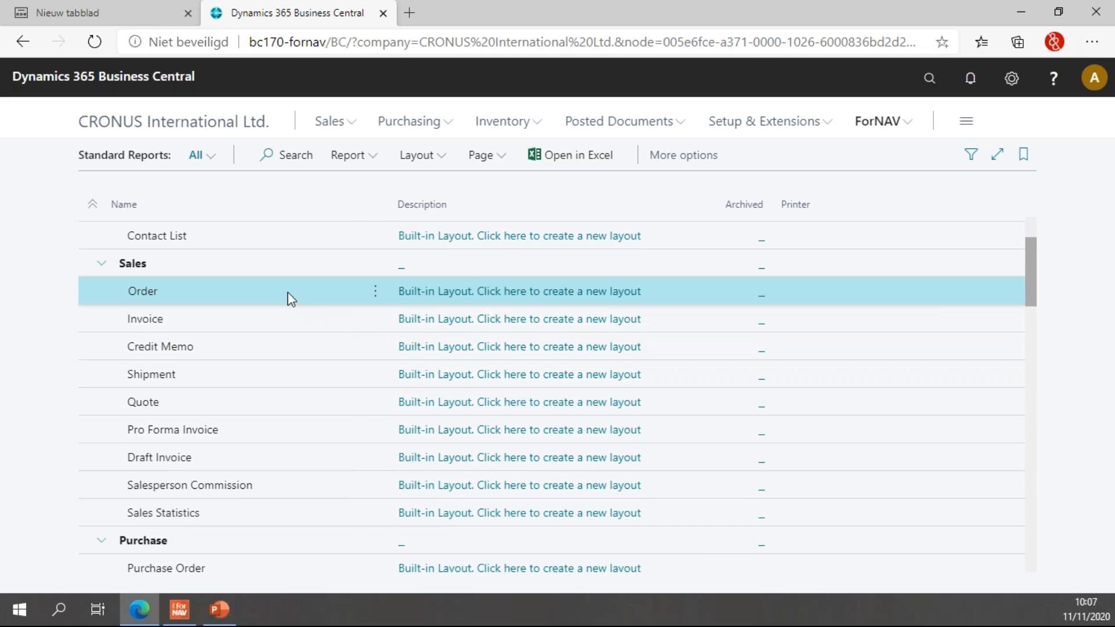
{"action": "left_click", "coordinate": [146, 318]}
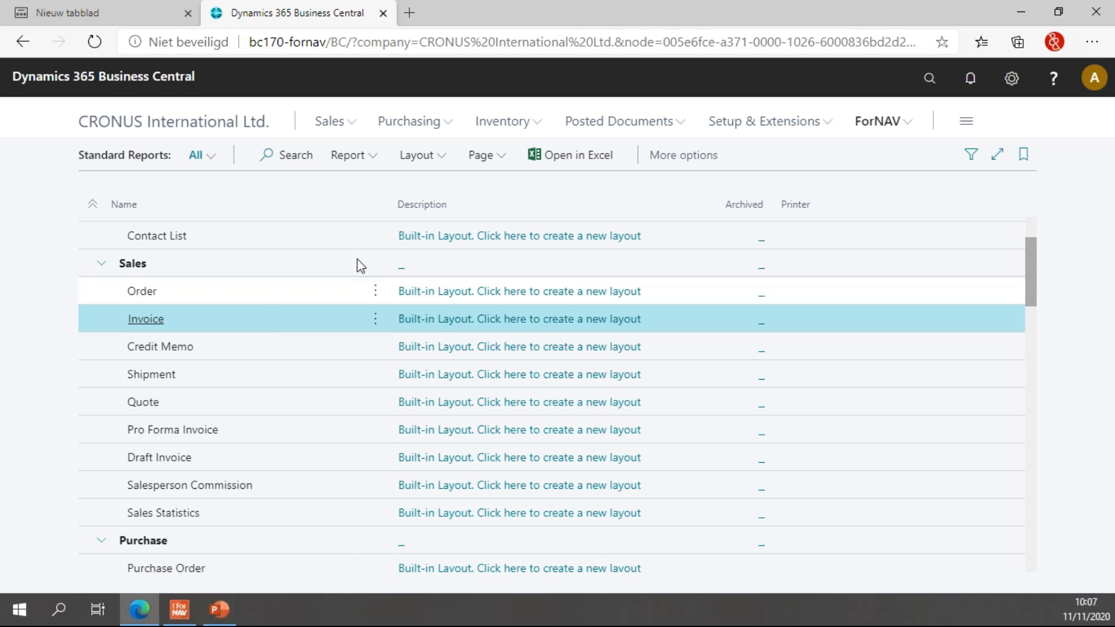
{"action": "left_click", "coordinate": [145, 319]}
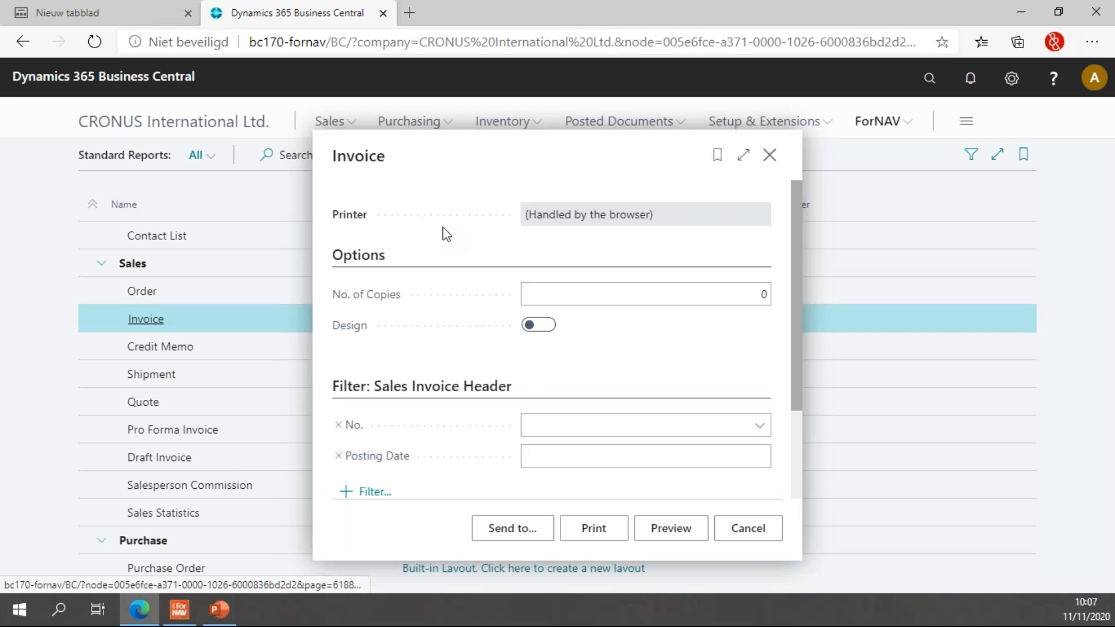
{"action": "left_click", "coordinate": [672, 527]}
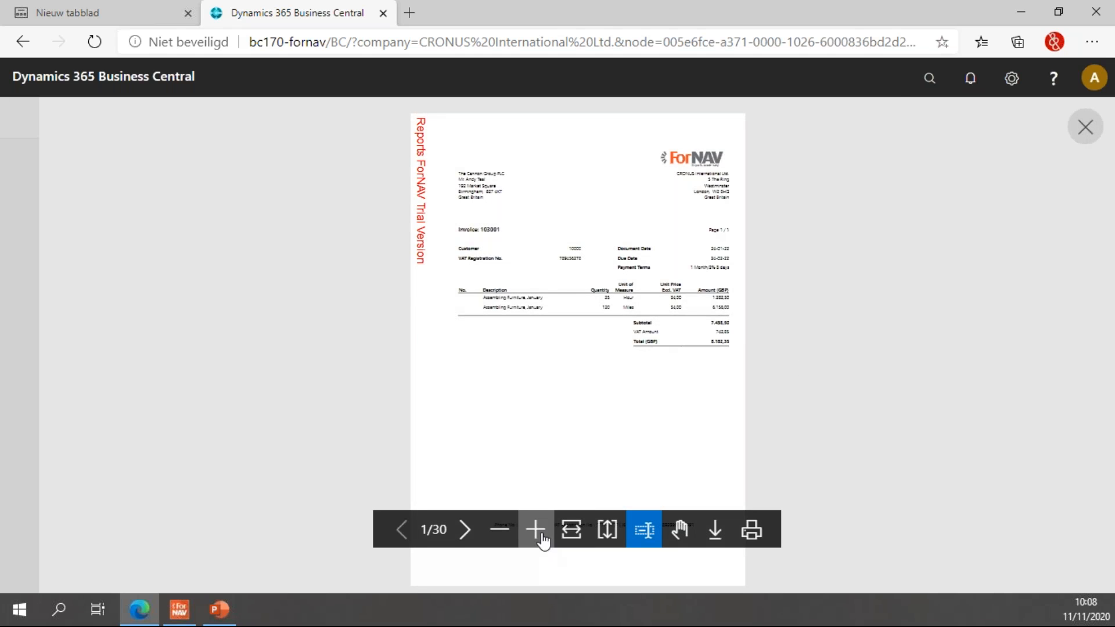
Zoom in and page to invoice 103003 to compare ForNAV and Red & Bundle logos, then close.
{"action": "left_click", "coordinate": [534, 529]}
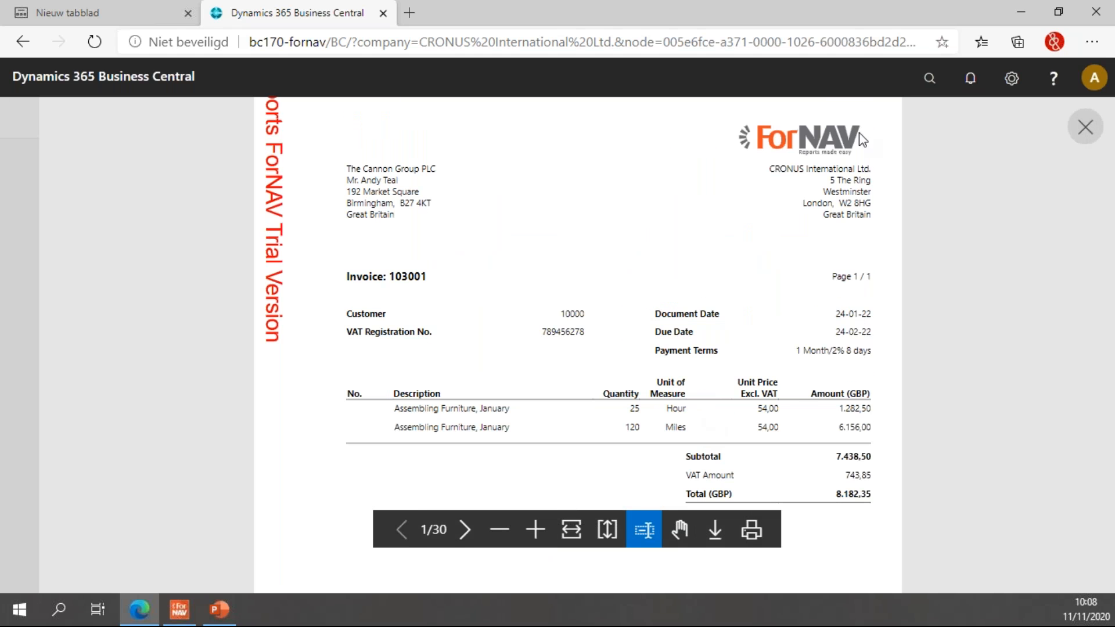
{"action": "left_click", "coordinate": [467, 529]}
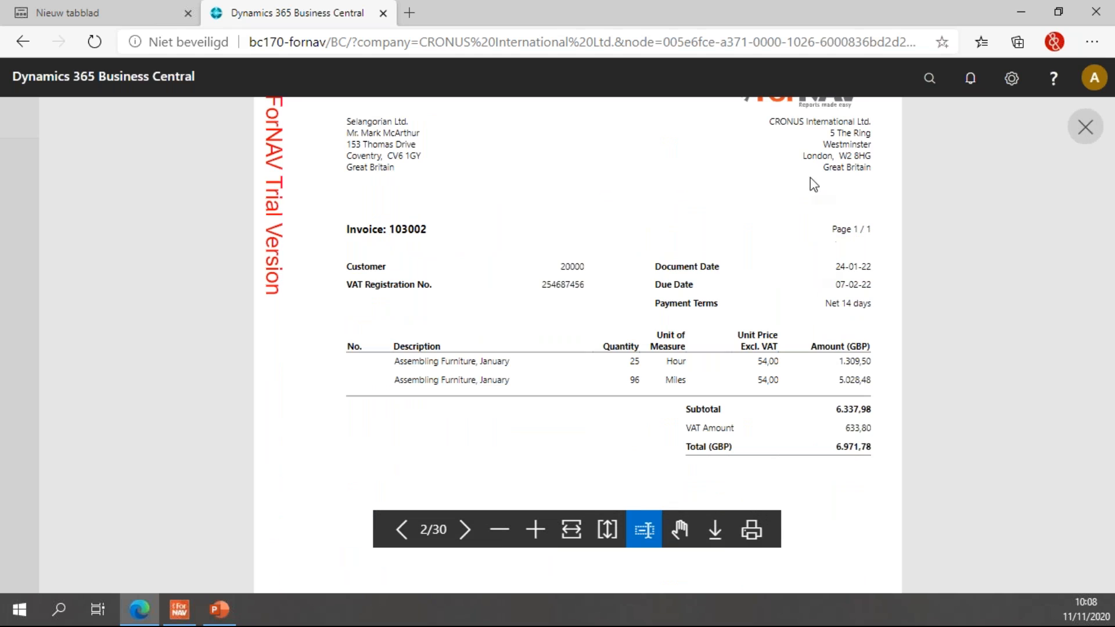
{"action": "left_click", "coordinate": [467, 530]}
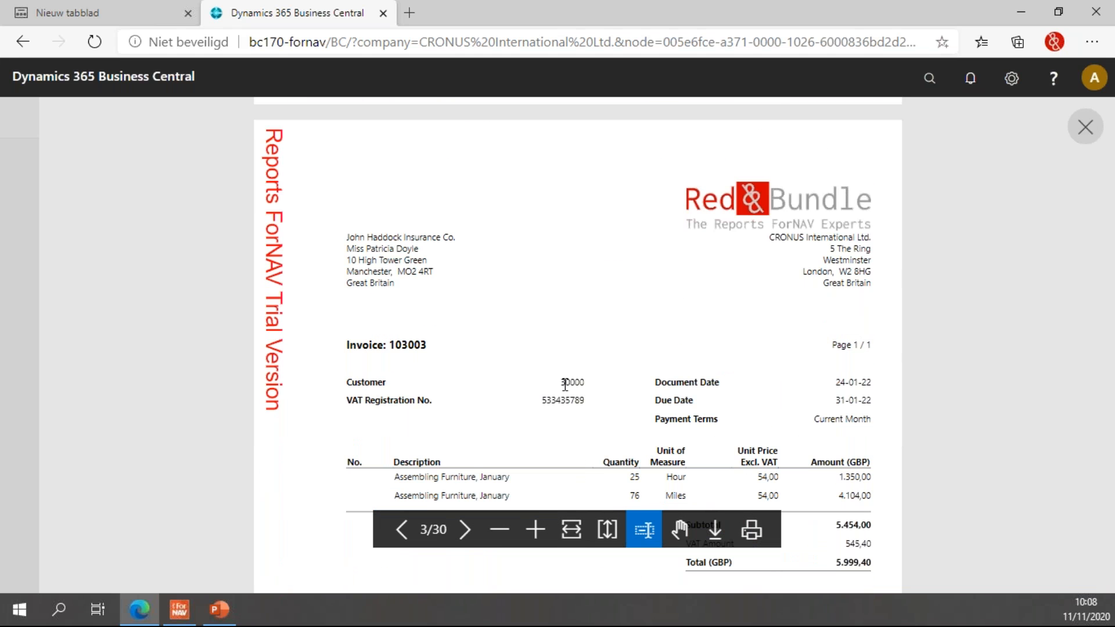
{"action": "mouse_move", "coordinate": [1085, 126]}
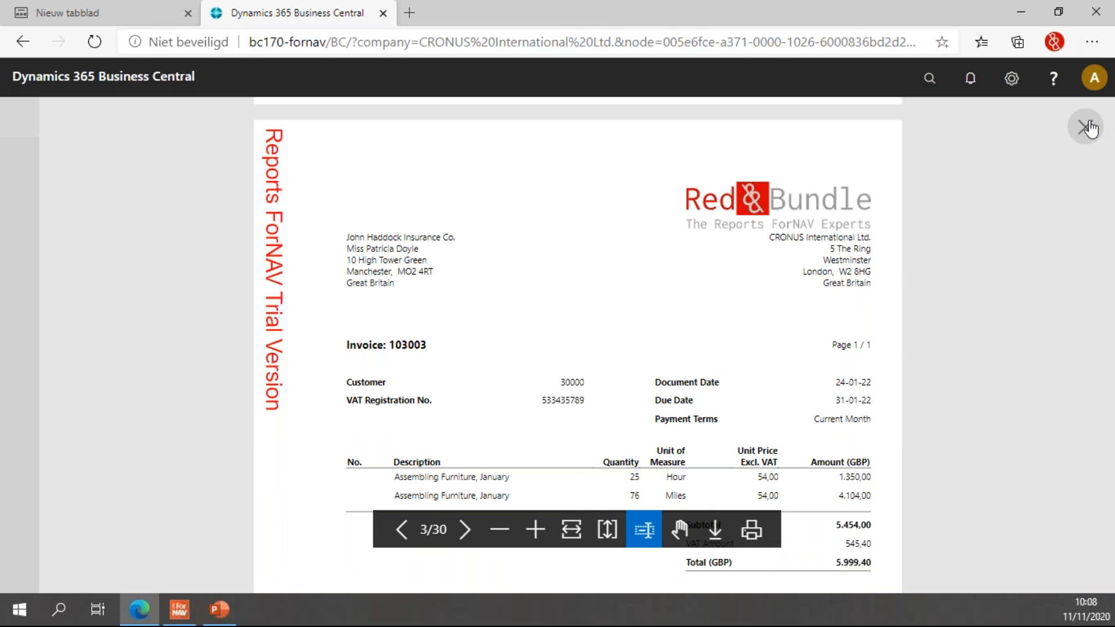
{"action": "left_click", "coordinate": [1085, 127]}
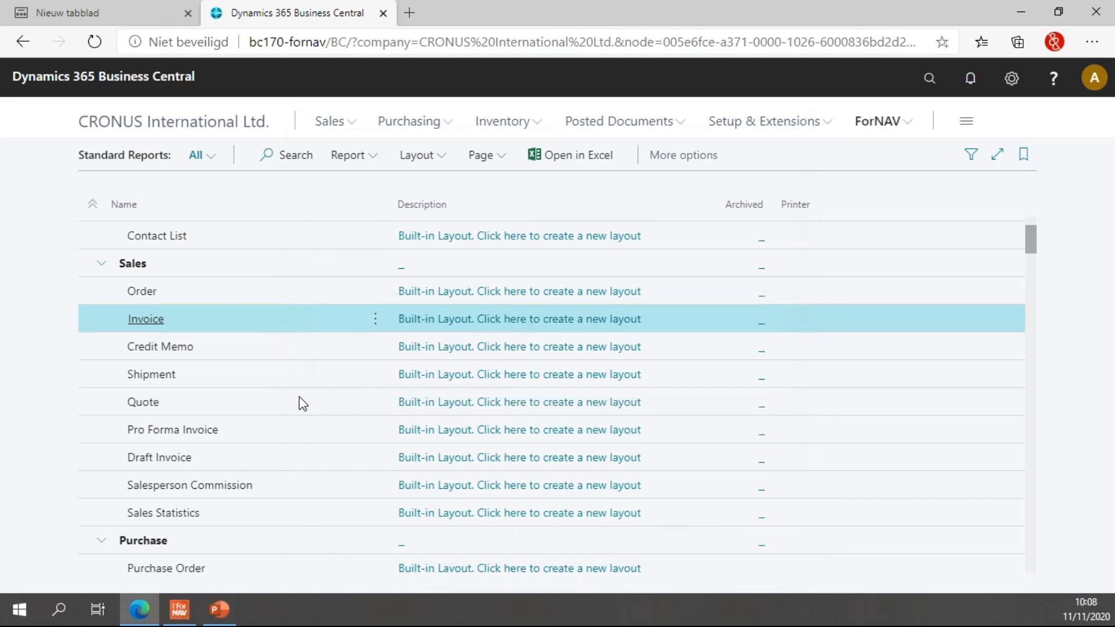
Preview the Sales Order report, check orders 101005 and 101009 logos, then close it.
{"action": "left_click", "coordinate": [348, 156]}
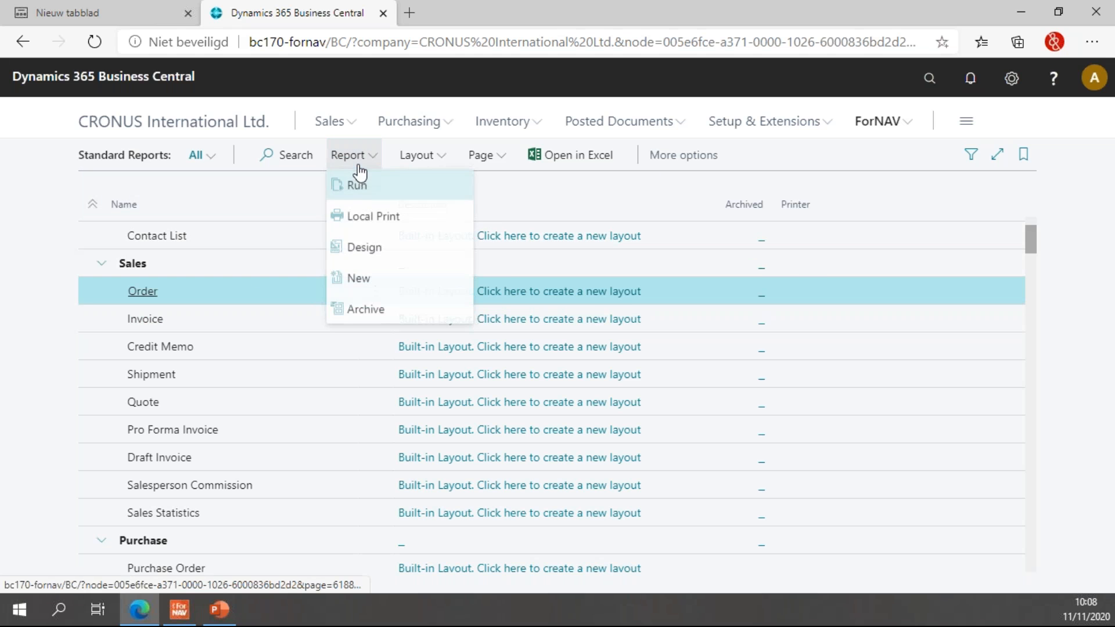
{"action": "left_click", "coordinate": [358, 185]}
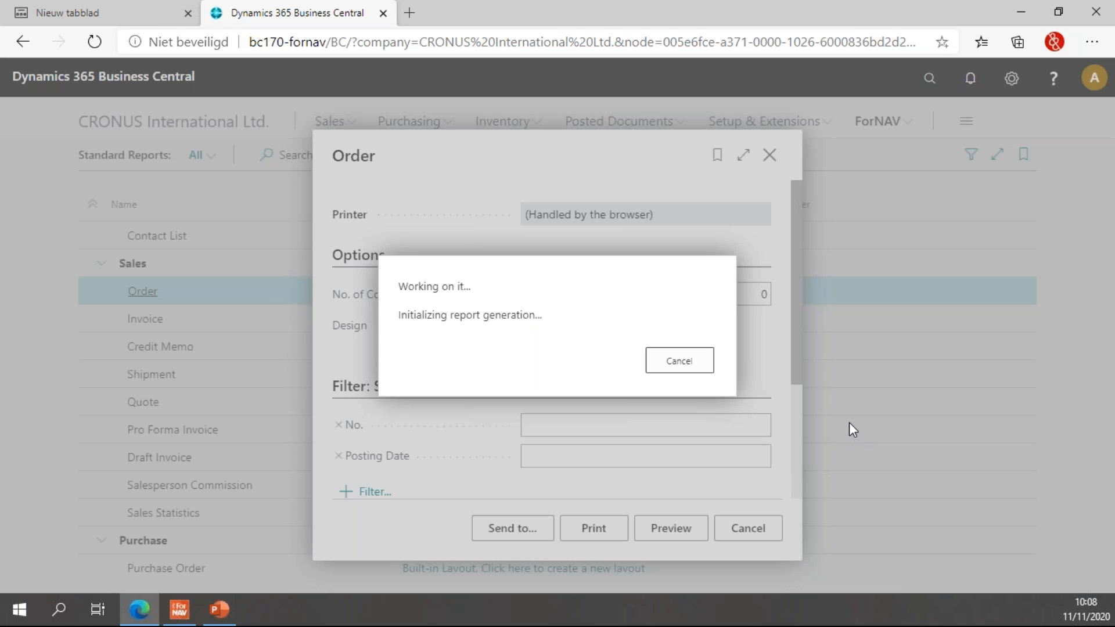
{"action": "left_click", "coordinate": [672, 528]}
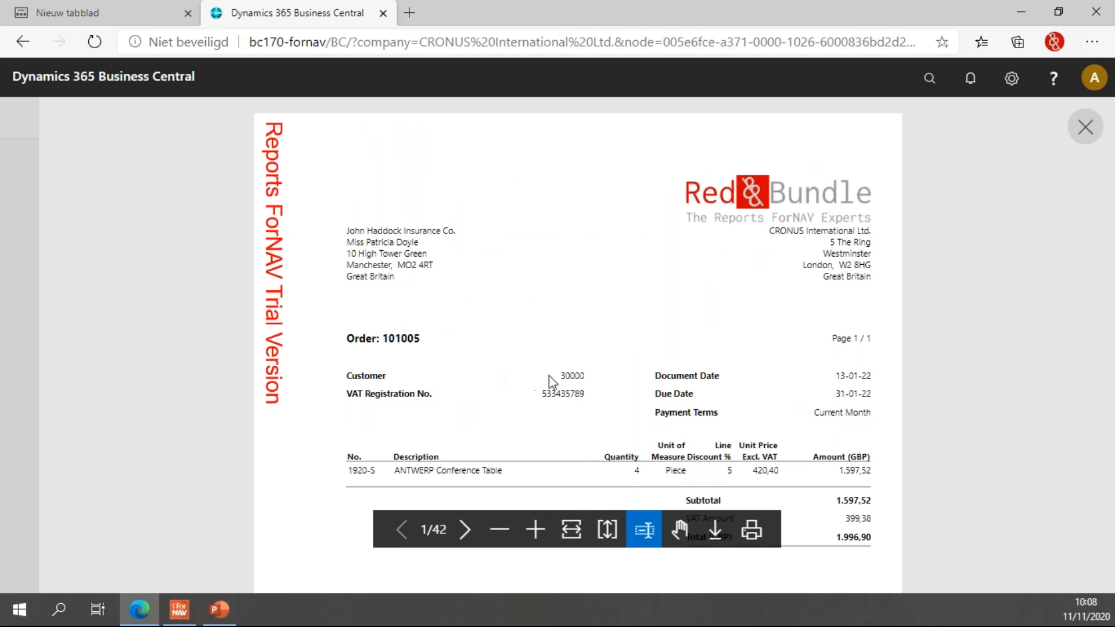
{"action": "mouse_move", "coordinate": [667, 290]}
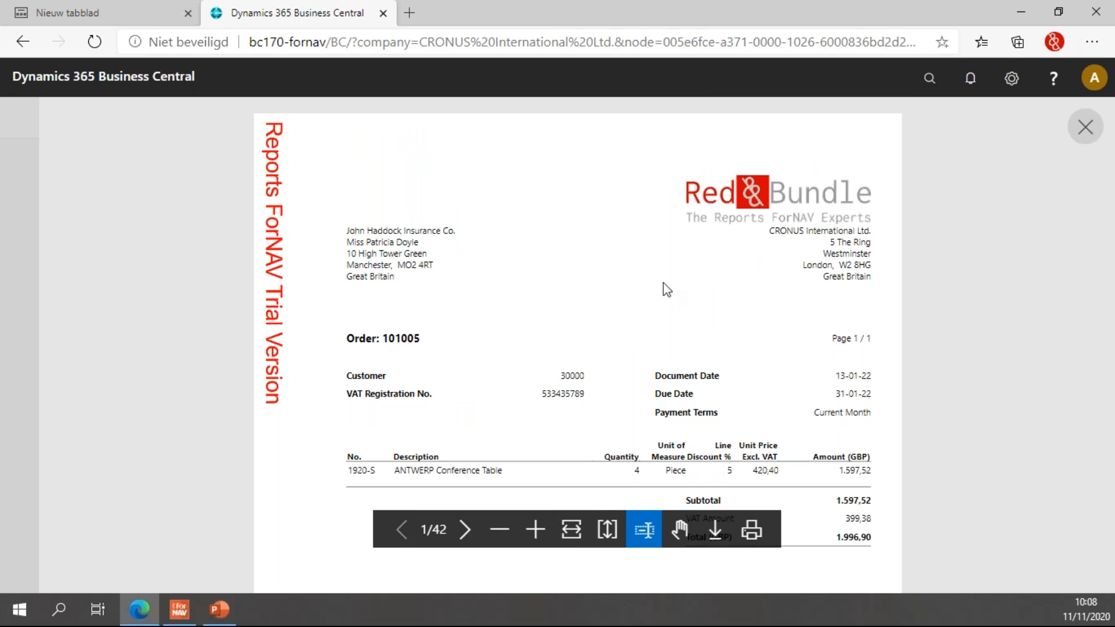
{"action": "mouse_move", "coordinate": [804, 295]}
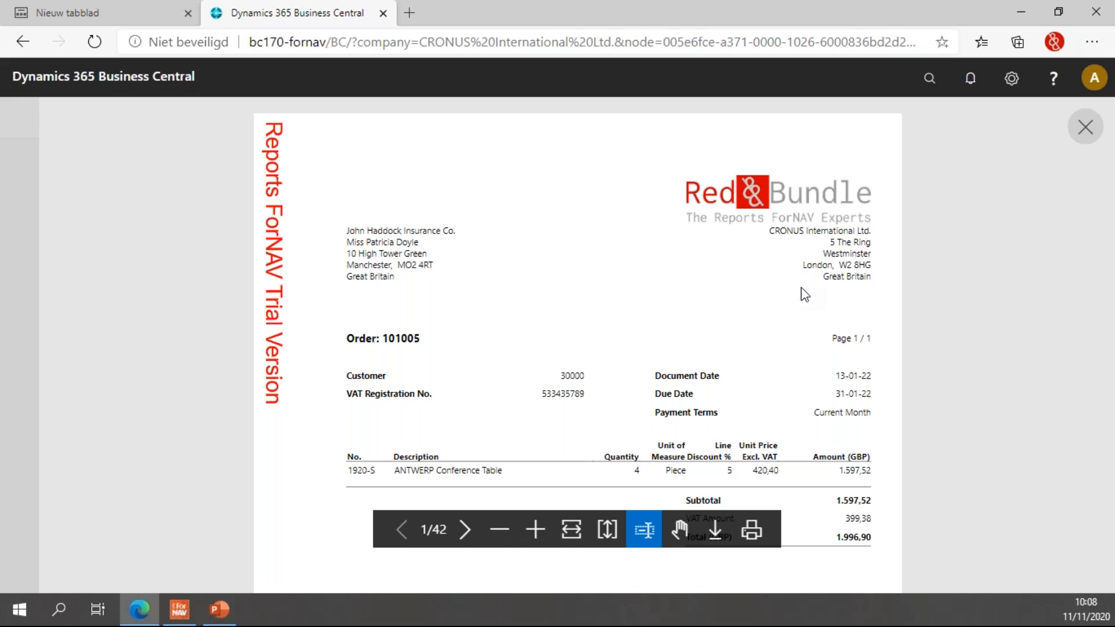
{"action": "left_click", "coordinate": [466, 530]}
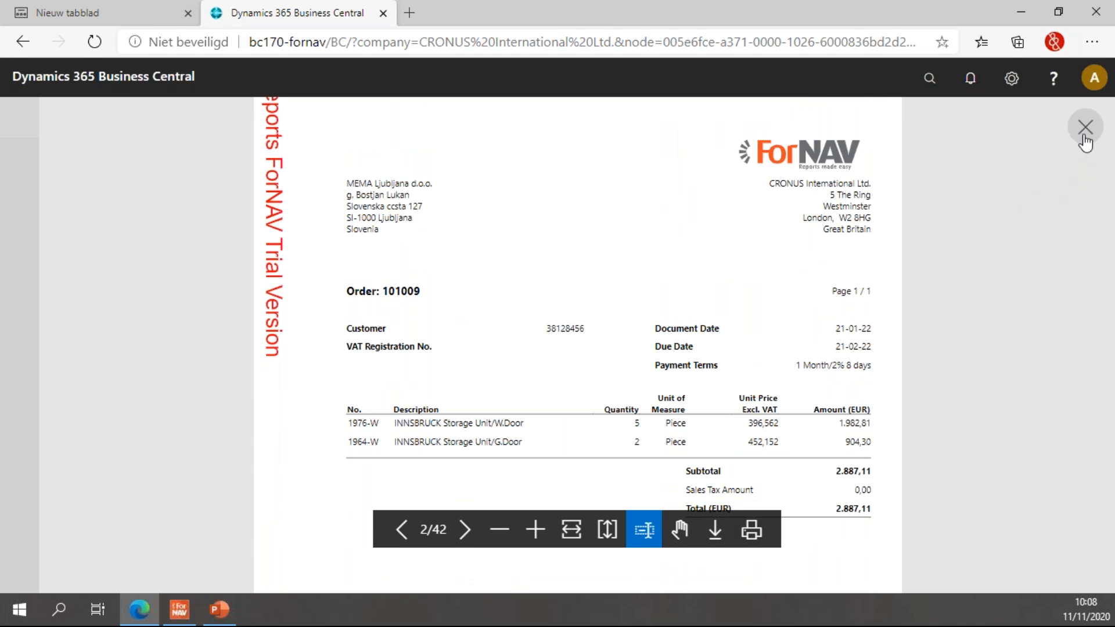
{"action": "left_click", "coordinate": [1089, 125]}
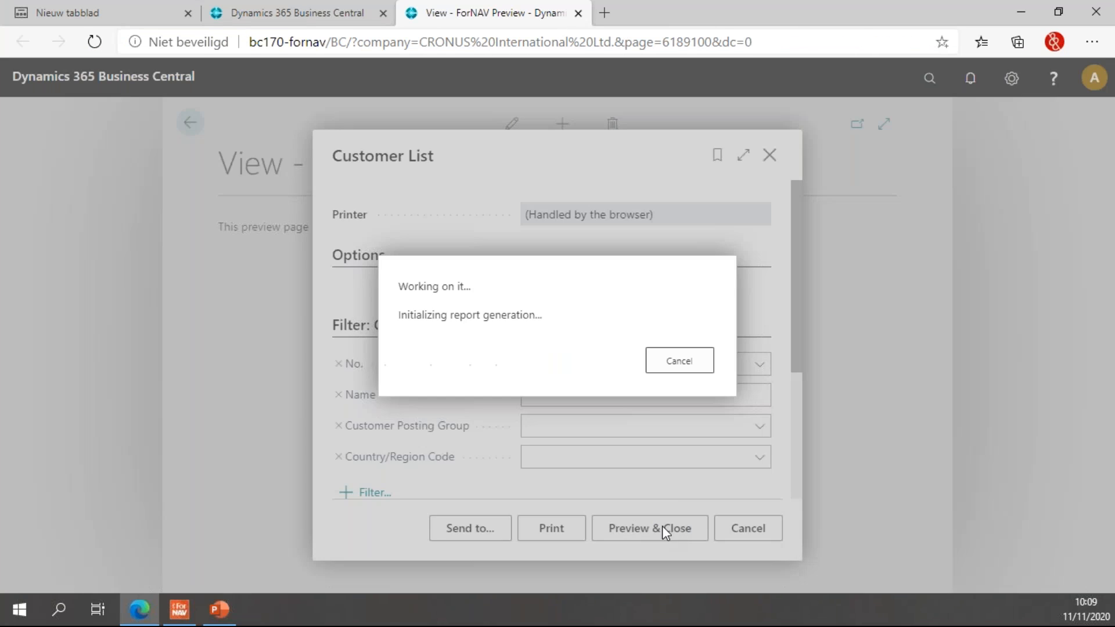
Generate the Customer List preview and zoom in to read page 1 with the ForNAV logo.
{"action": "left_click", "coordinate": [649, 527]}
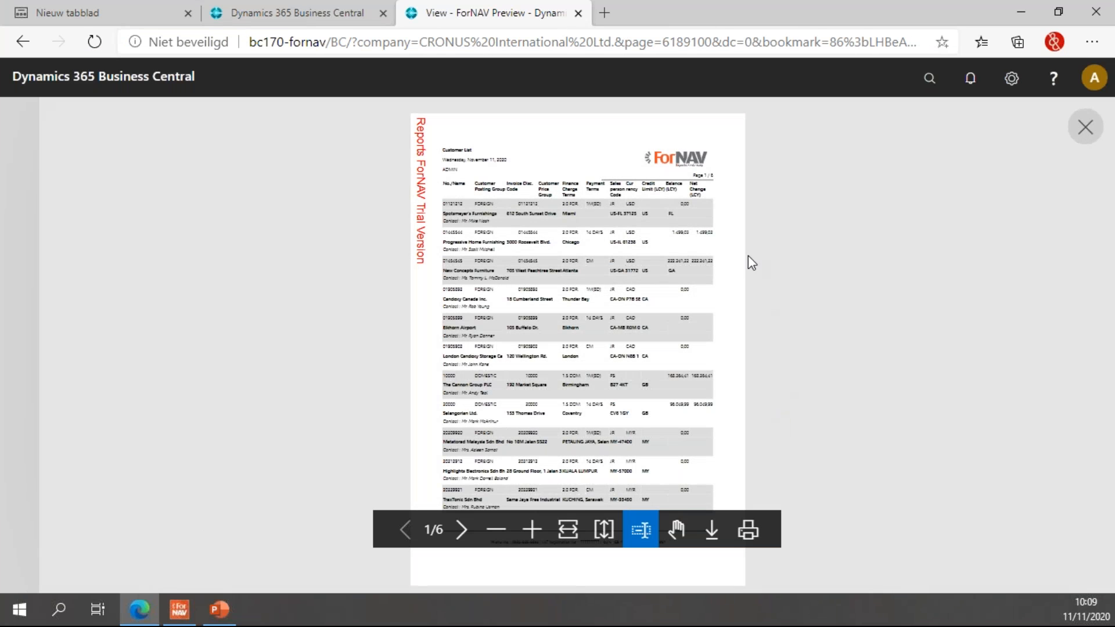
{"action": "left_click", "coordinate": [529, 530]}
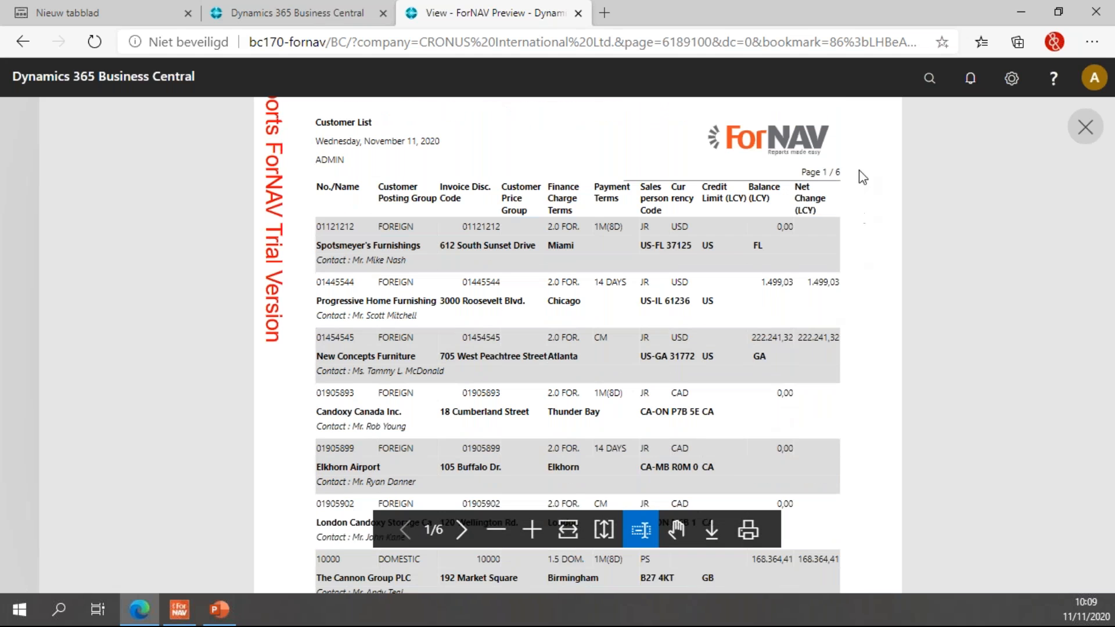
{"action": "scroll", "scroll_direction": "down", "scroll_amount": 3}
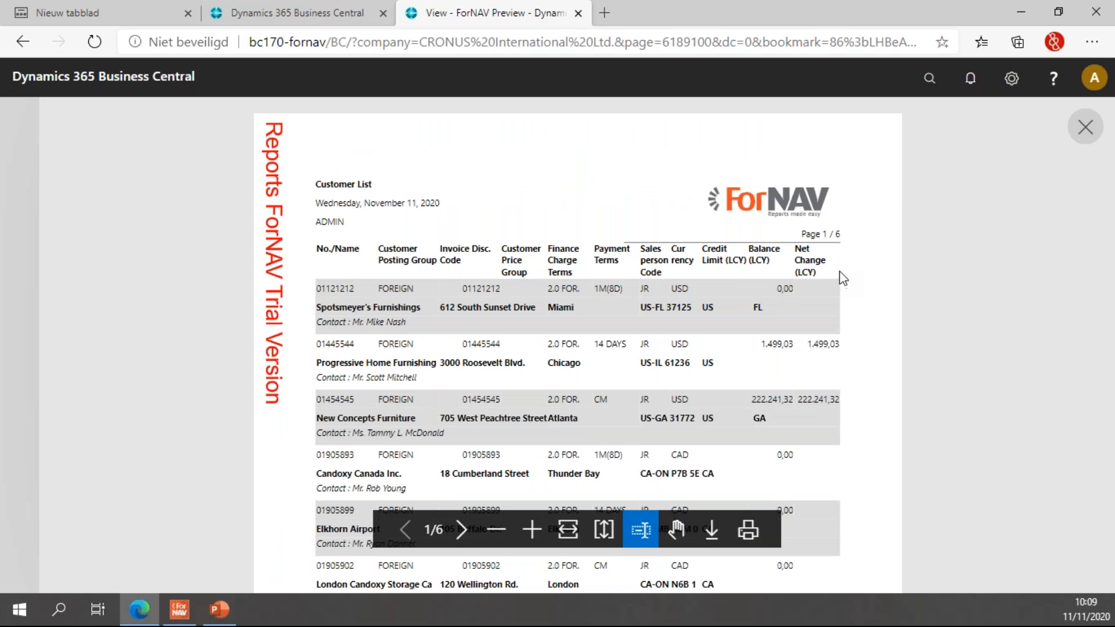
Add a ForNAV File Storage record to the Customer List dataset via the Records collection.
{"action": "left_click", "coordinate": [1085, 126]}
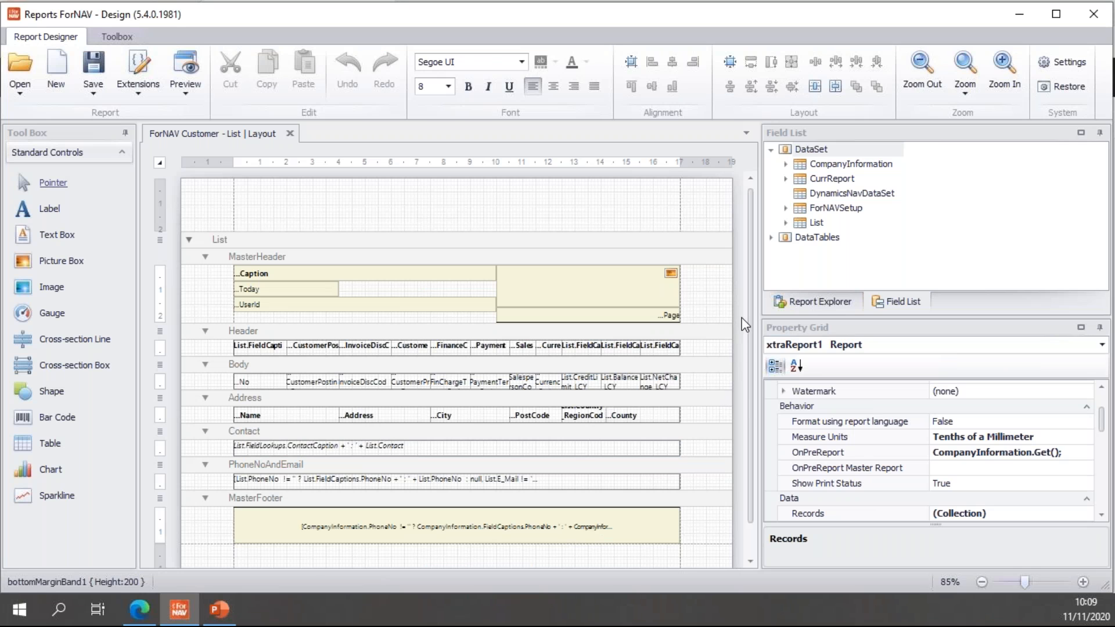
{"action": "mouse_move", "coordinate": [1071, 537]}
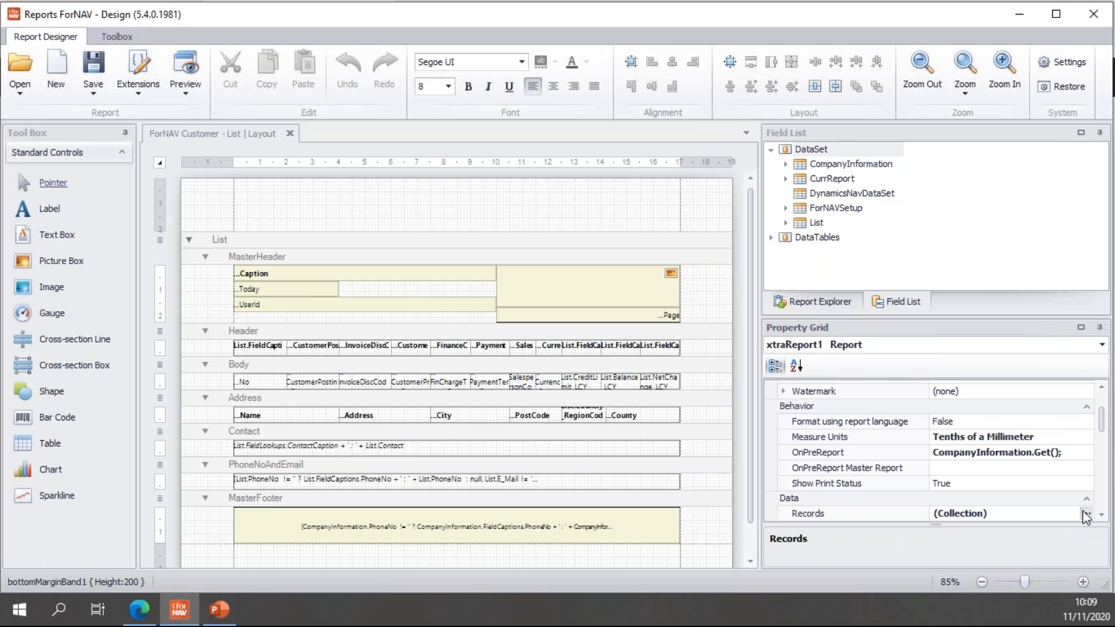
{"action": "left_click", "coordinate": [1092, 515]}
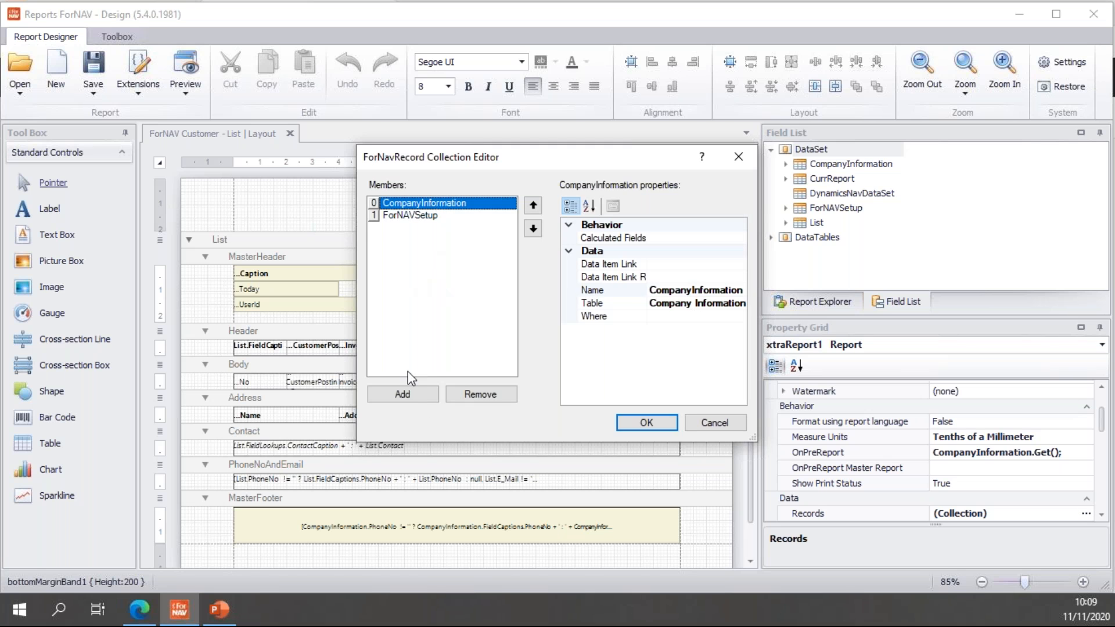
{"action": "left_click", "coordinate": [402, 395]}
{"action": "type", "text": "fornav file"}
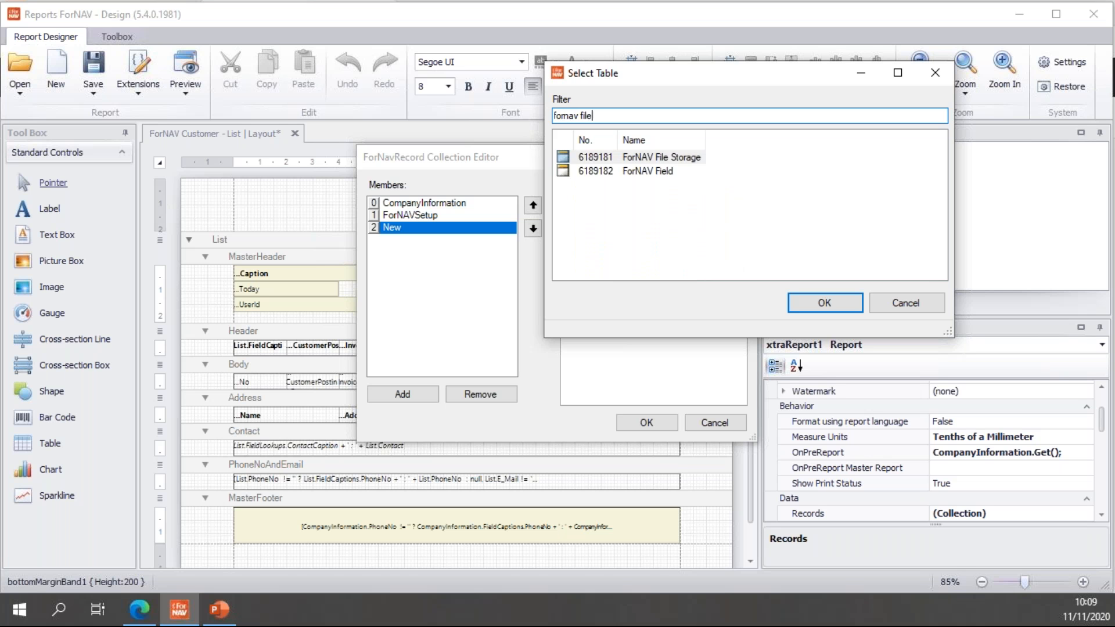
{"action": "left_click", "coordinate": [662, 158]}
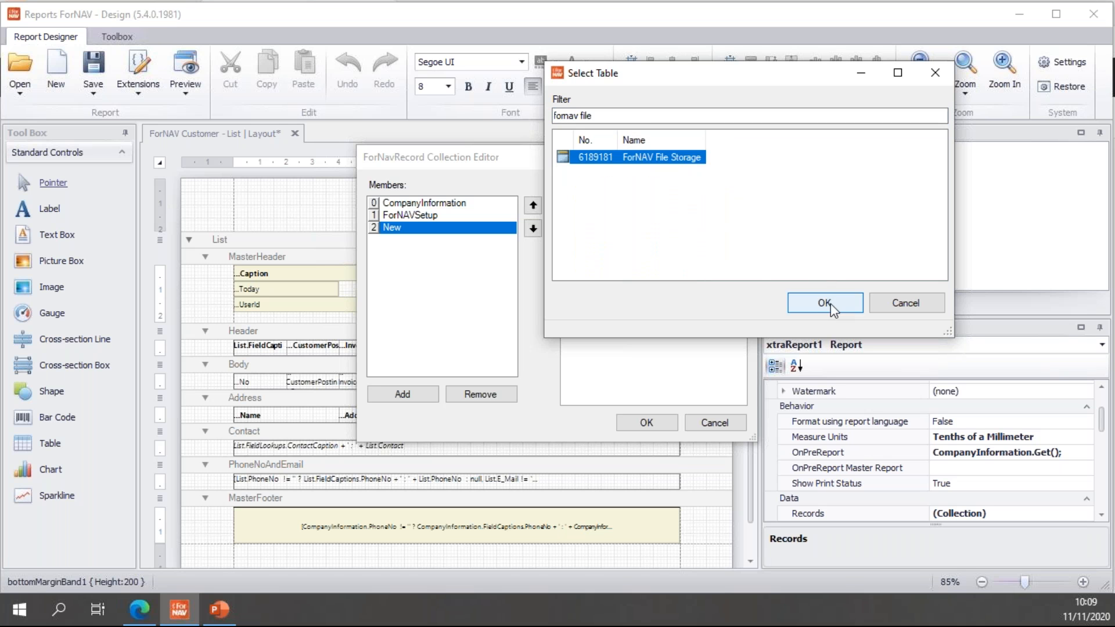
{"action": "left_click", "coordinate": [825, 302]}
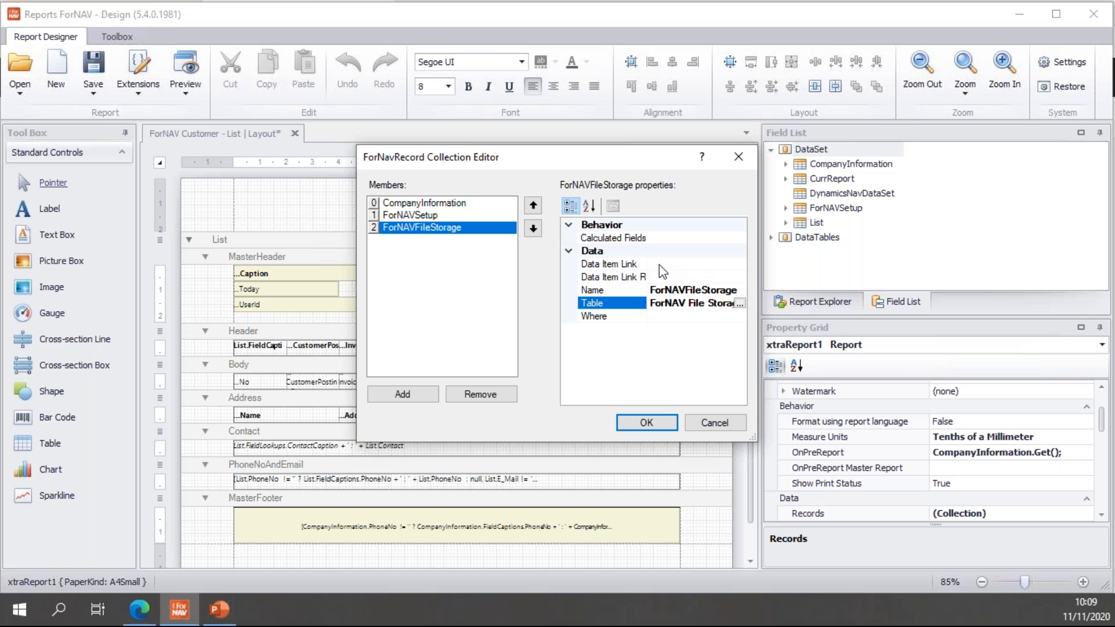
{"action": "mouse_move", "coordinate": [683, 257]}
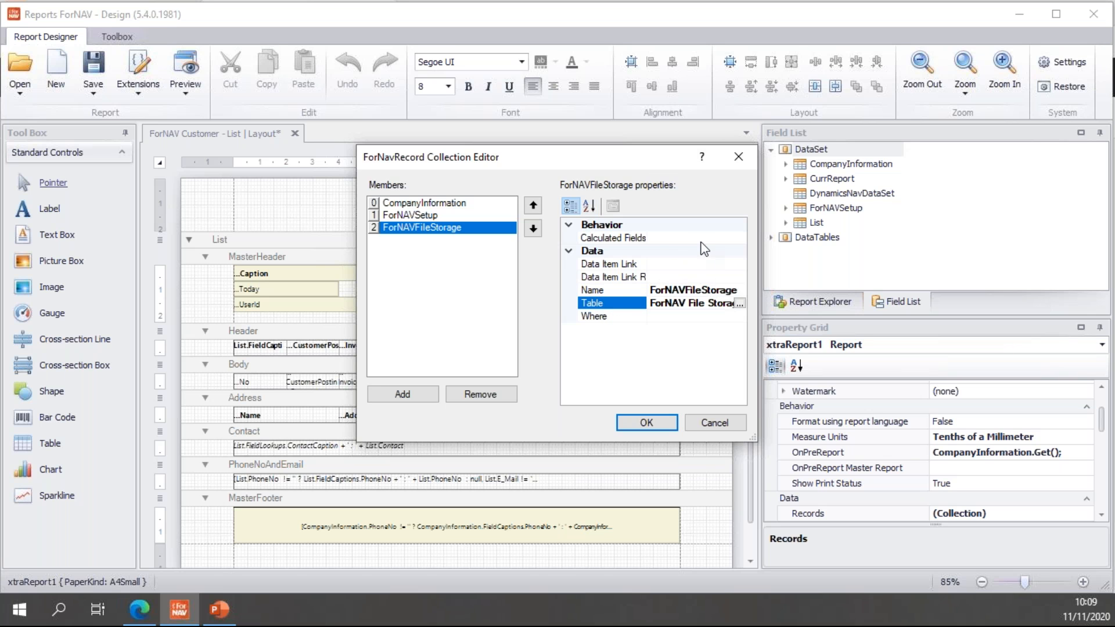
{"action": "mouse_move", "coordinate": [655, 402]}
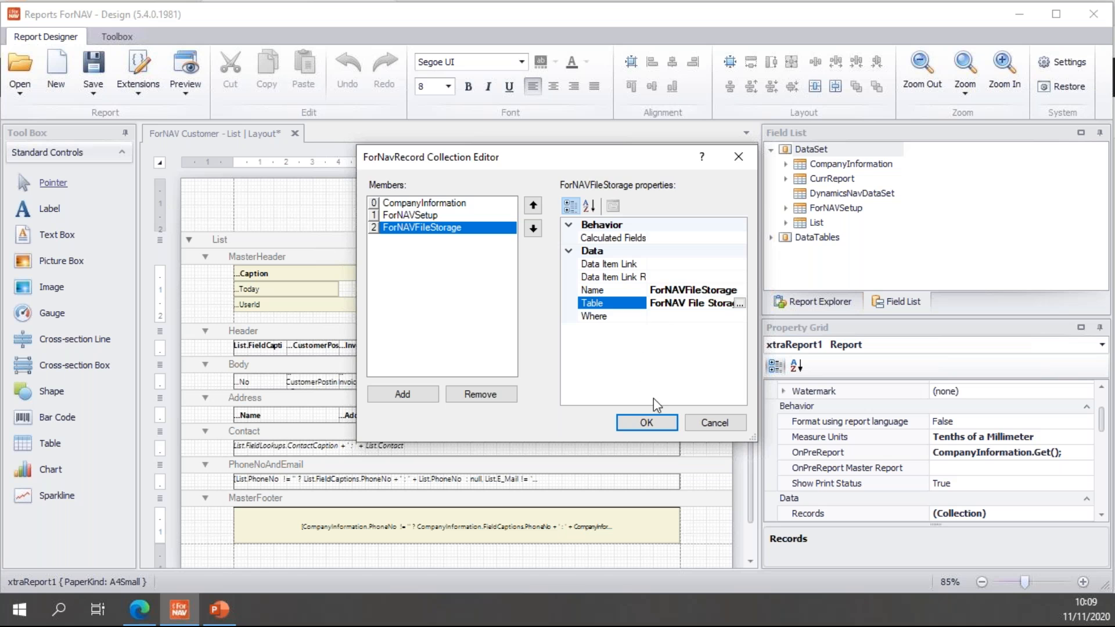
{"action": "left_click", "coordinate": [646, 423]}
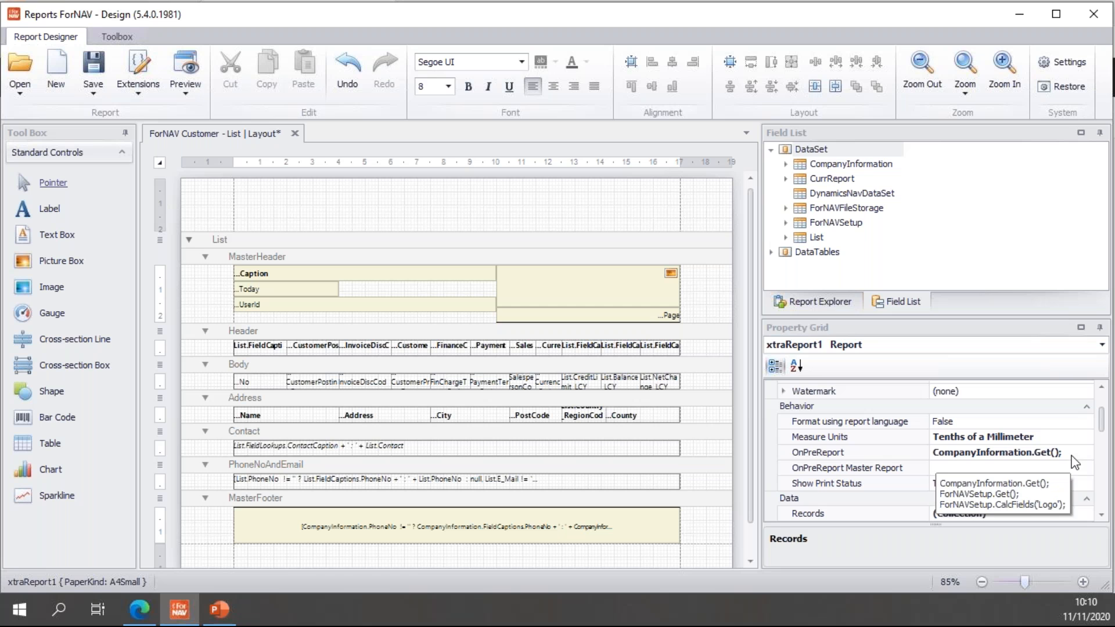
In OnPreReport, add ForNAVFileStorage.Get('2ND','LOGO'); below the existing lines.
{"action": "left_click", "coordinate": [1014, 451]}
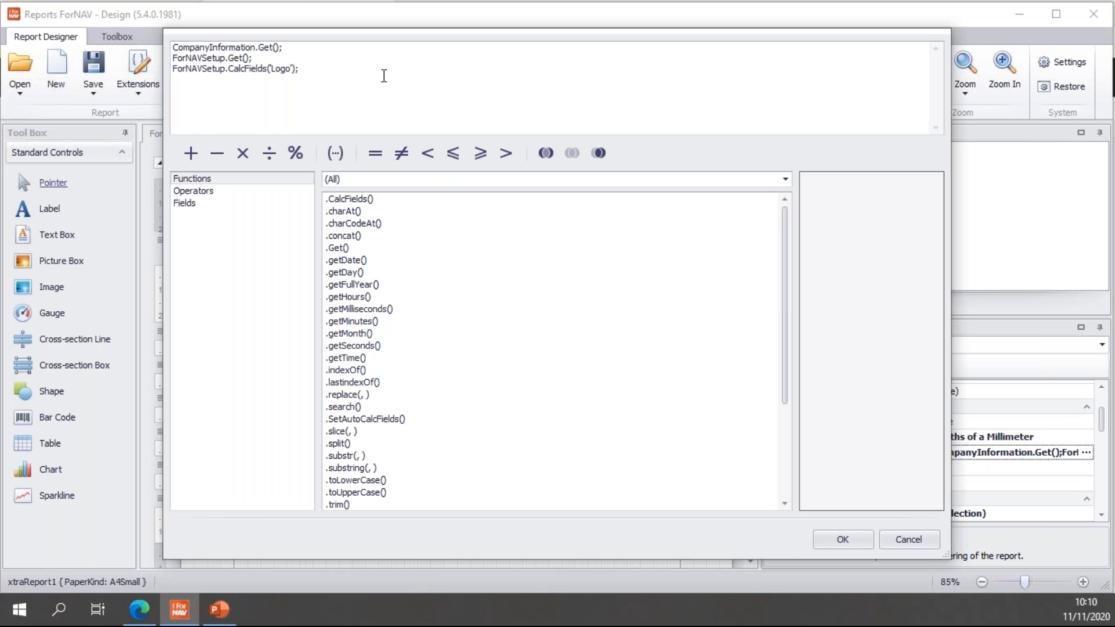
{"action": "left_click", "coordinate": [183, 202]}
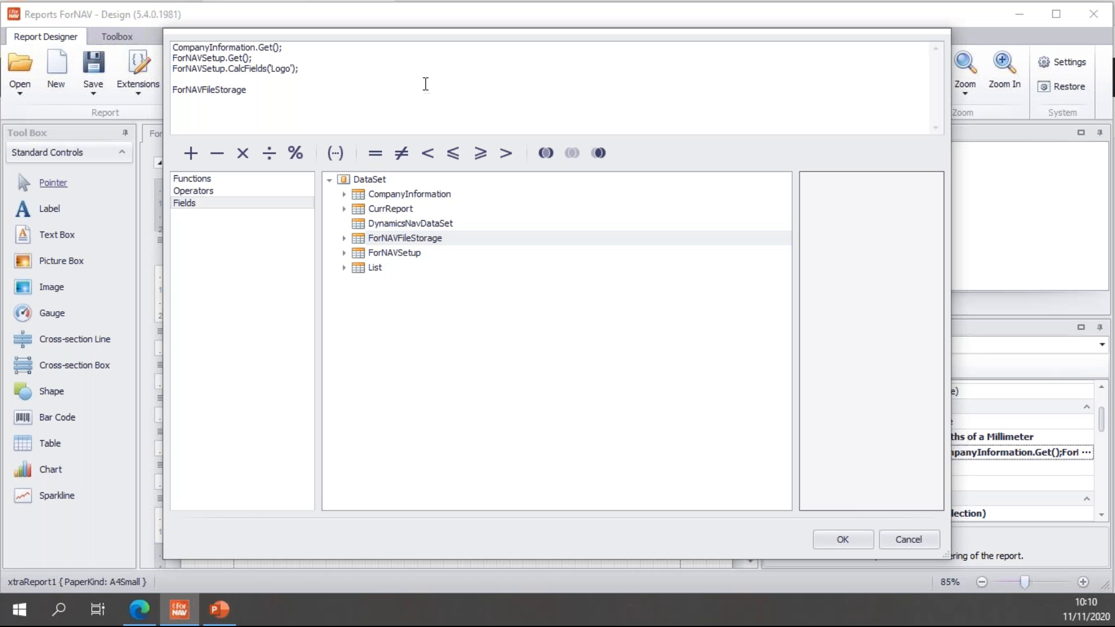
{"action": "type", "text": ".Get"}
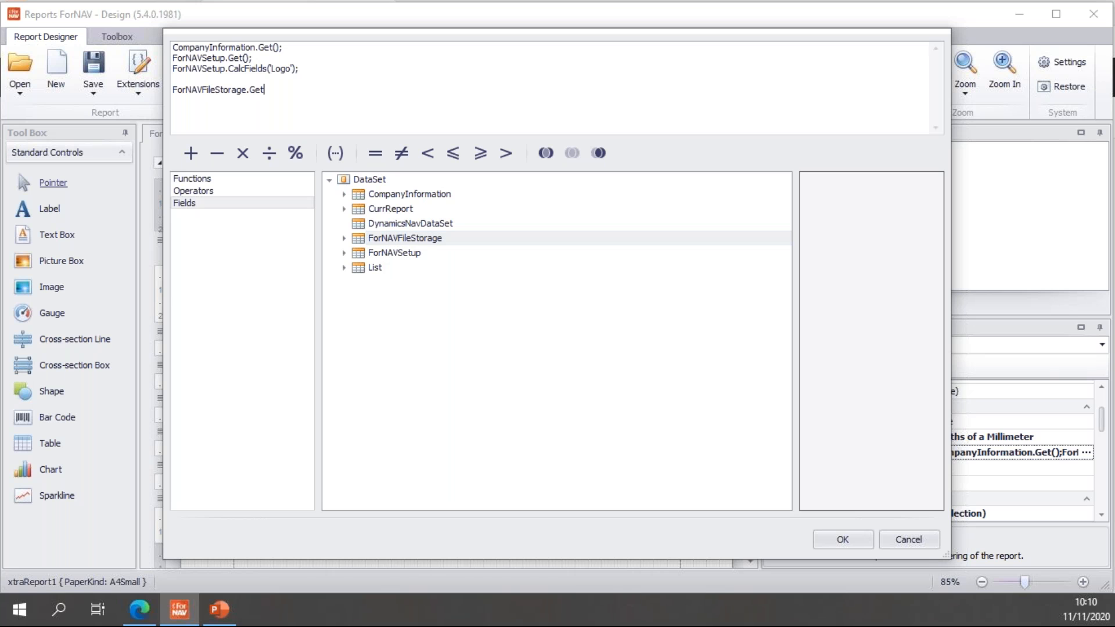
{"action": "type", "text": "();"}
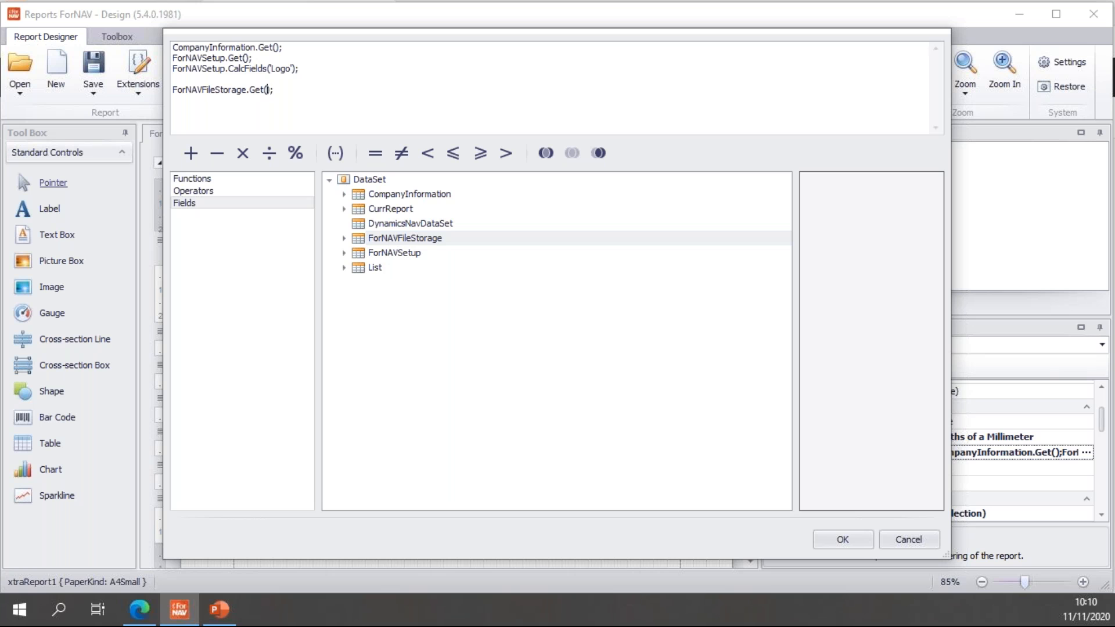
{"action": "type", "text": "\""}
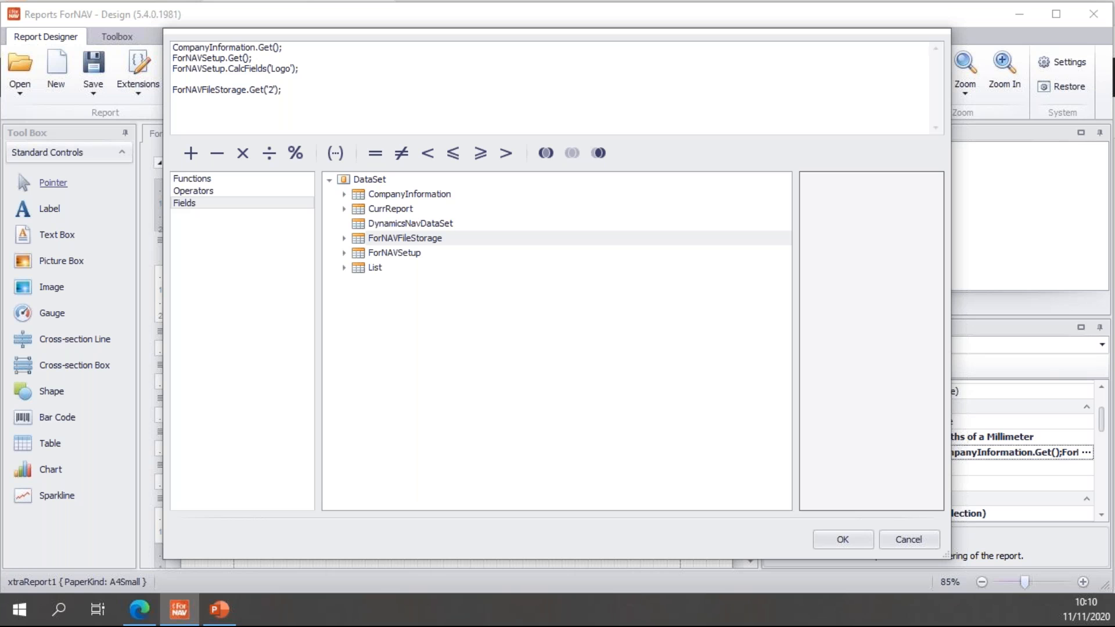
{"action": "type", "text": "ND', 'LOGO"}
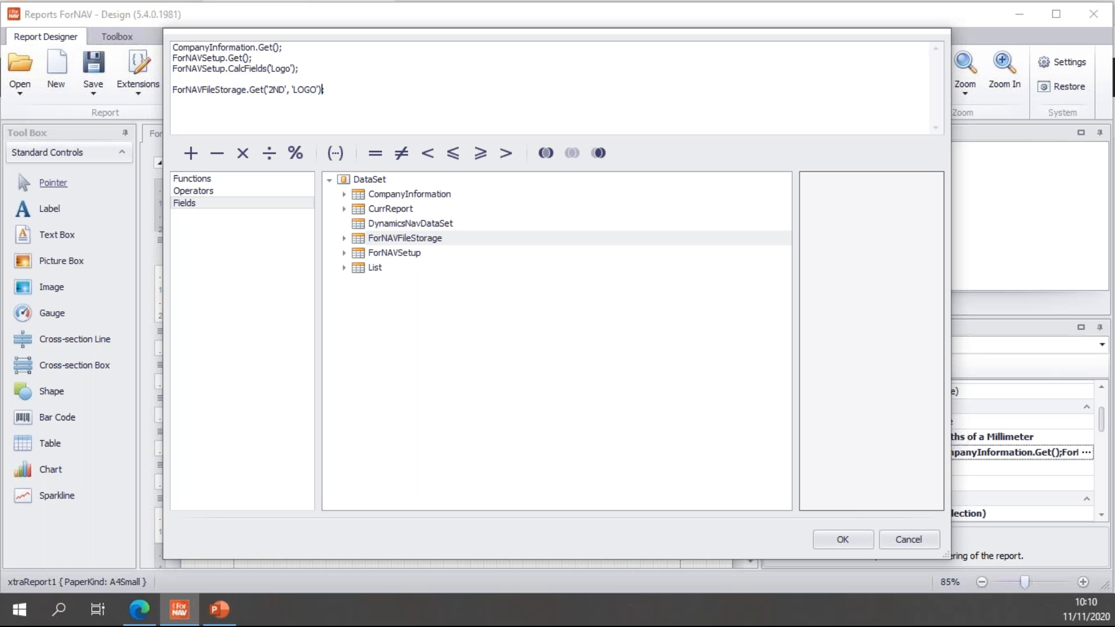
{"action": "type", "text": ";"}
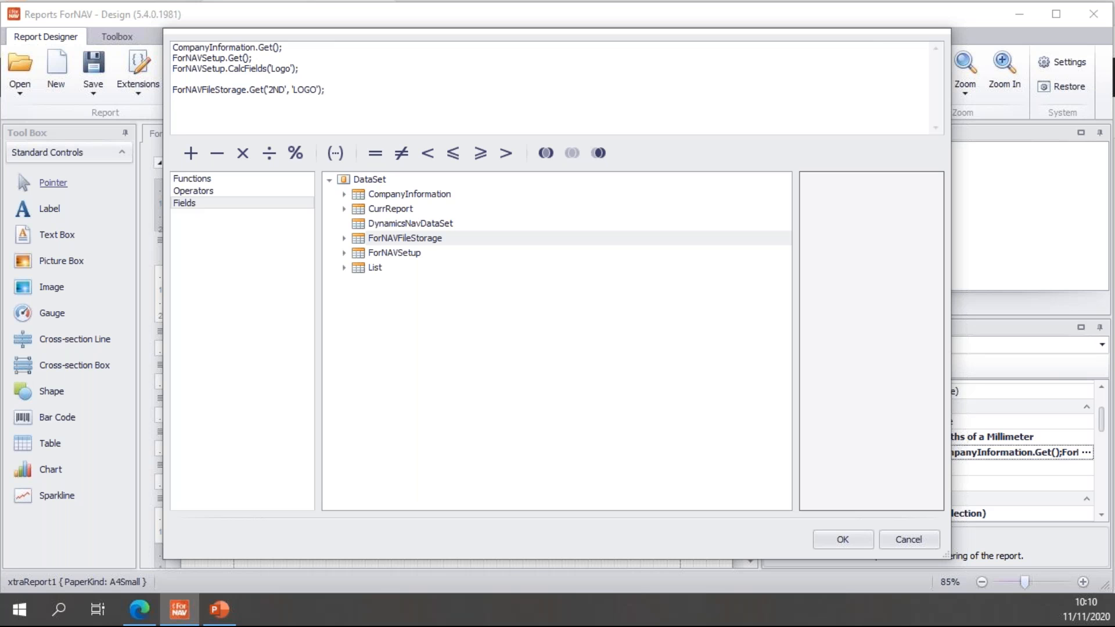
Add ForNAVFileStorage.CalcFields('Data'); and confirm the OnPreReport code.
{"action": "type", "text": "ForNAVFileStorage"}
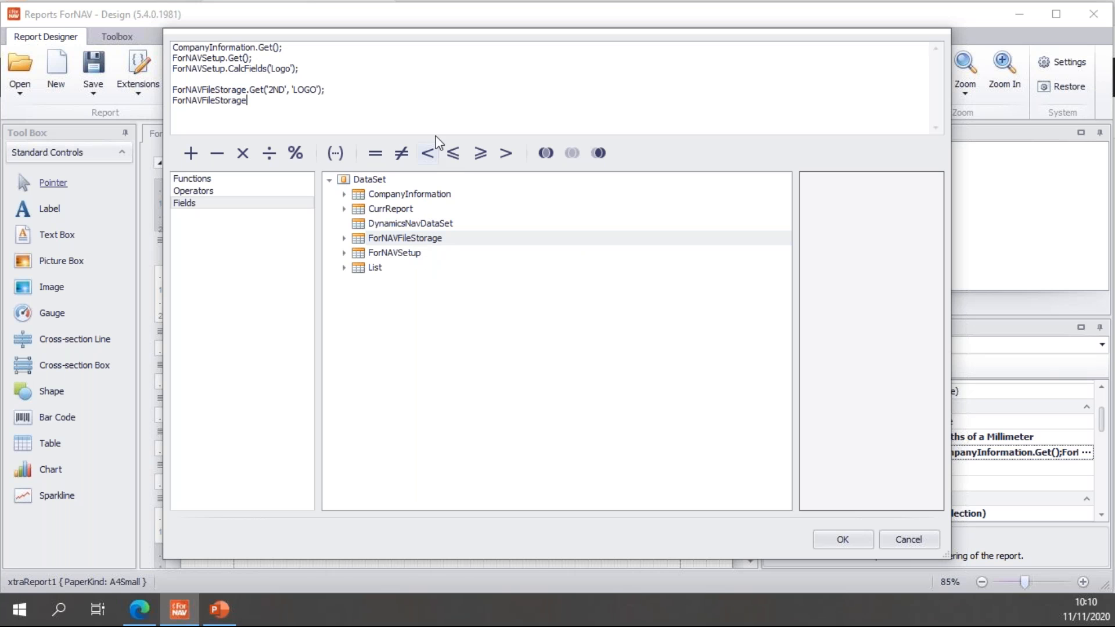
{"action": "mouse_move", "coordinate": [437, 122]}
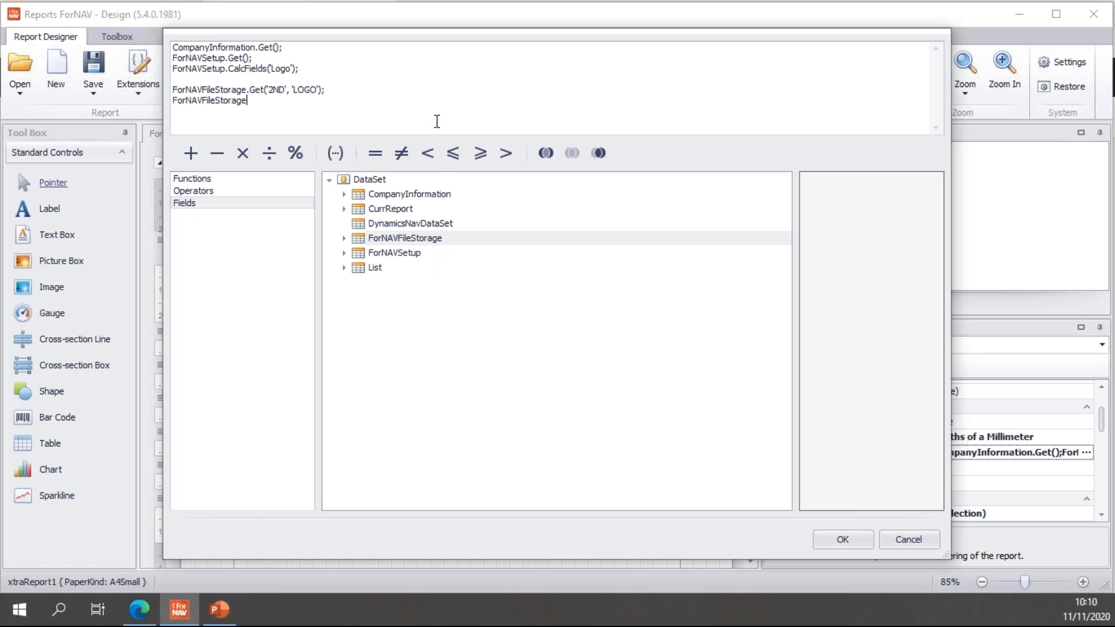
{"action": "type", "text": ".C"}
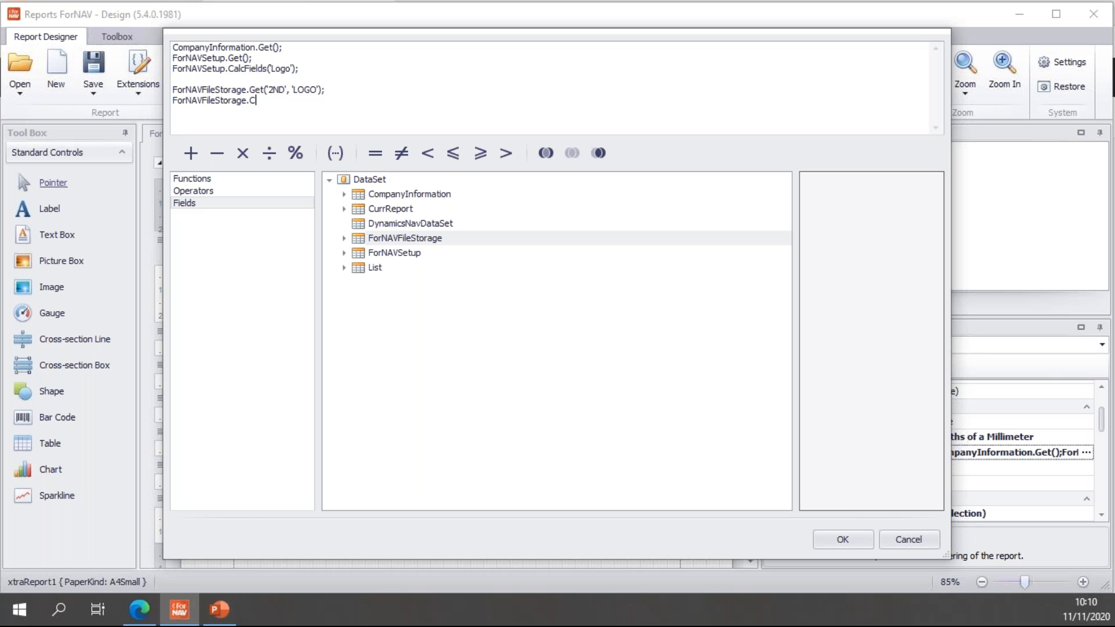
{"action": "type", "text": "alc"}
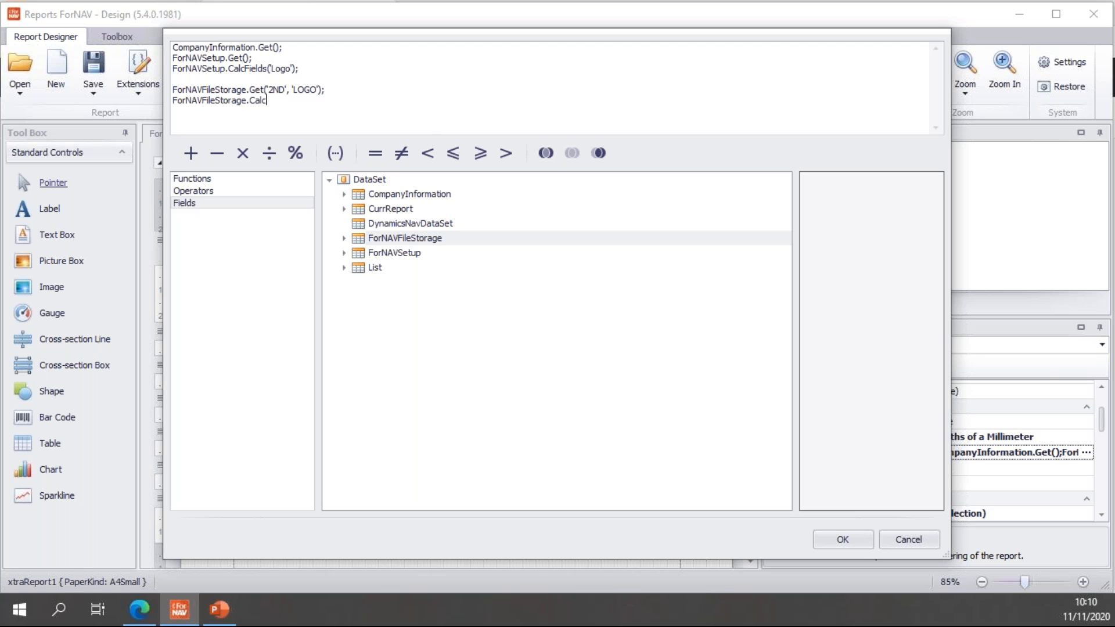
{"action": "type", "text": "Fields"}
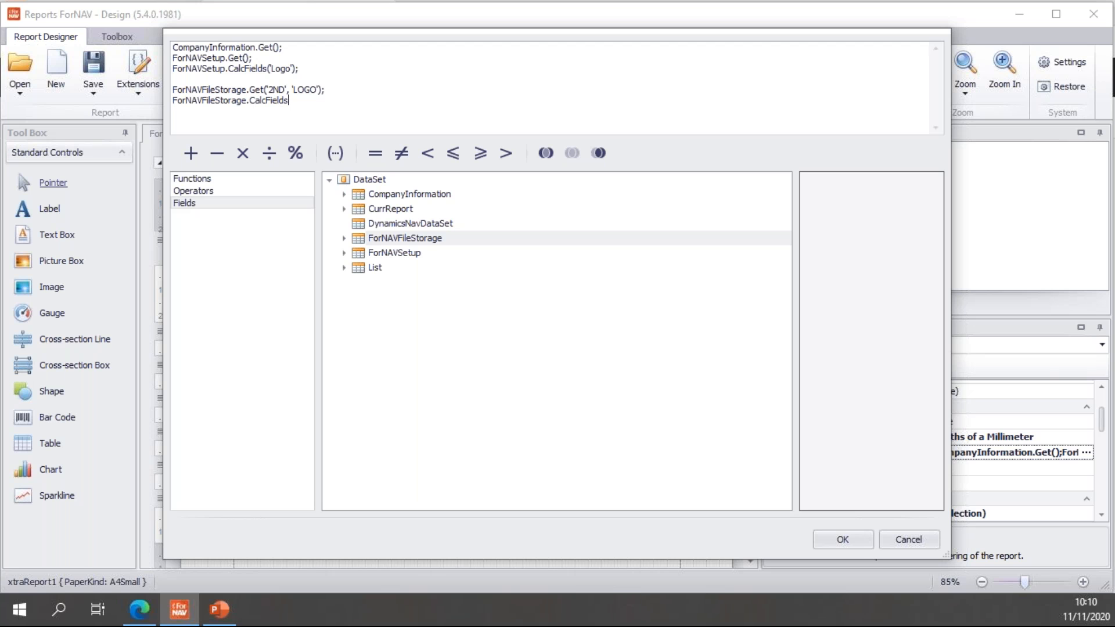
{"action": "type", "text": "\""}
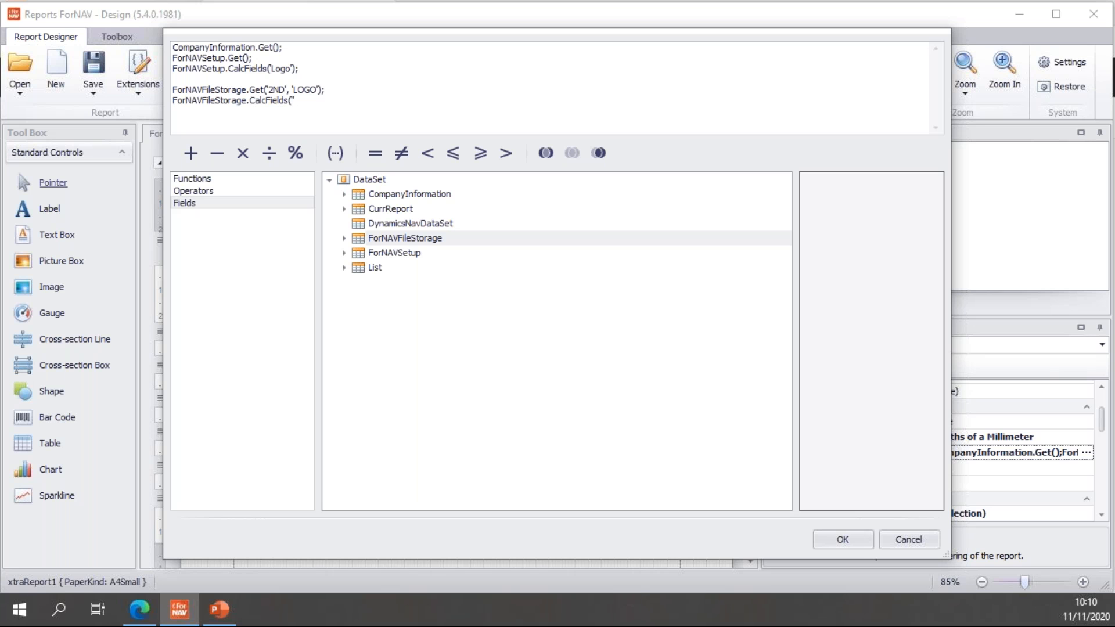
{"action": "type", "text": "\");"}
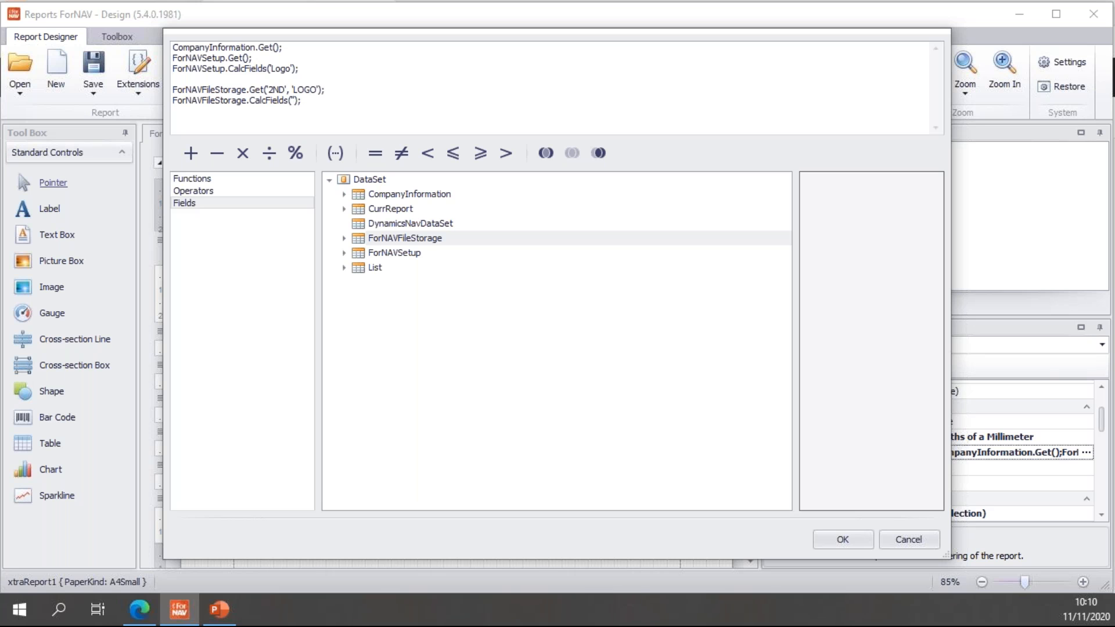
{"action": "type", "text": "Data"}
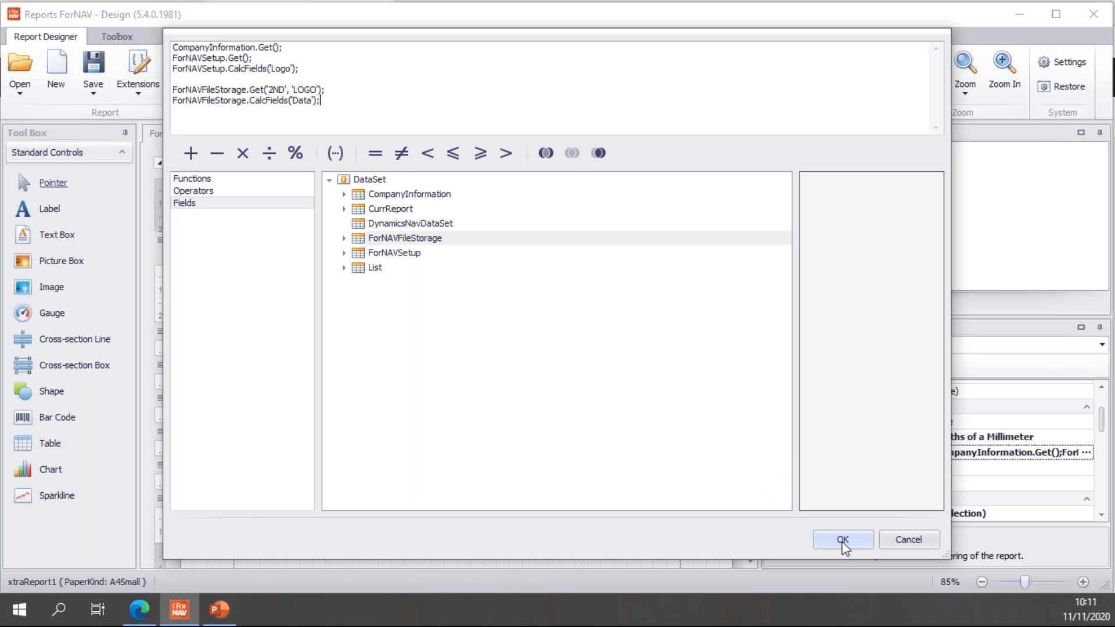
{"action": "left_click", "coordinate": [844, 539]}
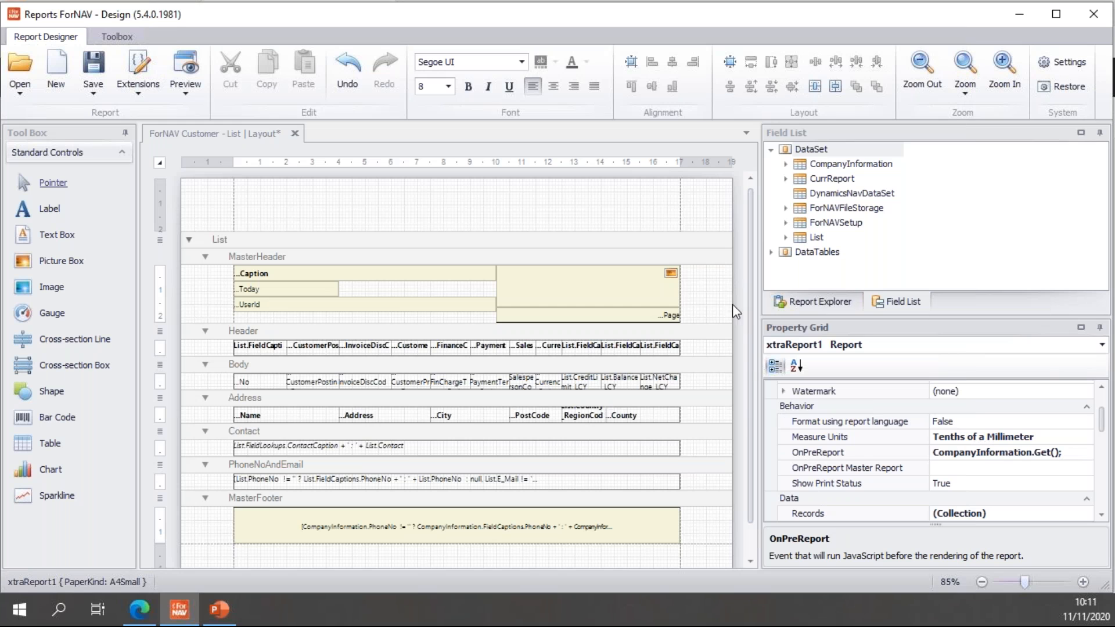
{"action": "mouse_move", "coordinate": [605, 277]}
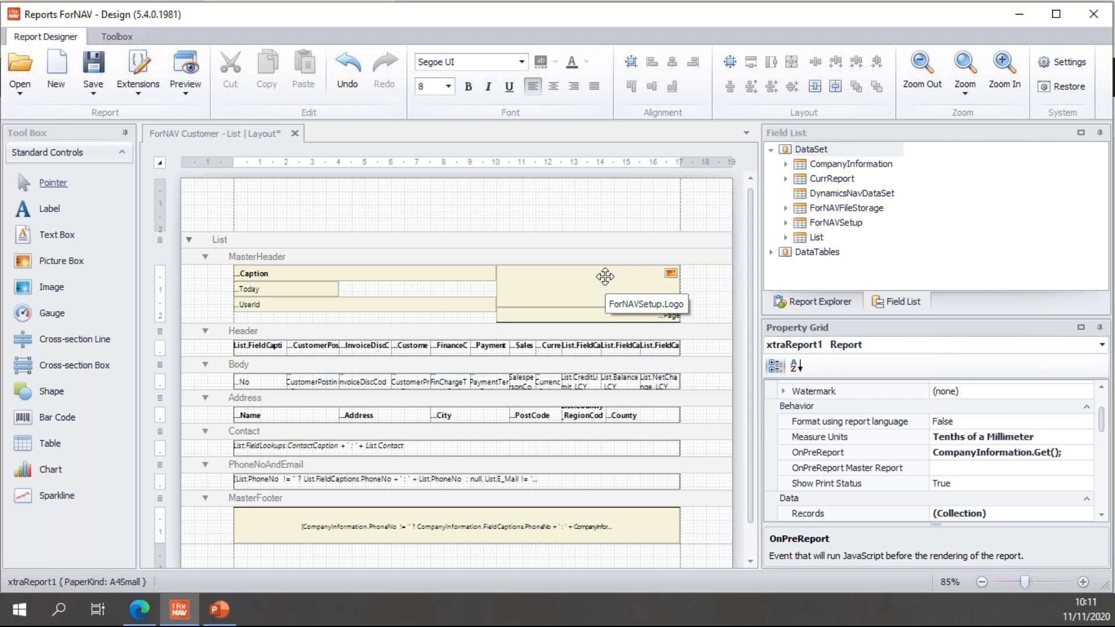
Detach MasterHeader from the template and open the logo picture's source expression editor.
{"action": "left_click", "coordinate": [606, 277]}
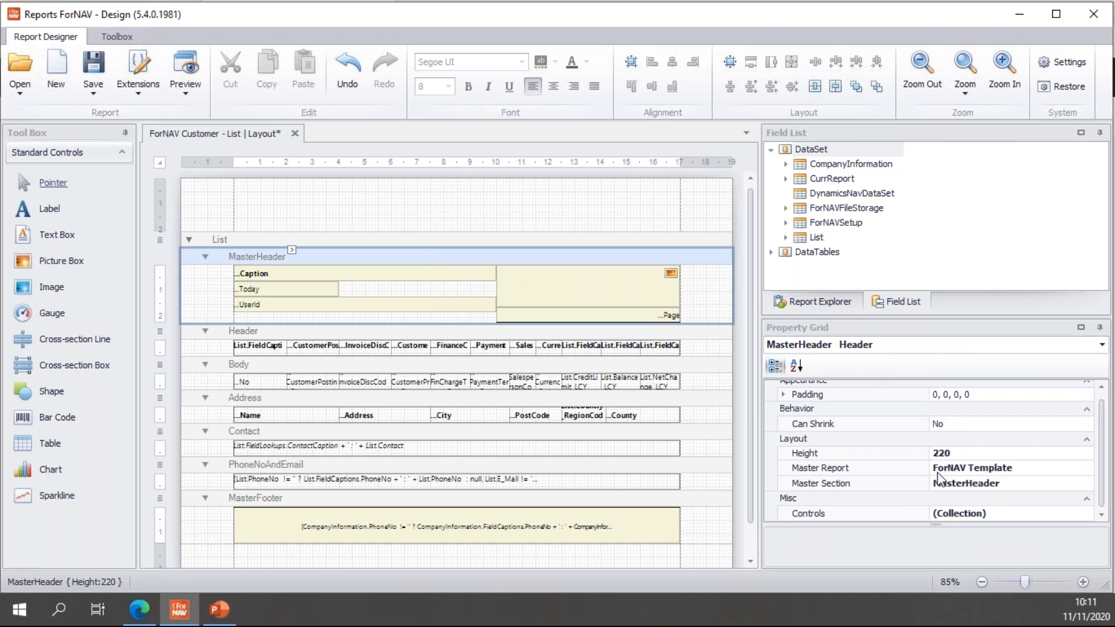
{"action": "mouse_move", "coordinate": [617, 270]}
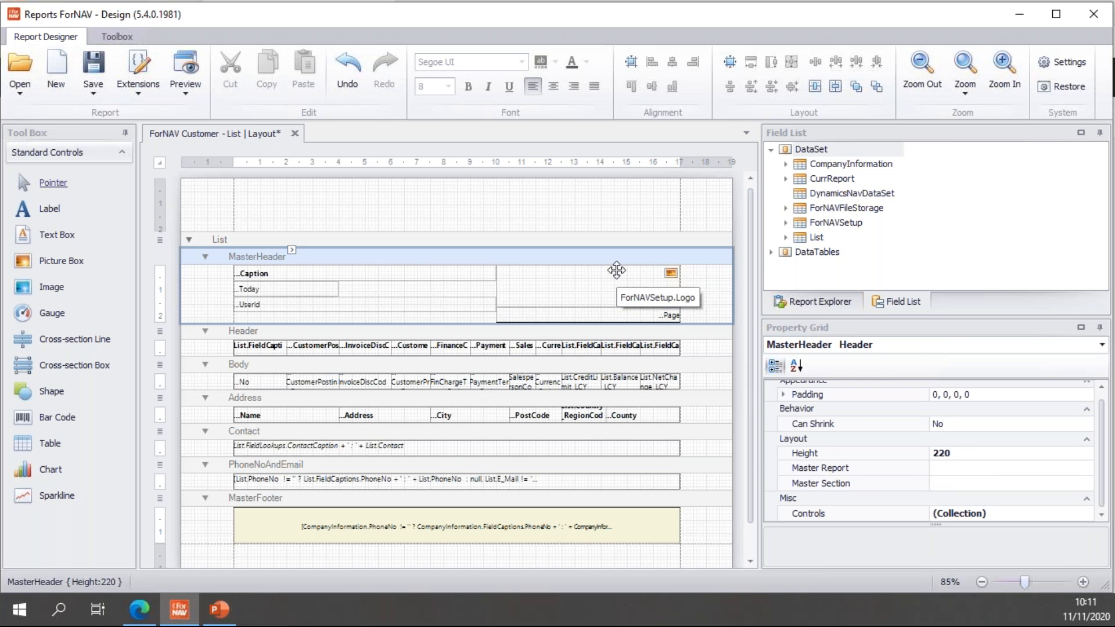
{"action": "left_click", "coordinate": [601, 288]}
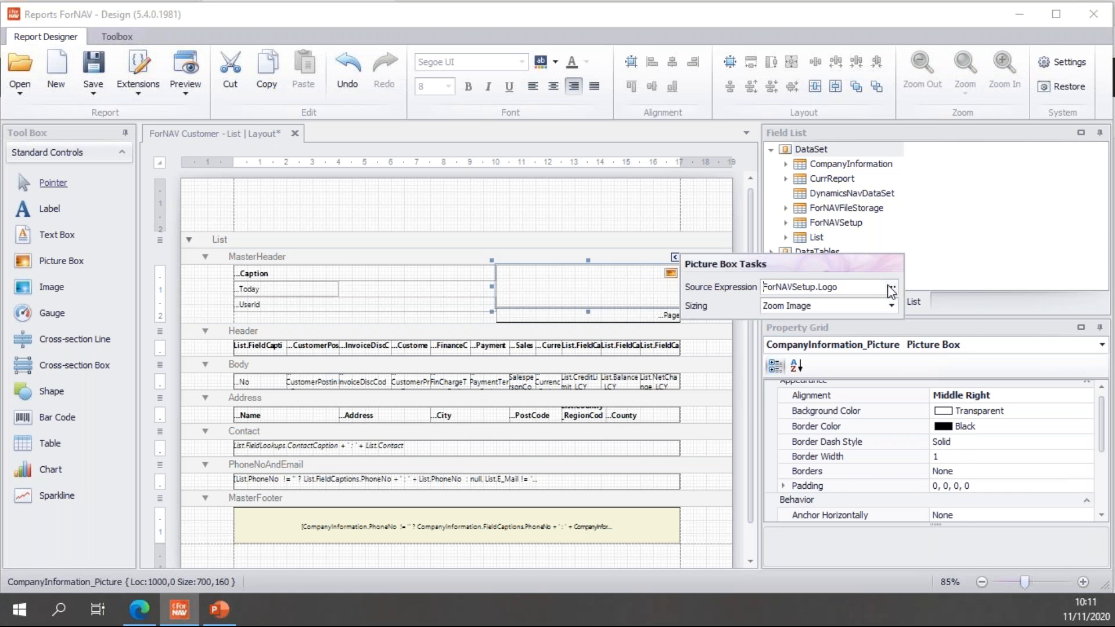
{"action": "left_click", "coordinate": [891, 287]}
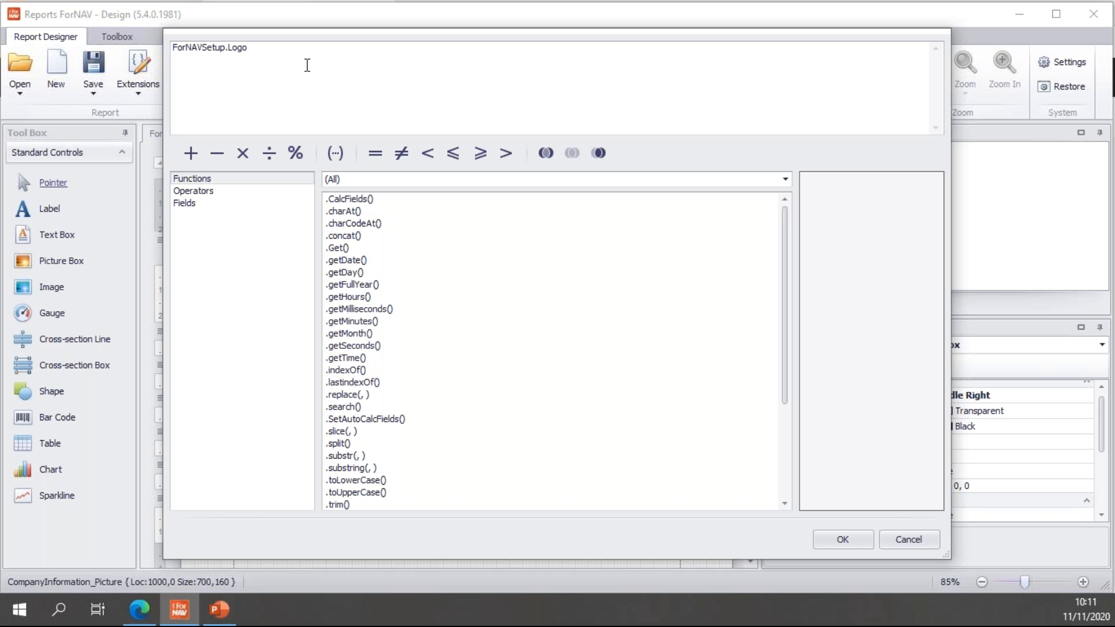
Start the expression with CurrReport.PageNo == 1 ? ahead of ForNAVSetup.Logo.
{"action": "left_click", "coordinate": [239, 46]}
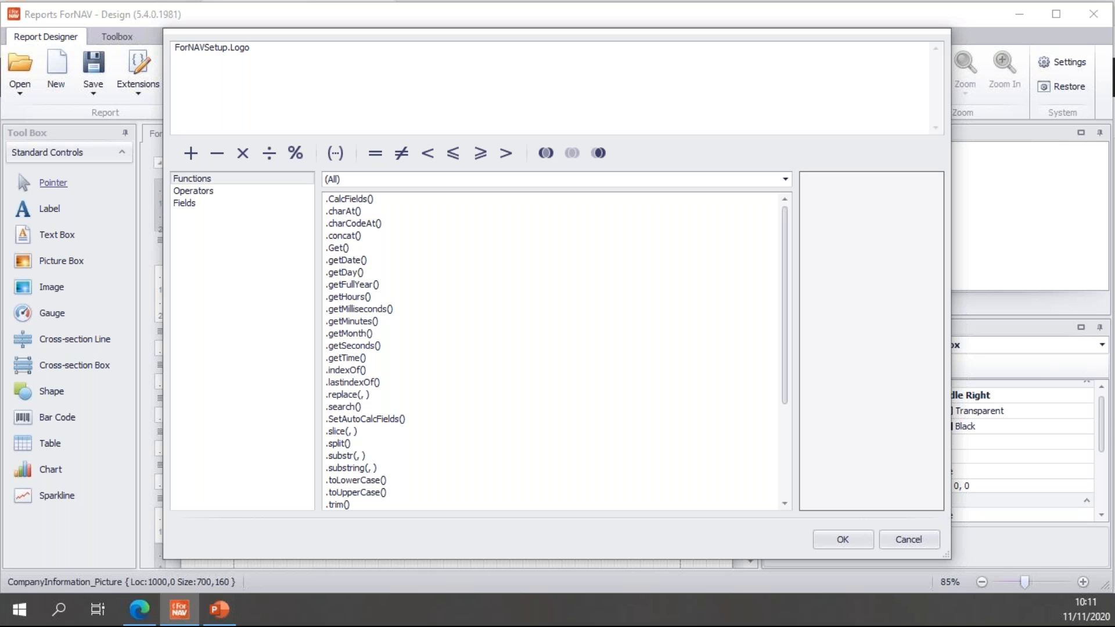
{"action": "left_click", "coordinate": [185, 202]}
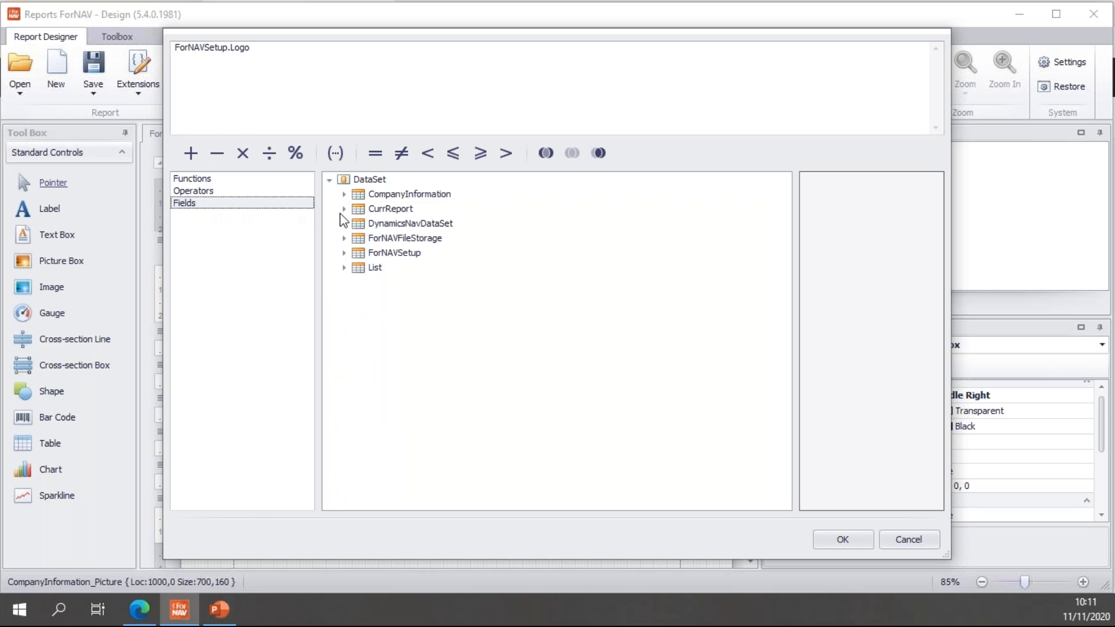
{"action": "left_click", "coordinate": [344, 209]}
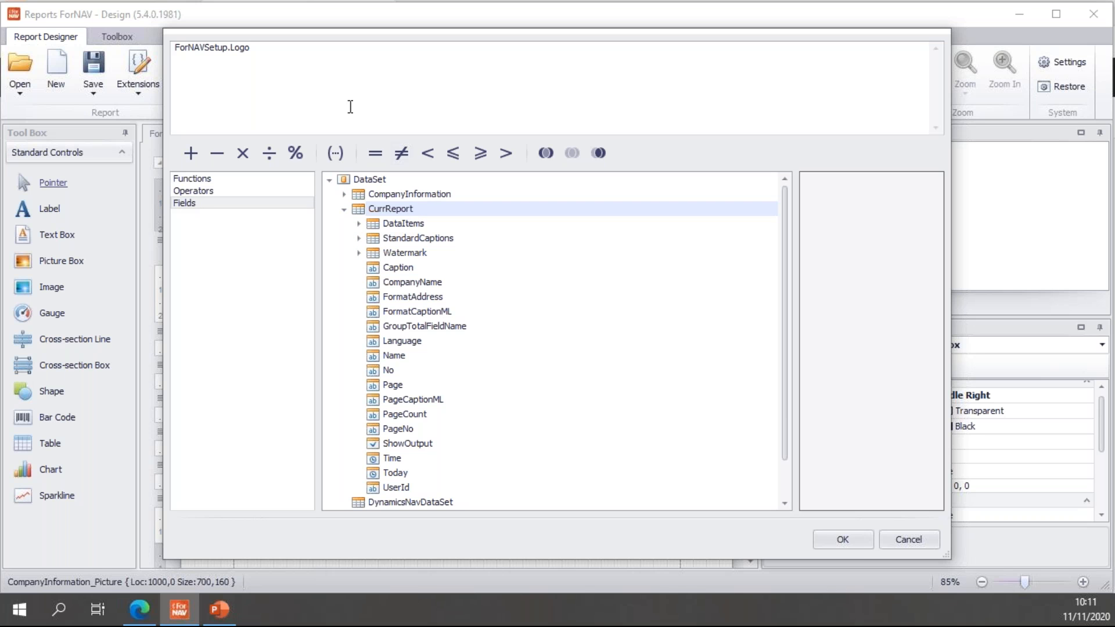
{"action": "mouse_move", "coordinate": [516, 273]}
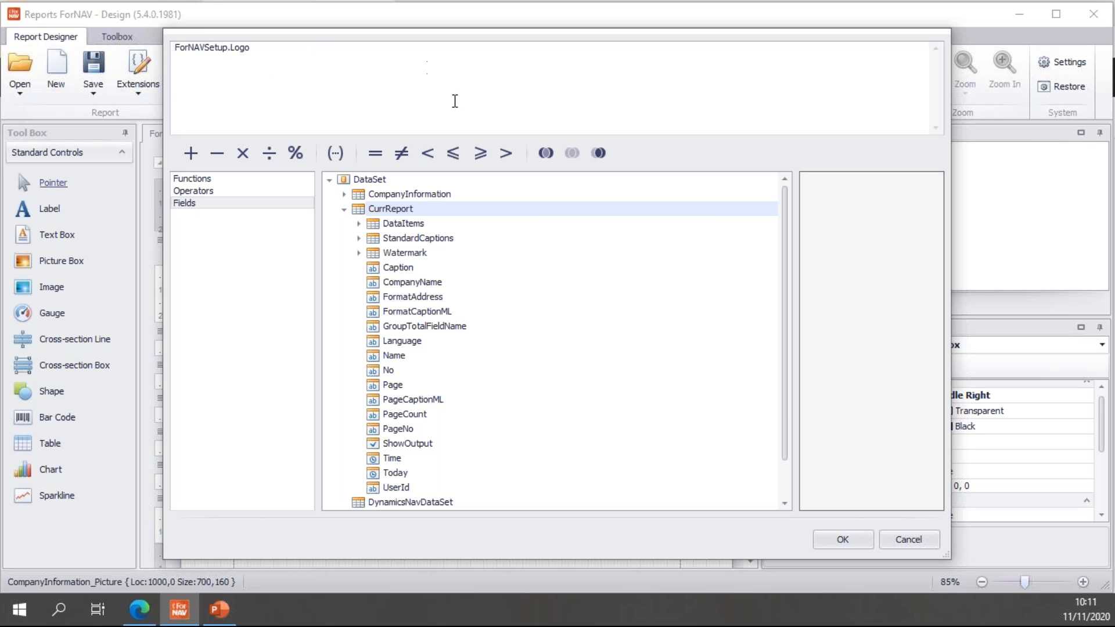
{"action": "mouse_move", "coordinate": [425, 312]}
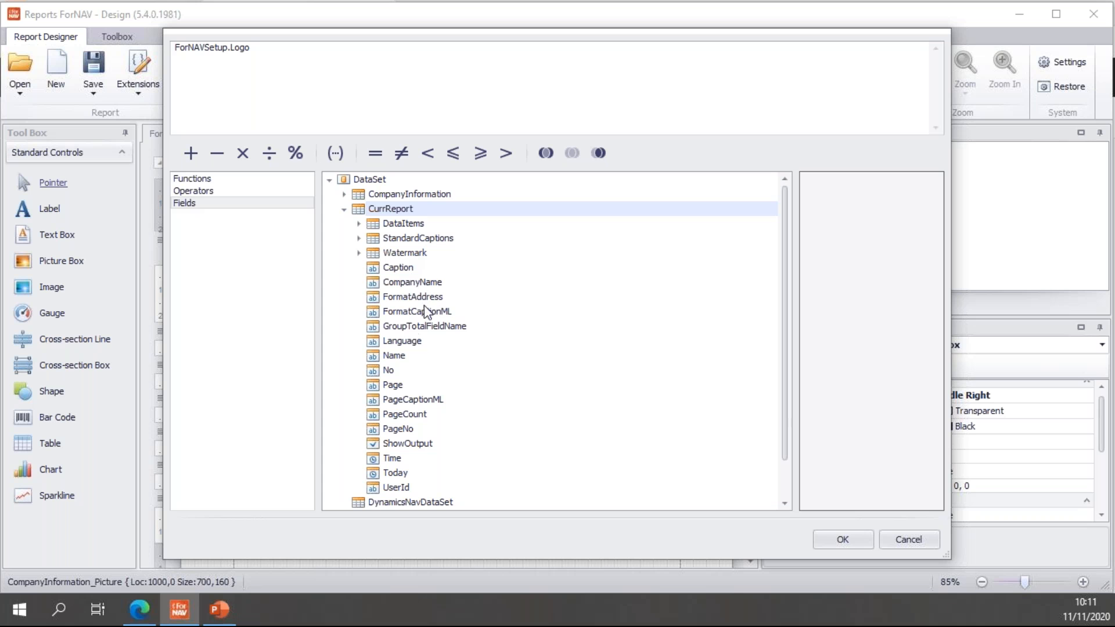
{"action": "mouse_move", "coordinate": [411, 436]}
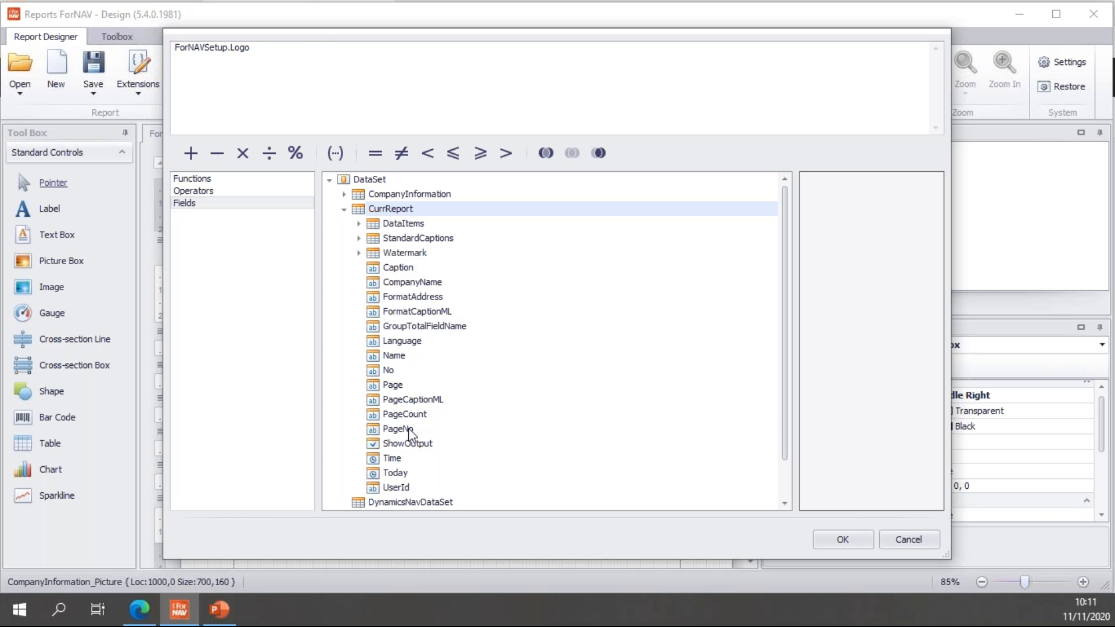
{"action": "double_click", "coordinate": [398, 430]}
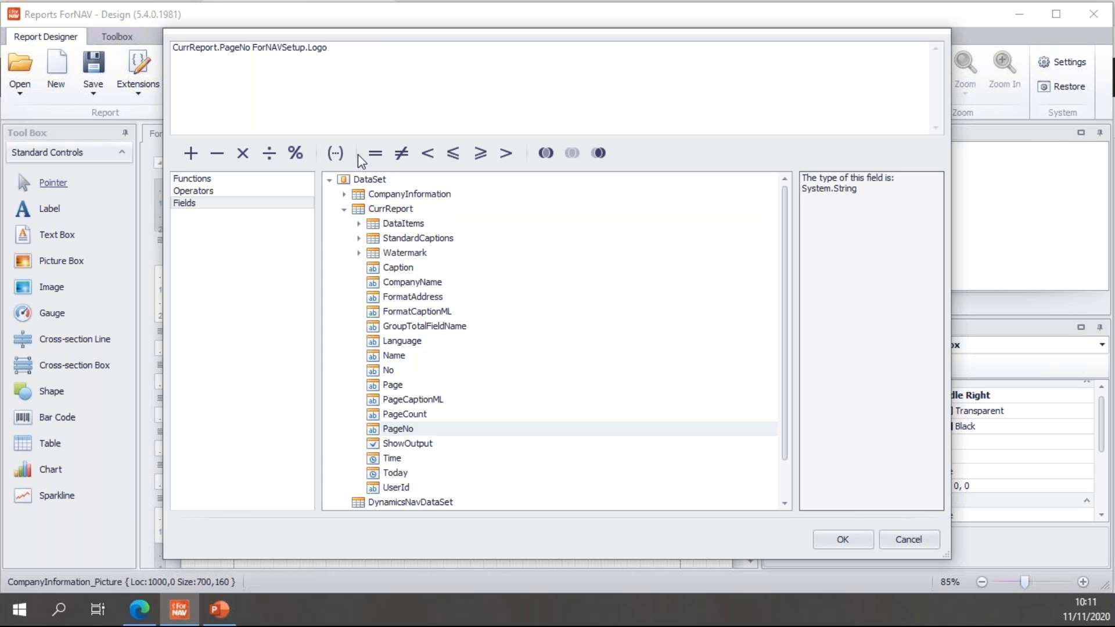
{"action": "left_click", "coordinate": [374, 153]}
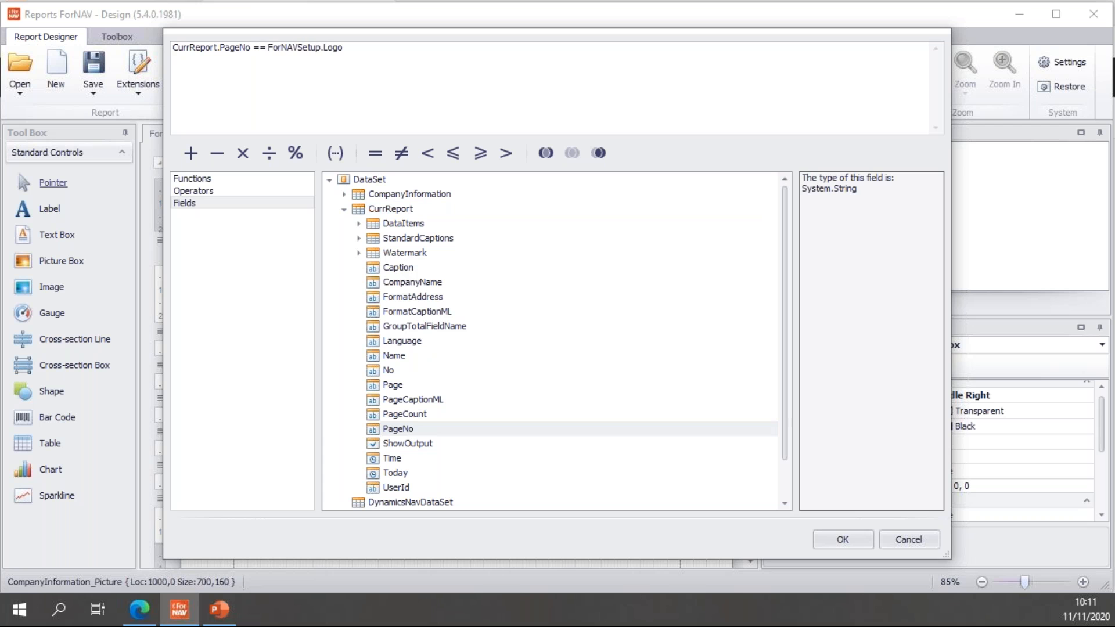
{"action": "type", "text": "1"}
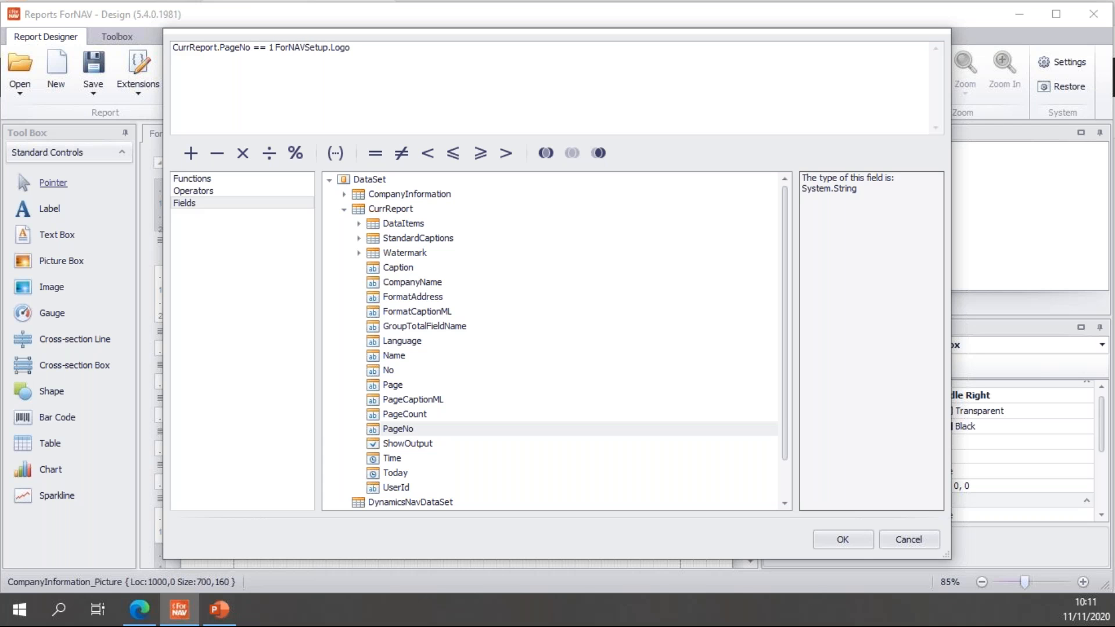
{"action": "type", "text": "?"}
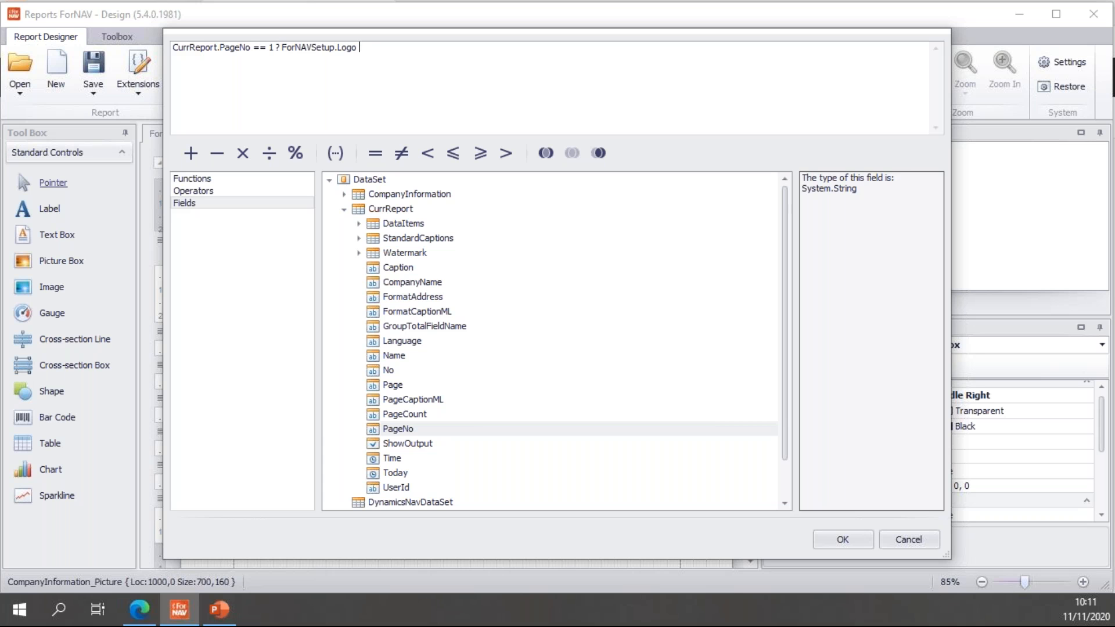
Finish with : ForNAVFileStorage.Data as the fallback and confirm the expression.
{"action": "type", "text": ":"}
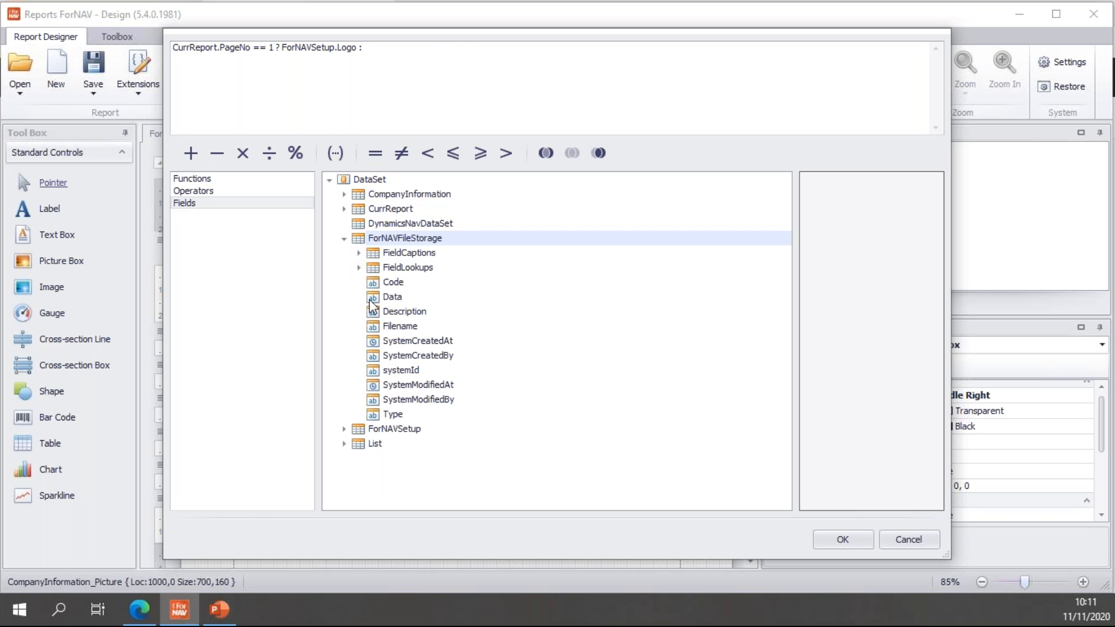
{"action": "double_click", "coordinate": [392, 298]}
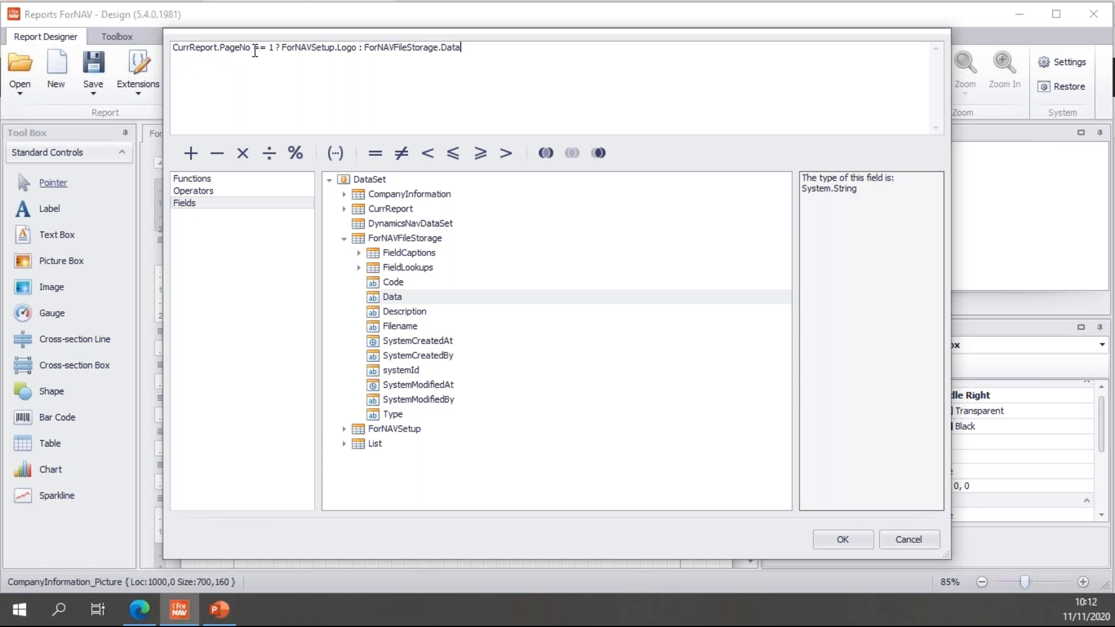
{"action": "type", "text": "="}
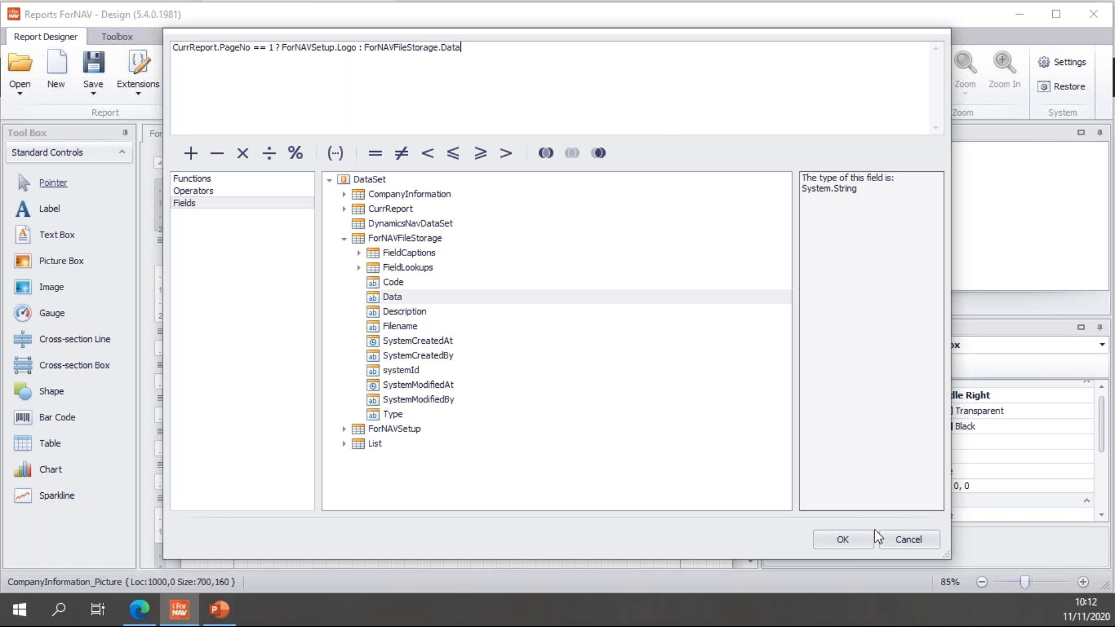
{"action": "left_click", "coordinate": [844, 539]}
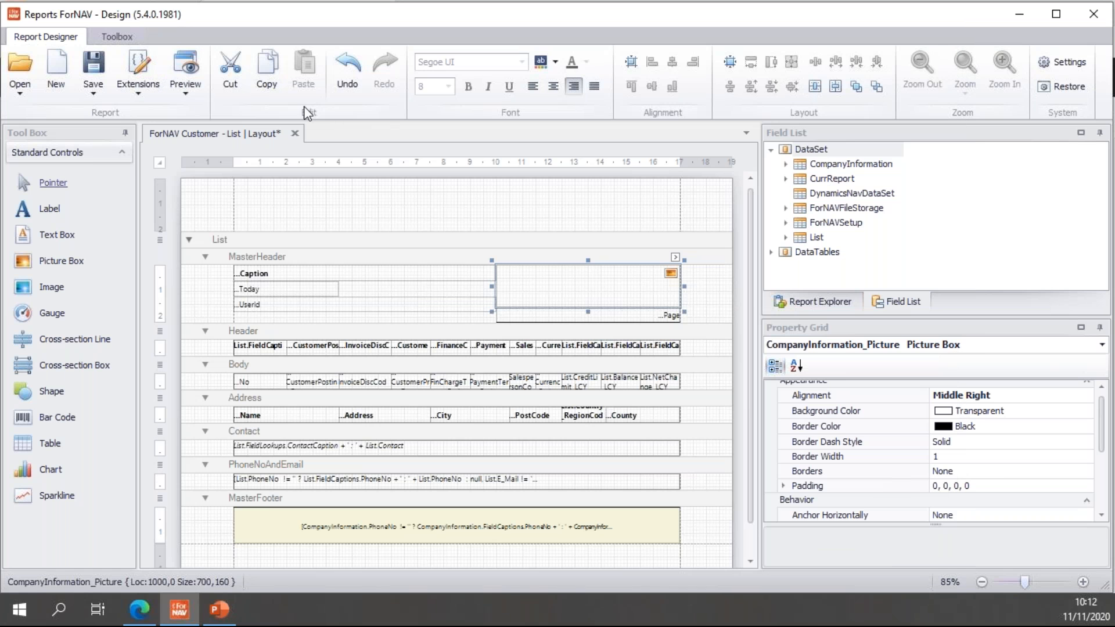
Preview the Customer List: ForNAV logo on page 1, Red & Bundle on pages 2 and 3.
{"action": "left_click", "coordinate": [185, 64]}
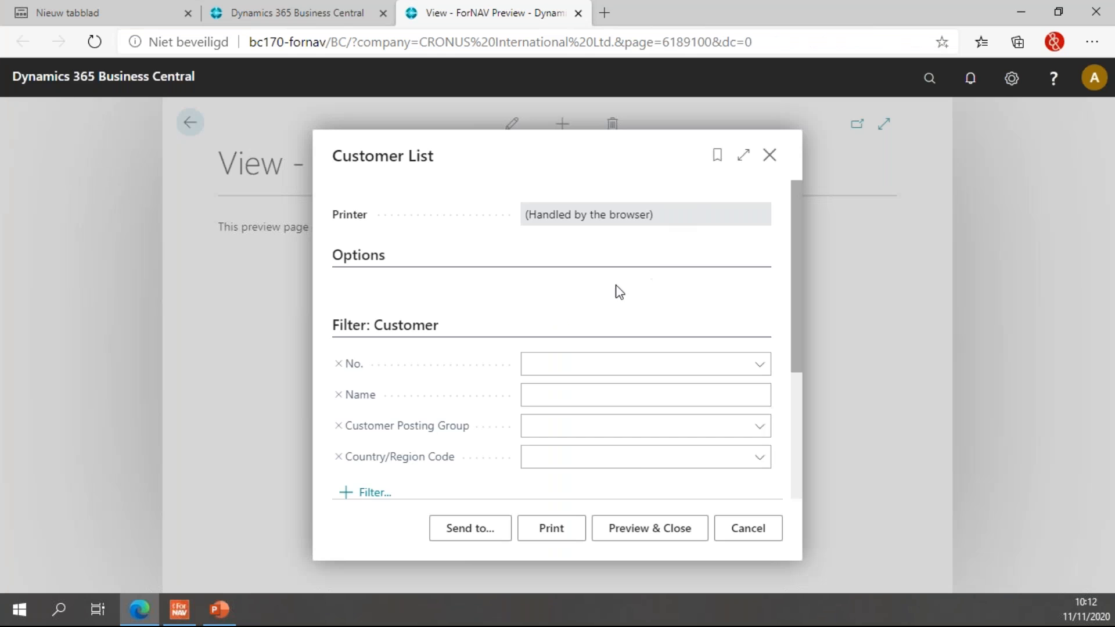
{"action": "left_click", "coordinate": [650, 528]}
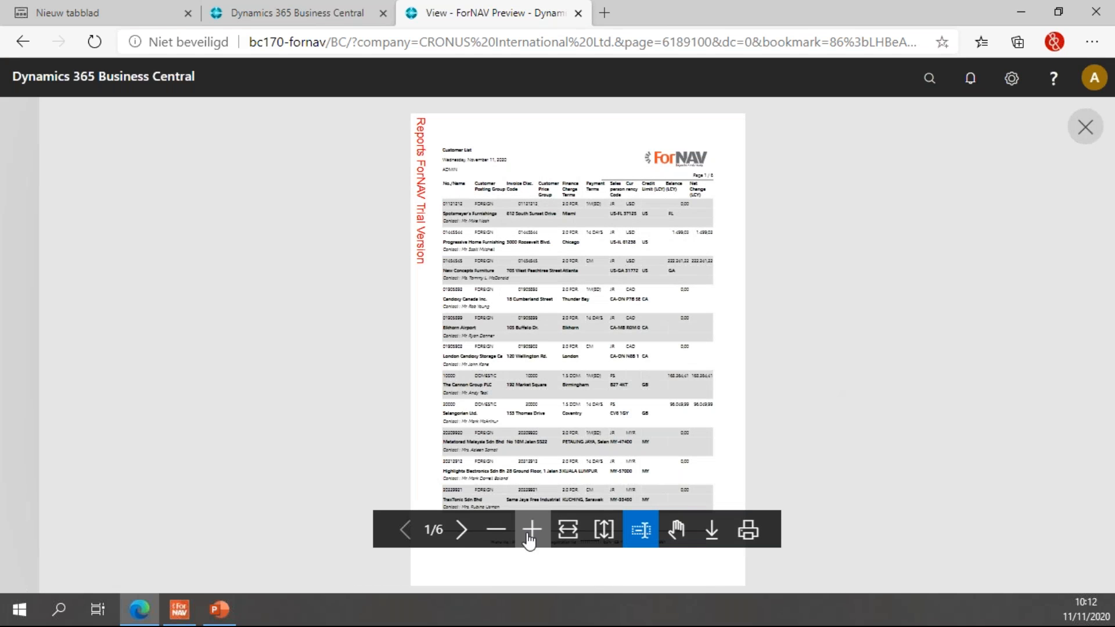
{"action": "left_click", "coordinate": [529, 530]}
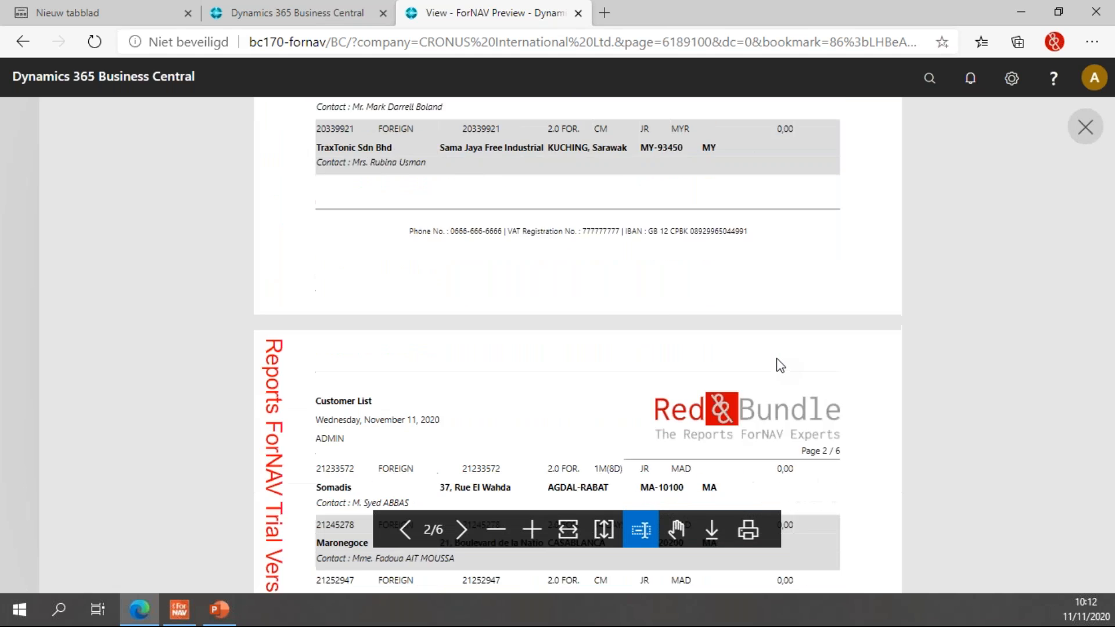
{"action": "left_click", "coordinate": [464, 530]}
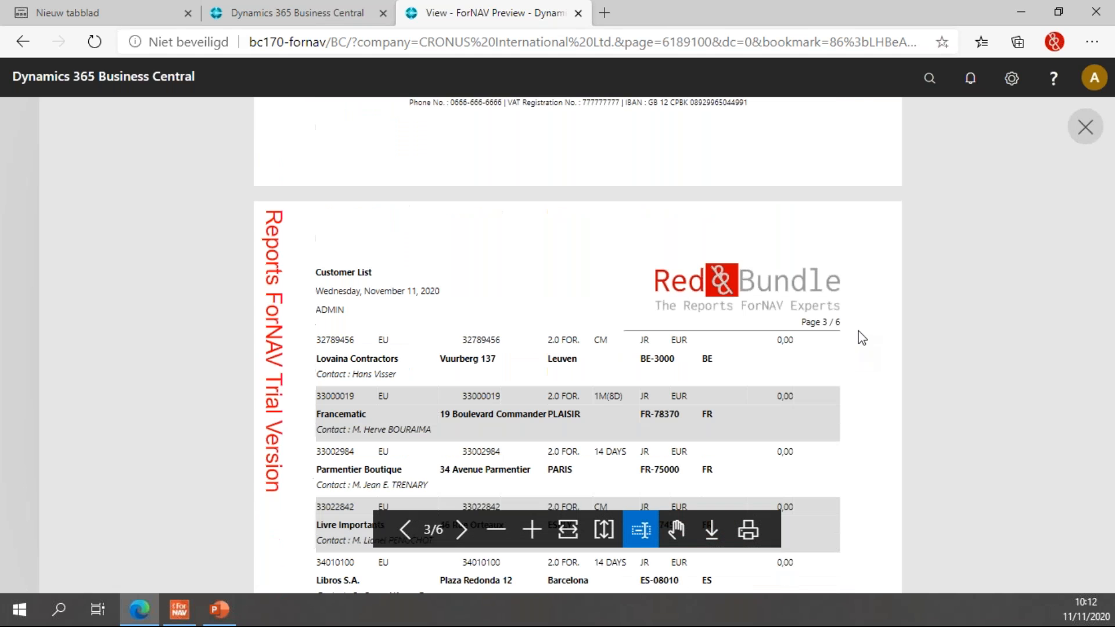
{"action": "mouse_move", "coordinate": [884, 303]}
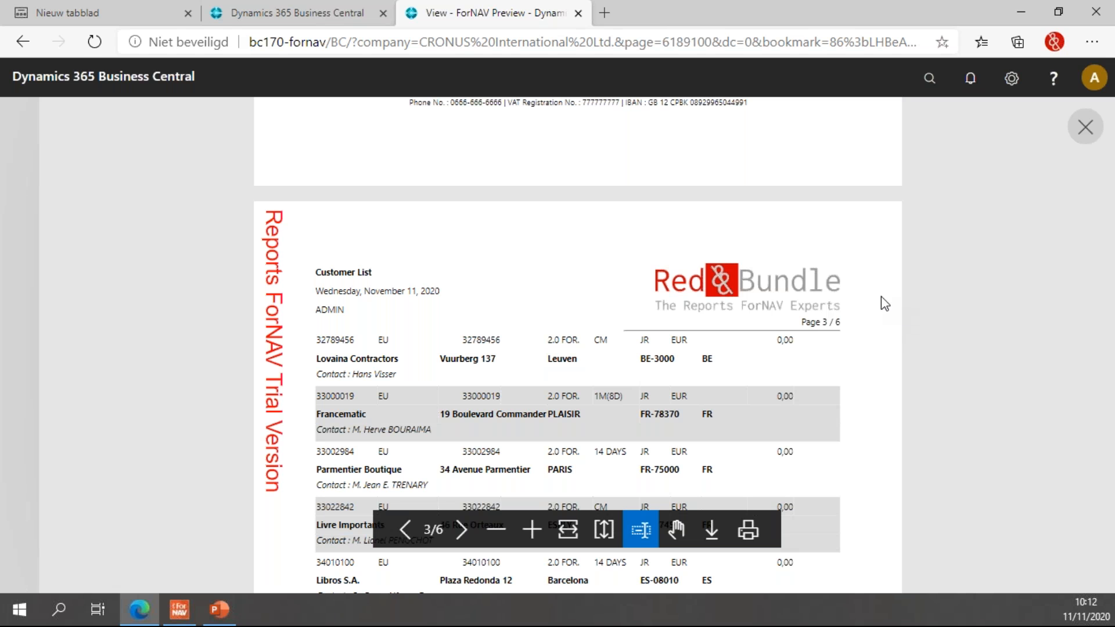
{"action": "mouse_move", "coordinate": [960, 282]}
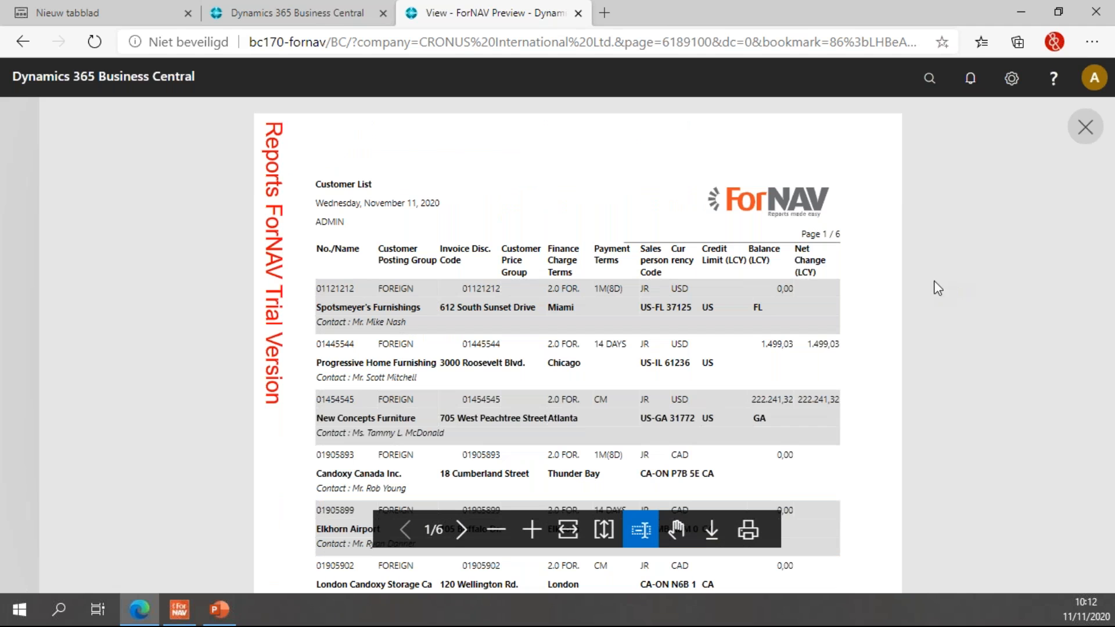
{"action": "mouse_move", "coordinate": [241, 577]}
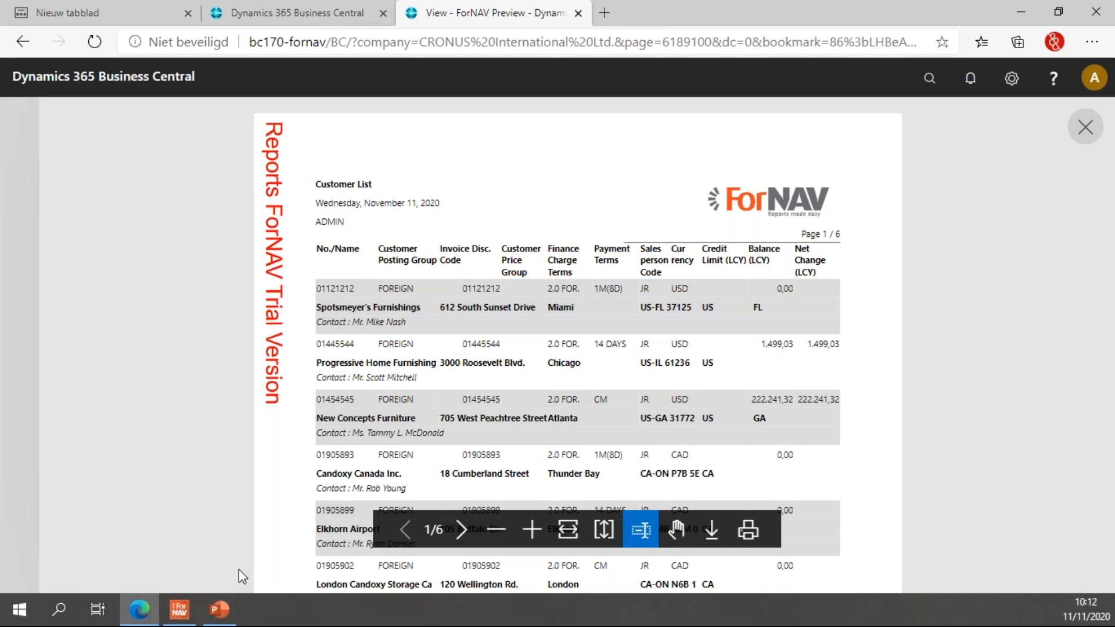
{"action": "mouse_move", "coordinate": [216, 609]}
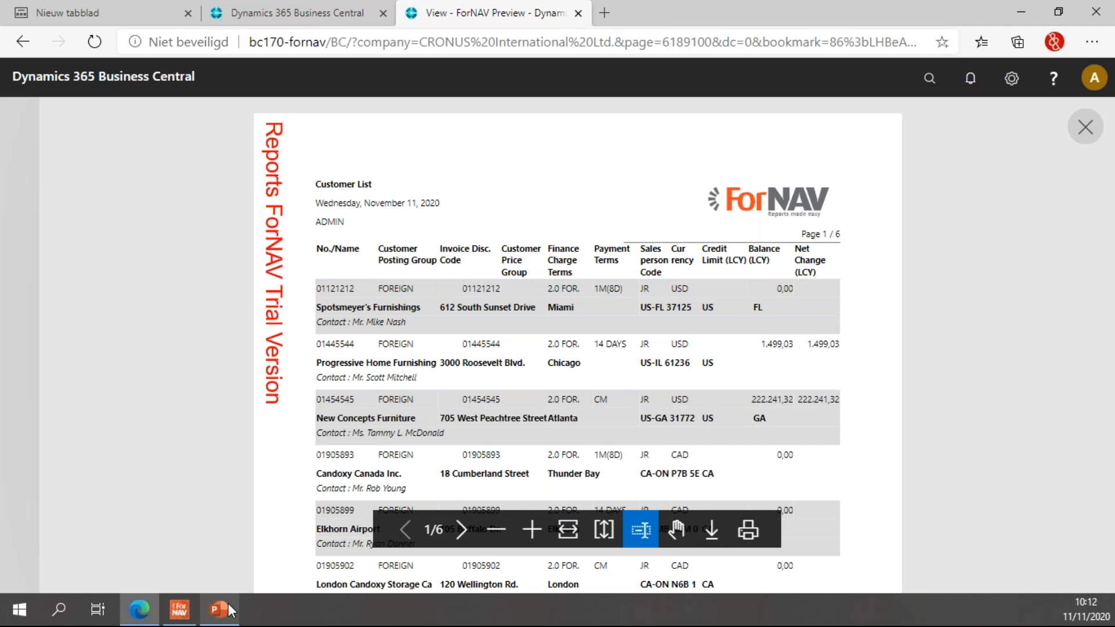